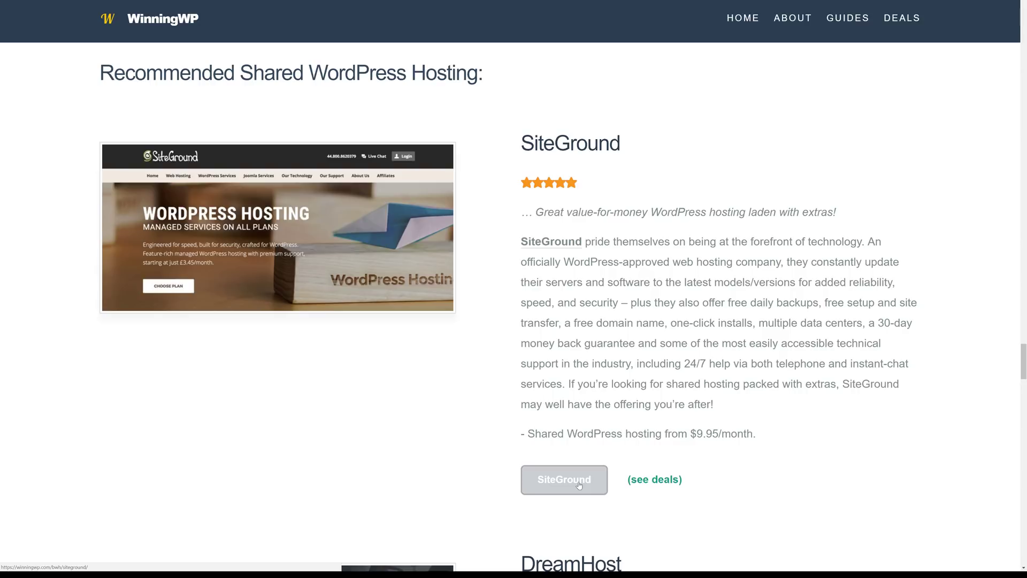
Reach SiteGround's hosting deal from WinningWP and choose the StartUp plan
left_click(564, 480)
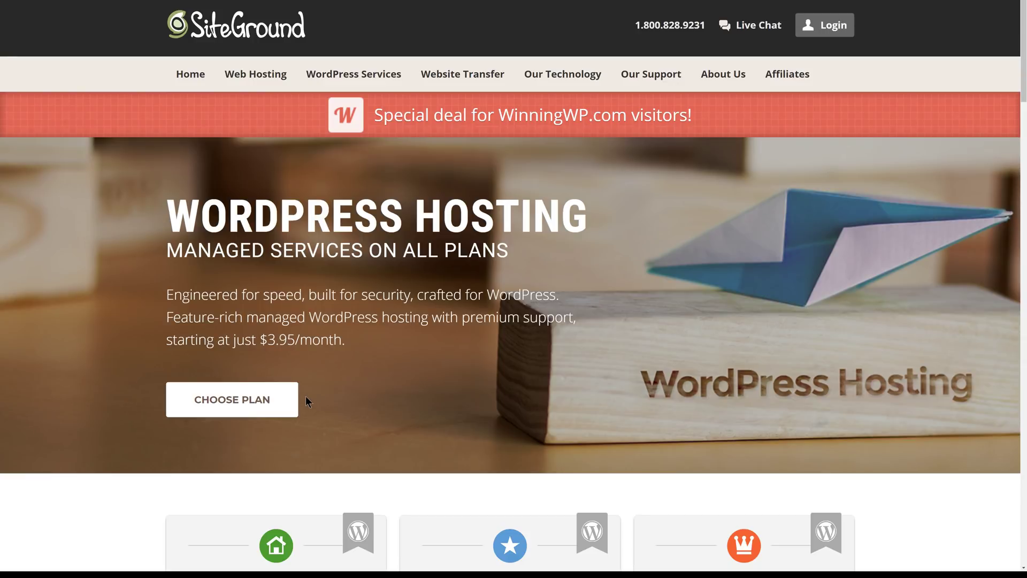
scroll("down", 3)
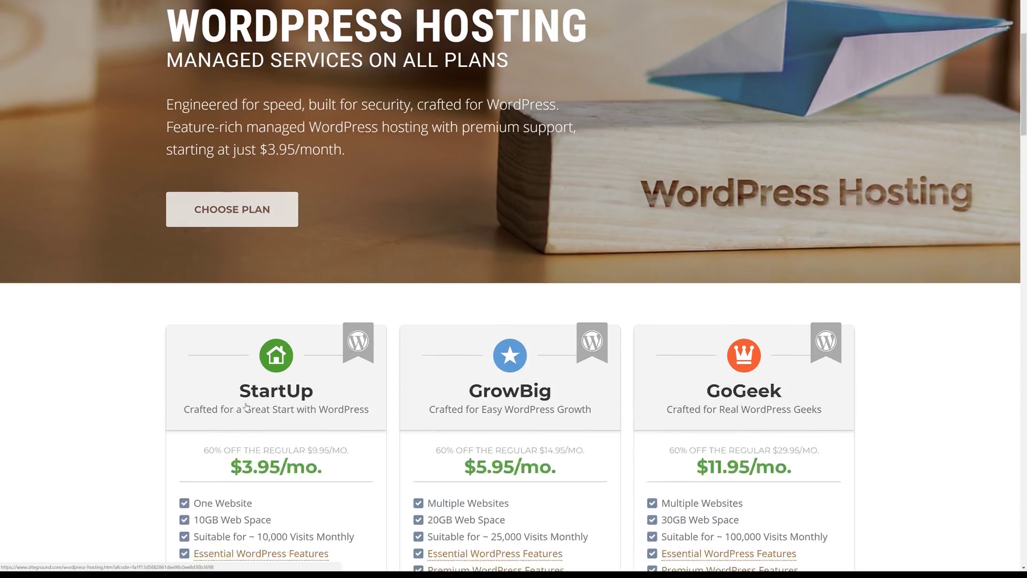
scroll("down", 3)
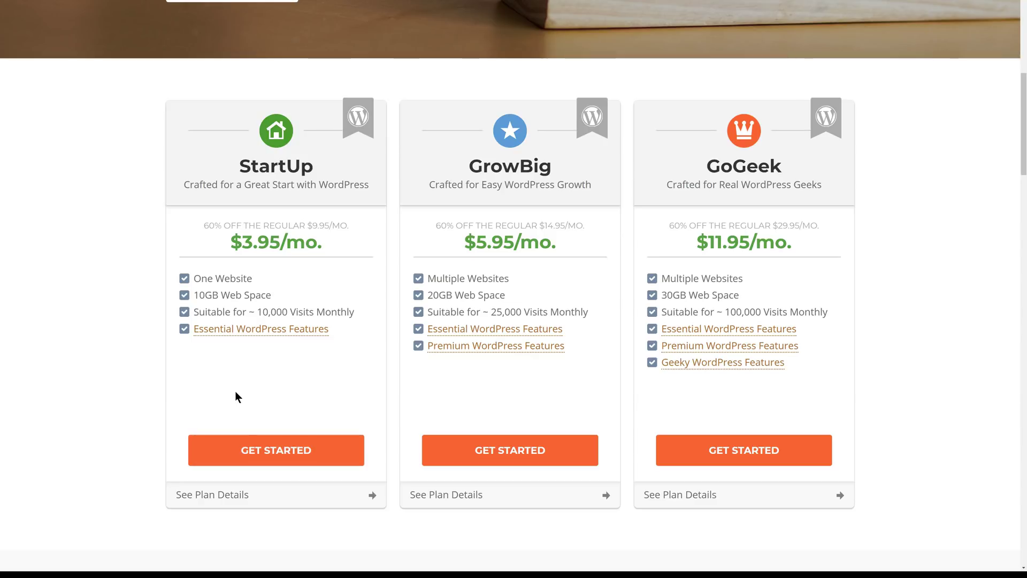
mouse_move(276, 450)
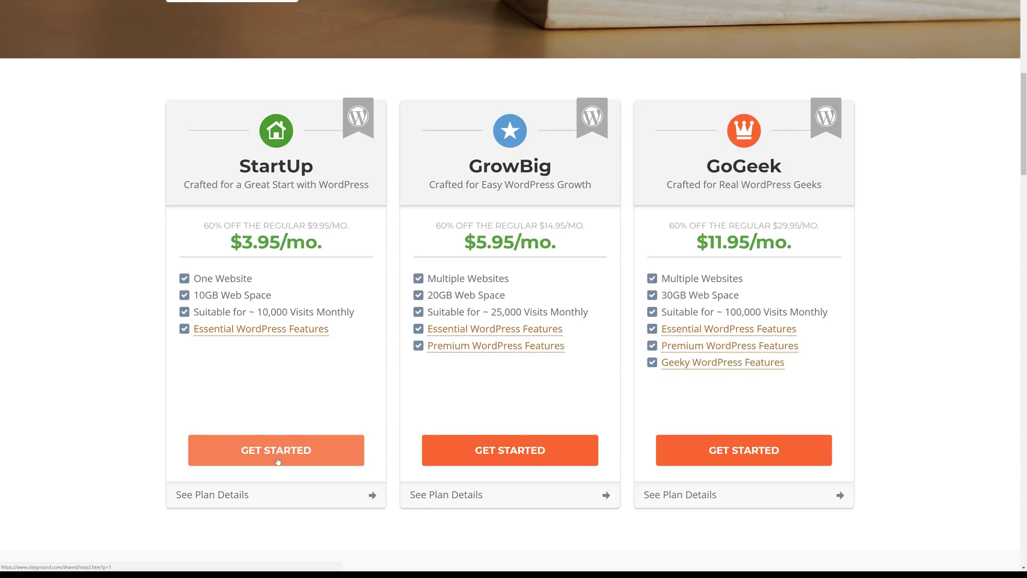
left_click(275, 450)
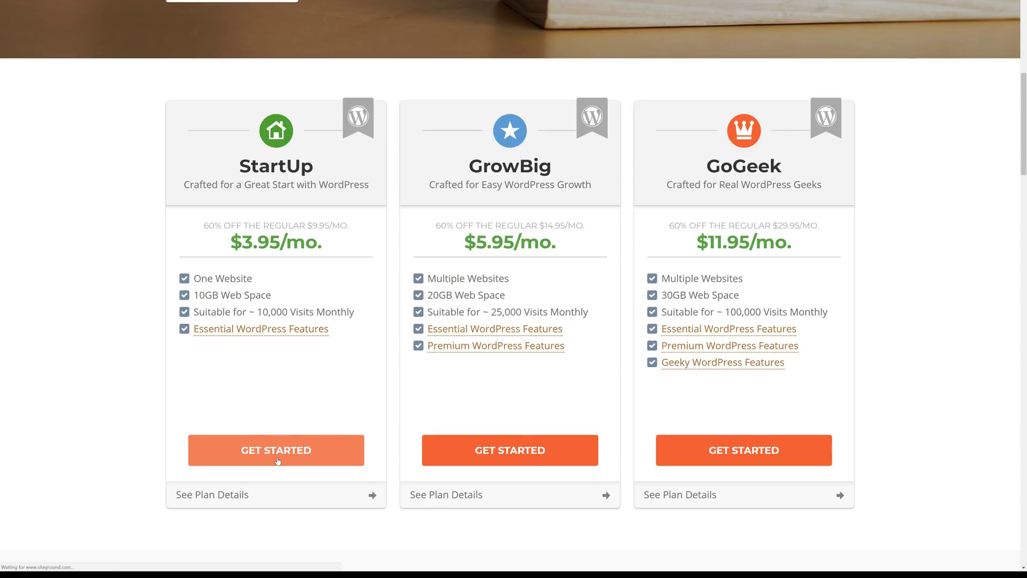
Enter the new domain bestdesksetup with the .com extension for registration
left_click(275, 451)
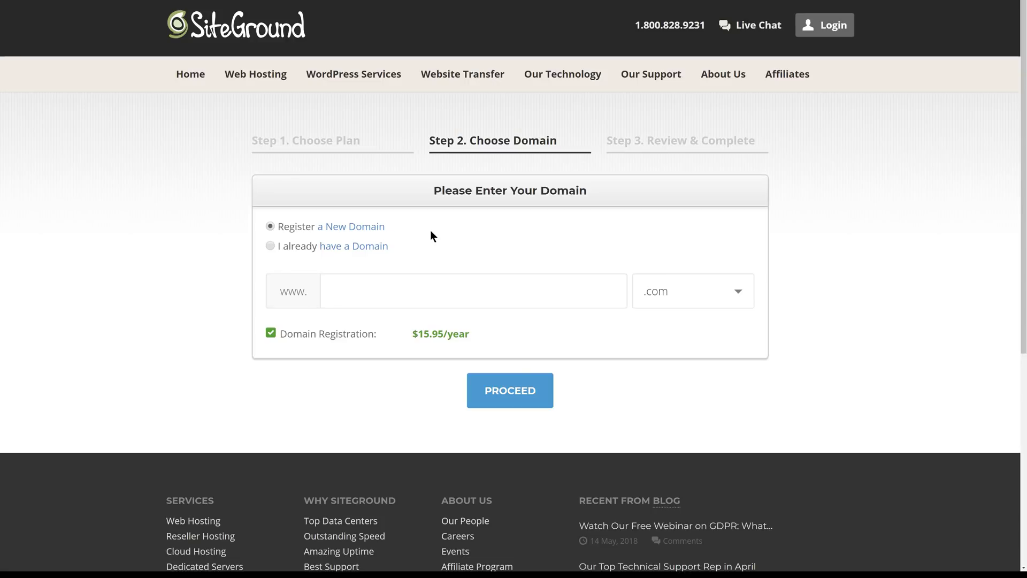
mouse_move(434, 234)
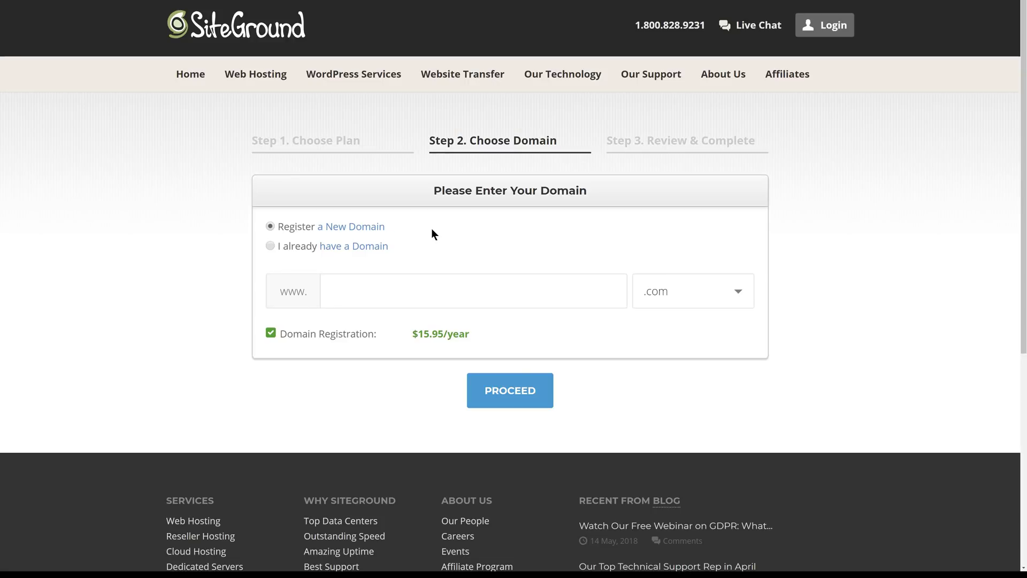
mouse_move(405, 255)
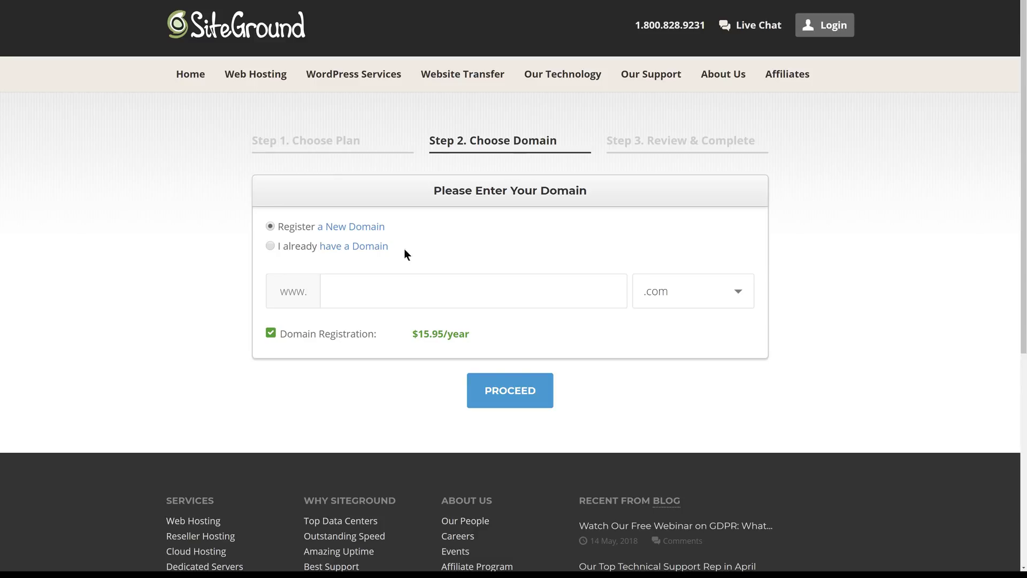
mouse_move(292, 249)
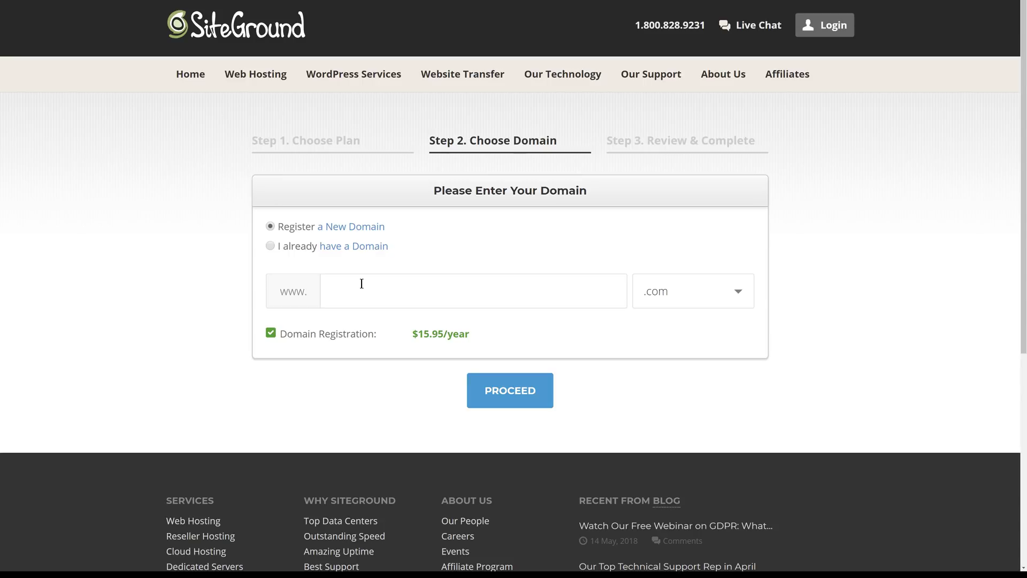
left_click(459, 291)
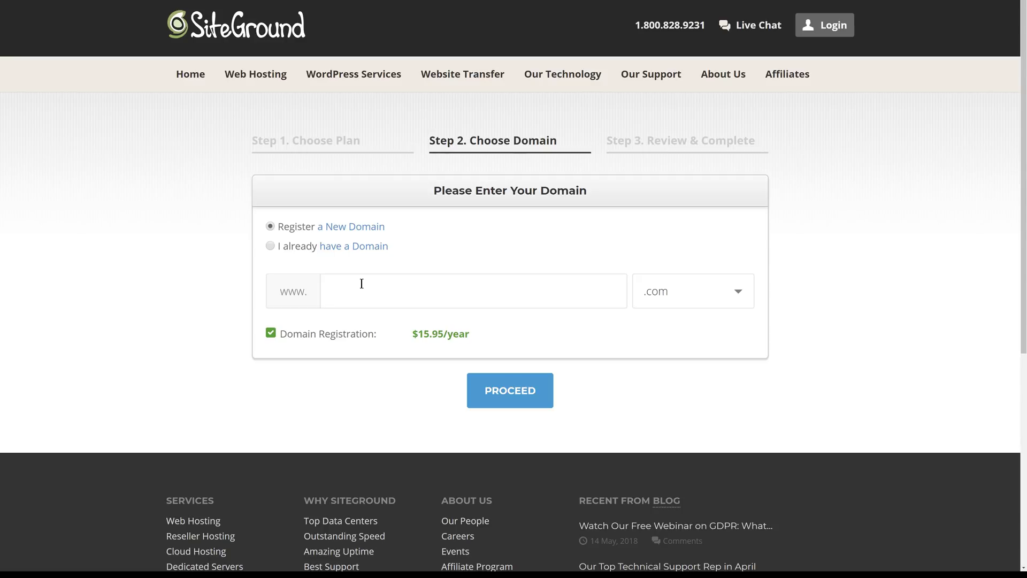
type("bestdesk")
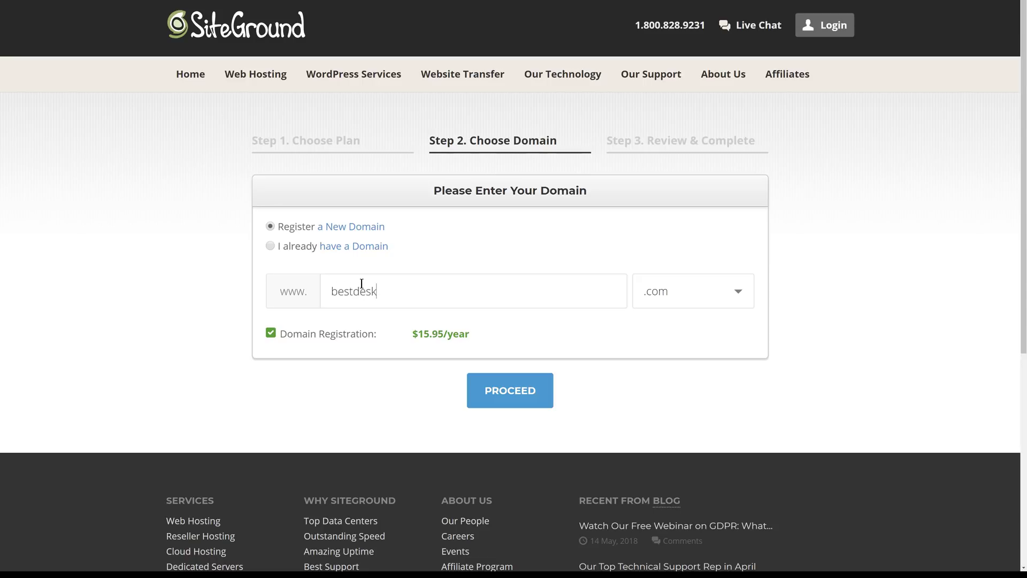
type("setup")
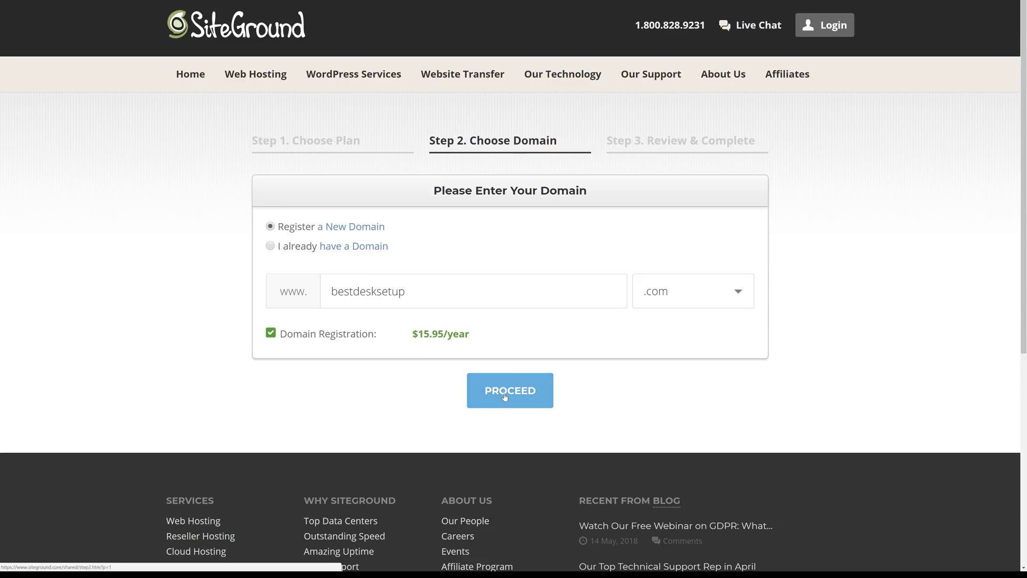
Check out StartUp hosting for 63.35 USD with no extras and news emails declined
left_click(509, 391)
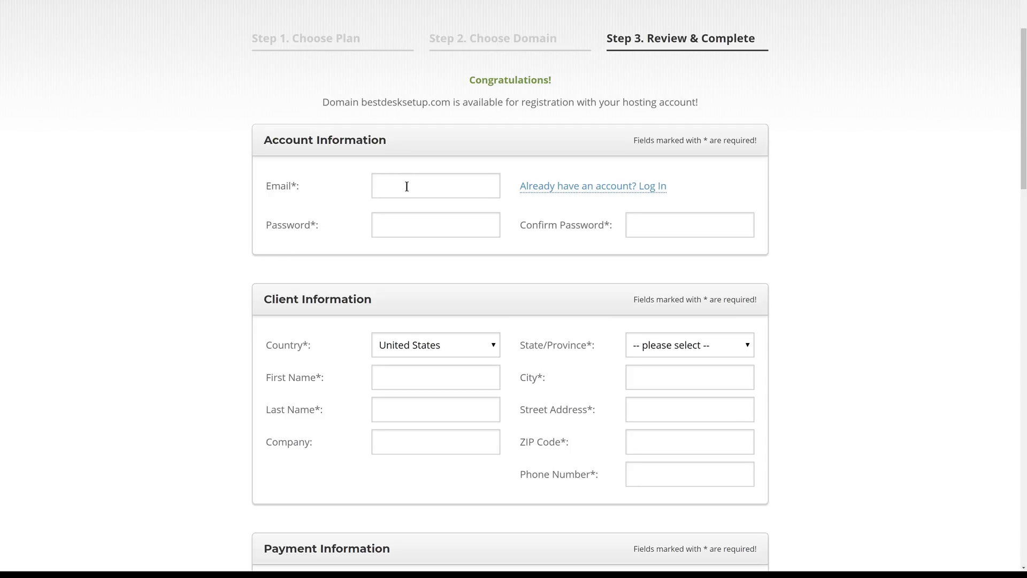
scroll("down", 3)
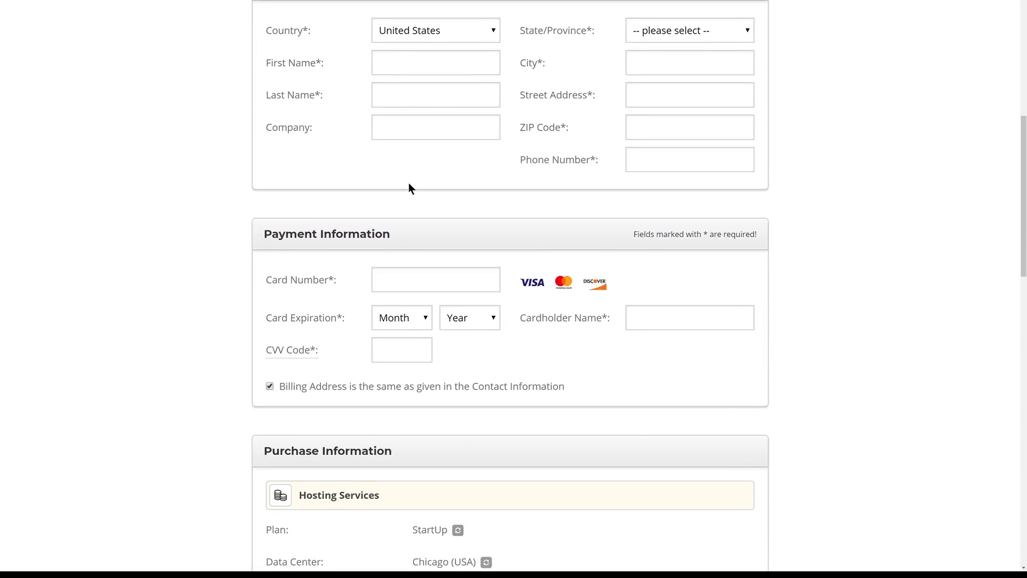
scroll("down", 3)
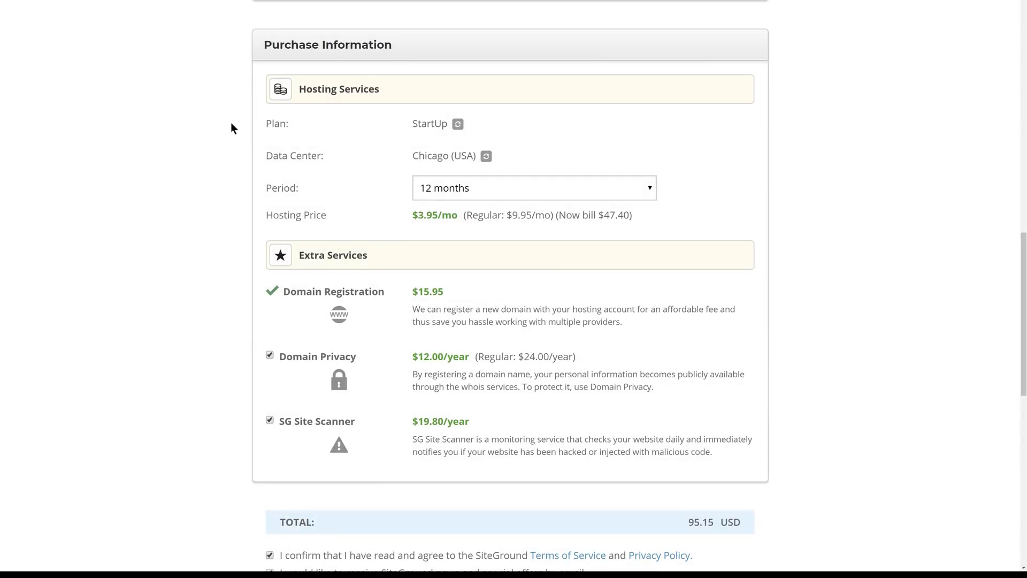
mouse_move(395, 147)
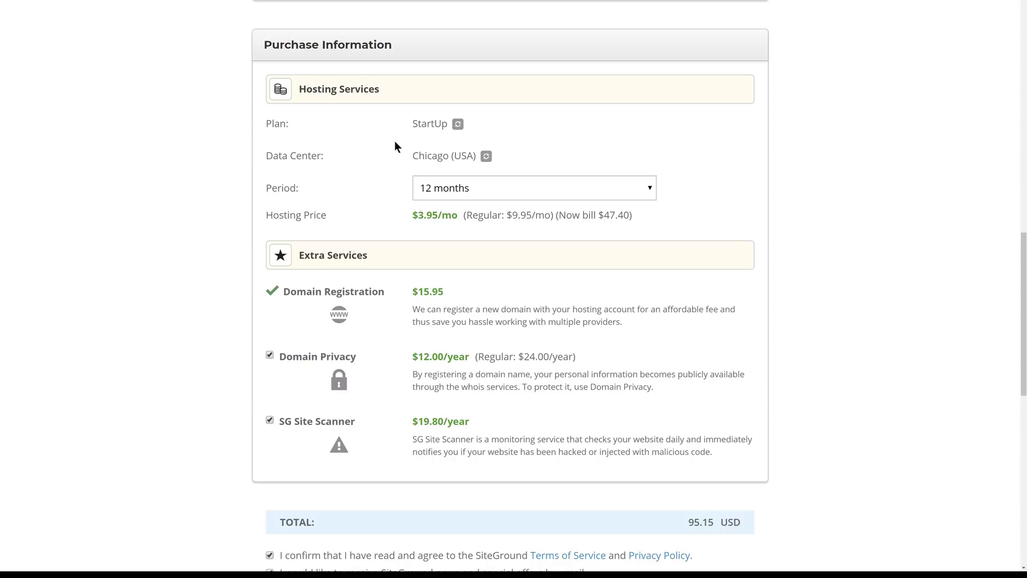
mouse_move(411, 220)
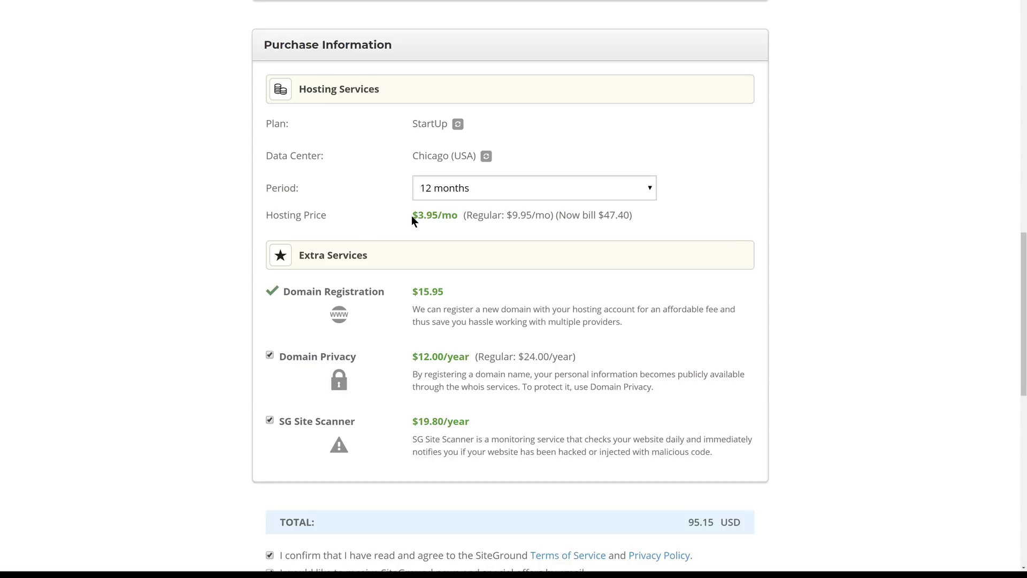
mouse_move(396, 299)
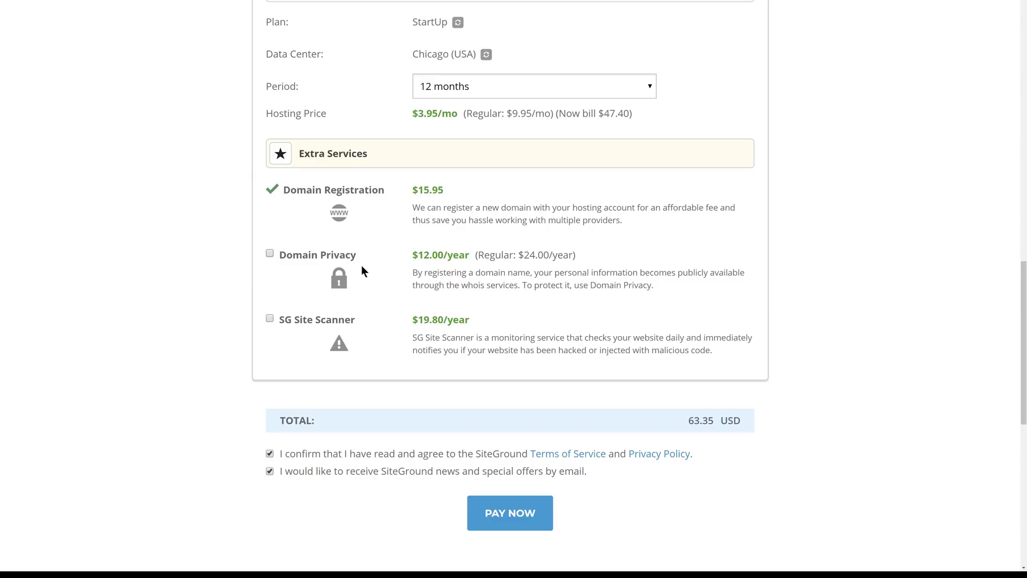
mouse_move(441, 255)
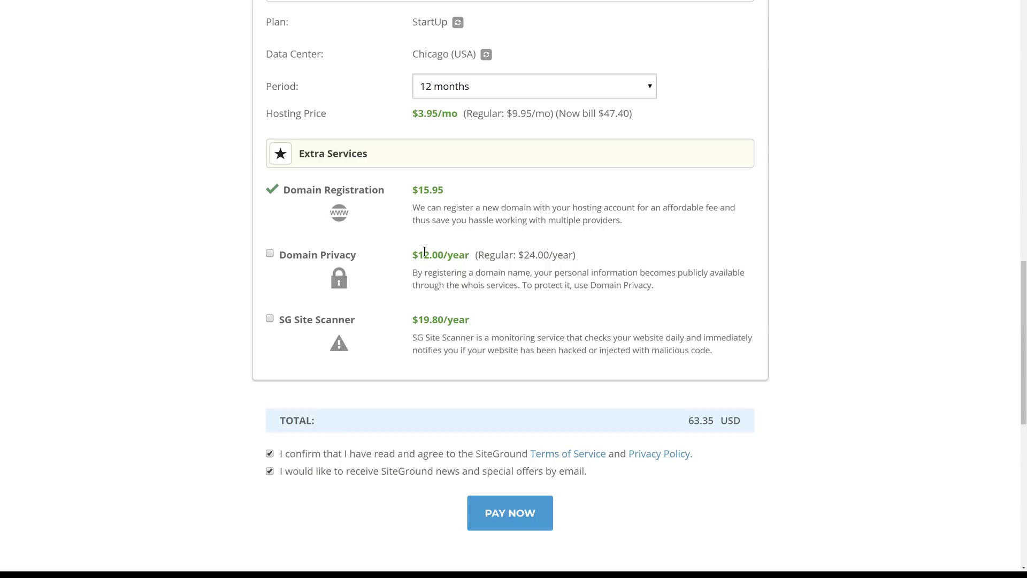
mouse_move(391, 302)
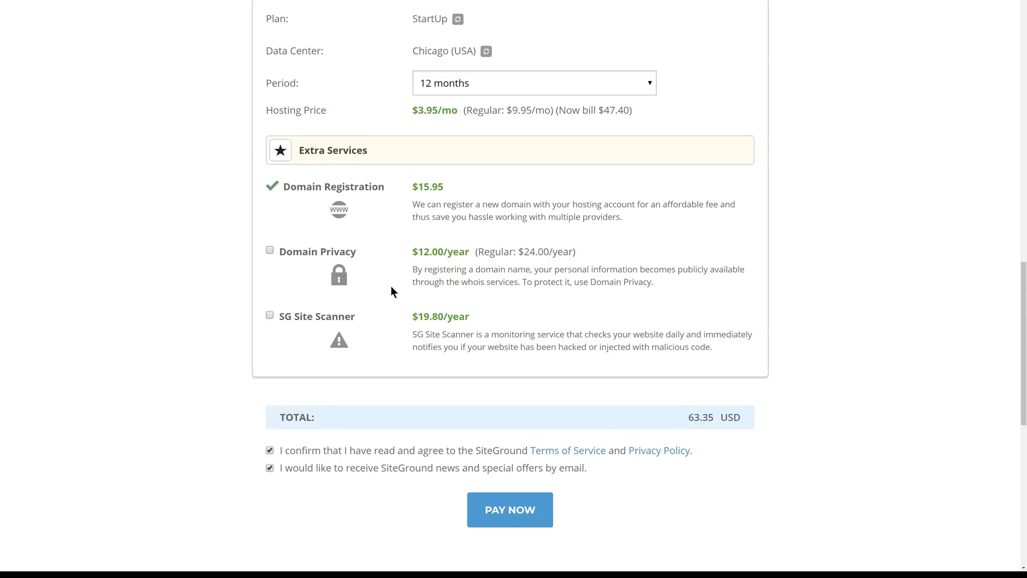
scroll("down", 3)
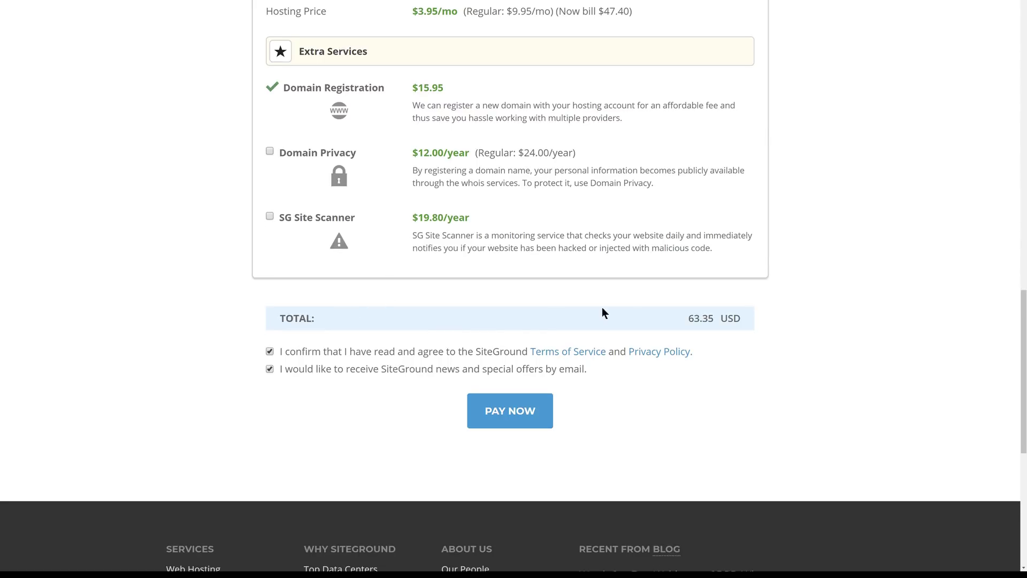
mouse_move(398, 359)
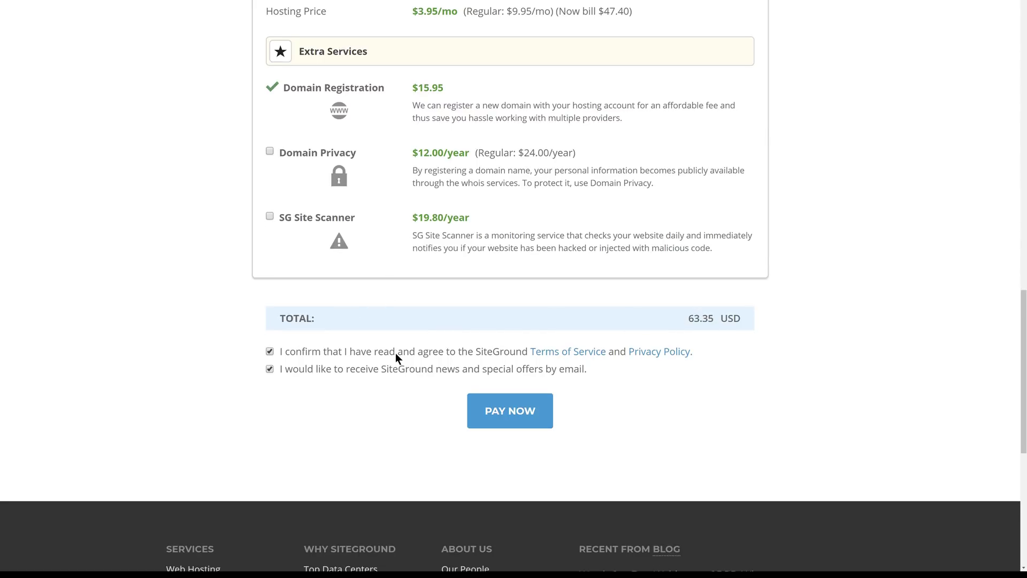
left_click(269, 369)
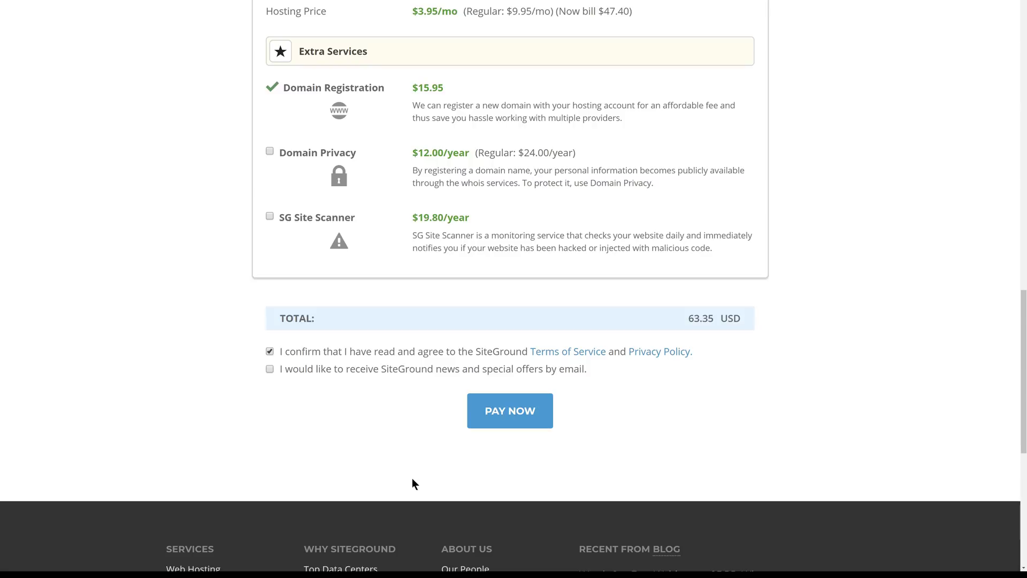
left_click(509, 411)
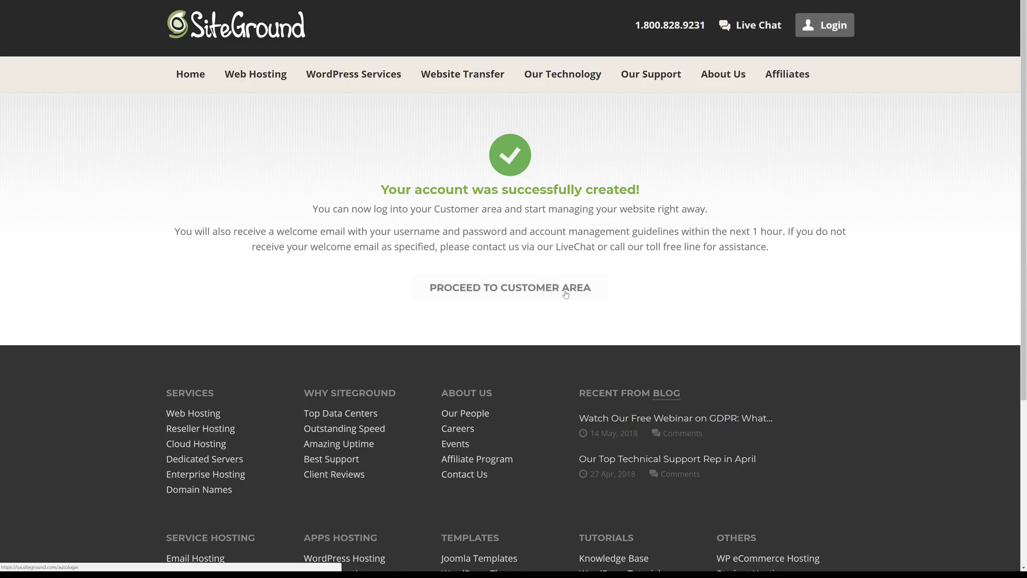
Continue to the customer area and reach the new StartUp account setup wizard
left_click(509, 288)
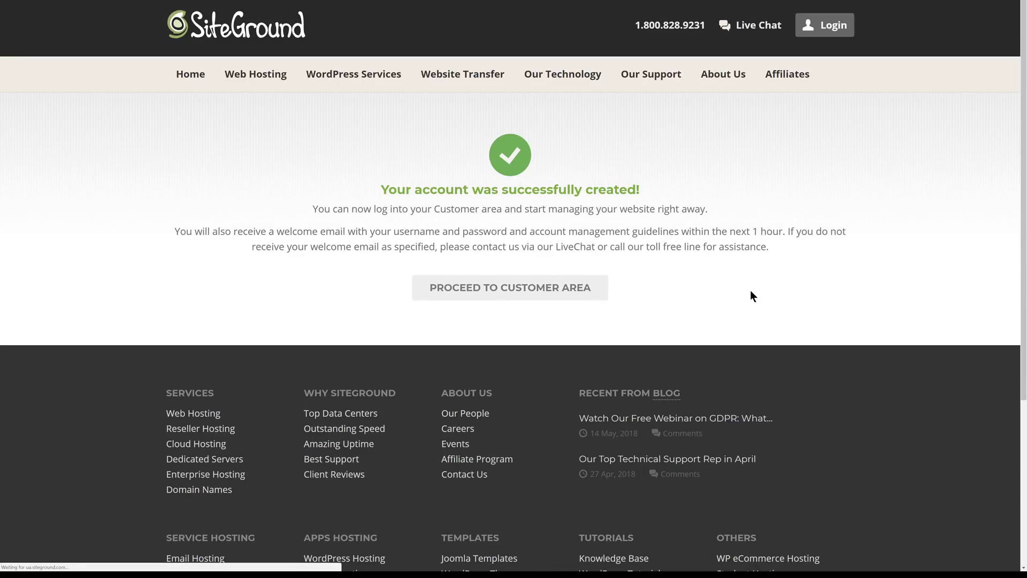
left_click(509, 287)
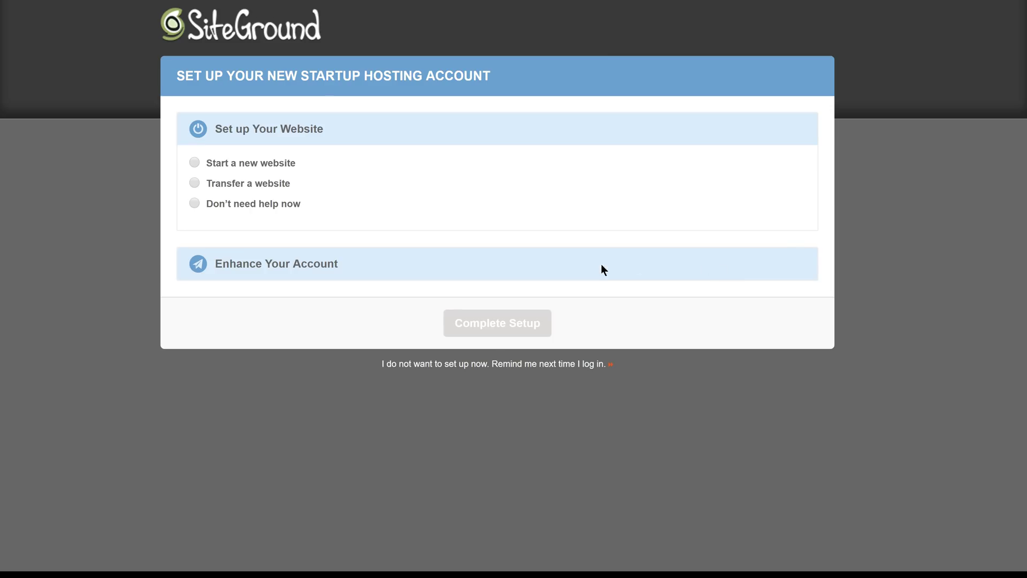
mouse_move(312, 99)
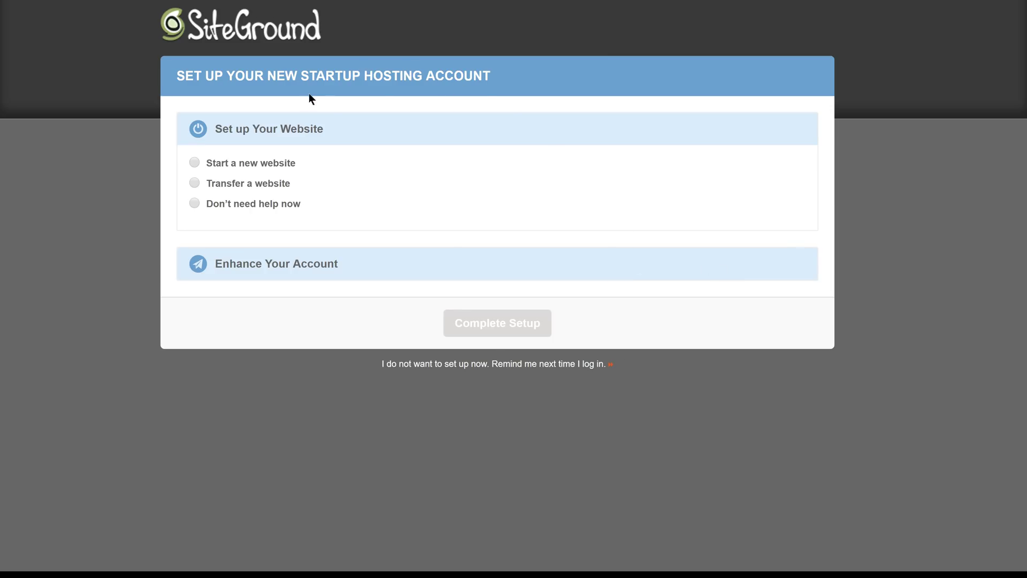
mouse_move(450, 61)
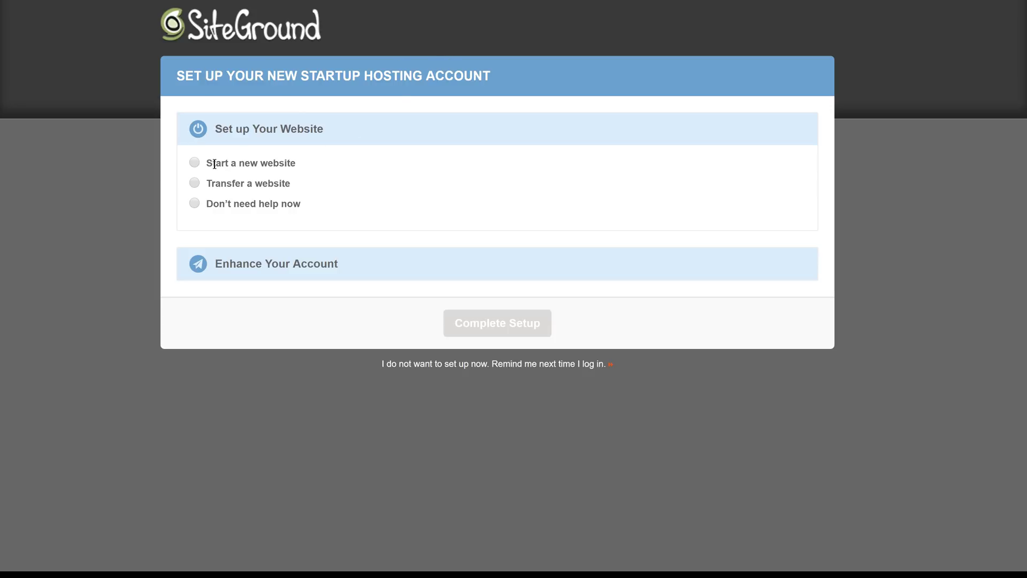
left_click(194, 162)
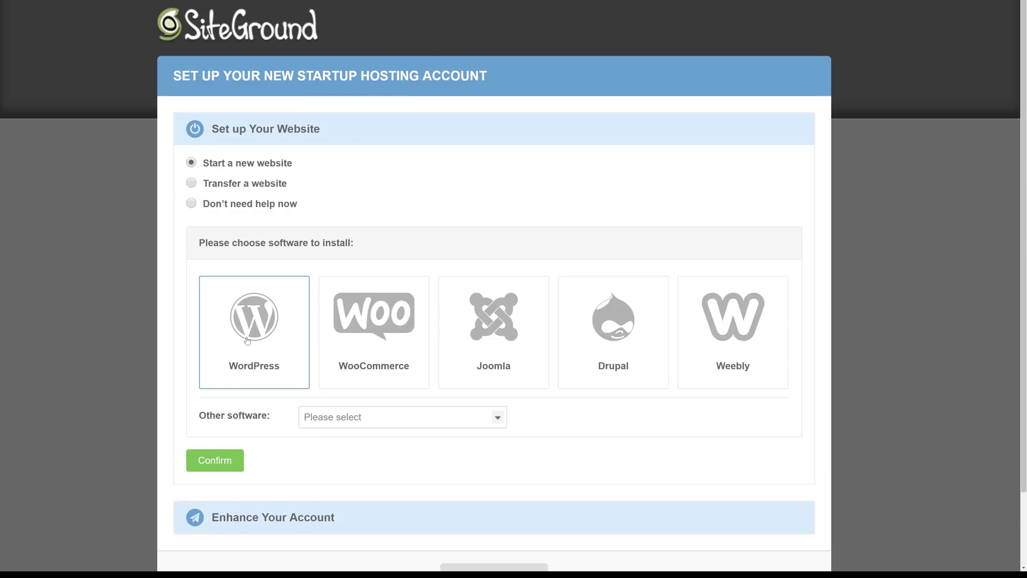
left_click(214, 459)
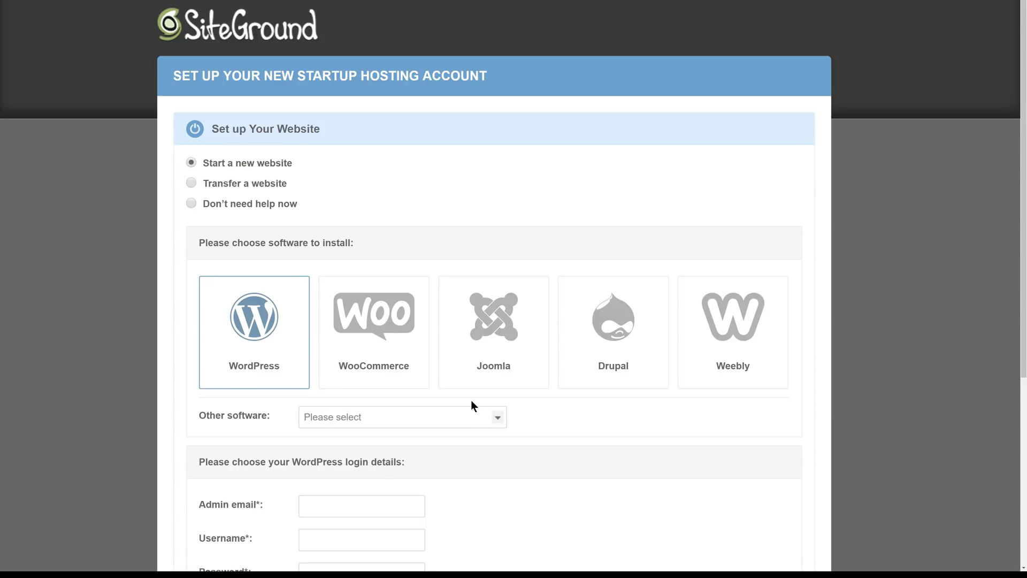
scroll("down", 3)
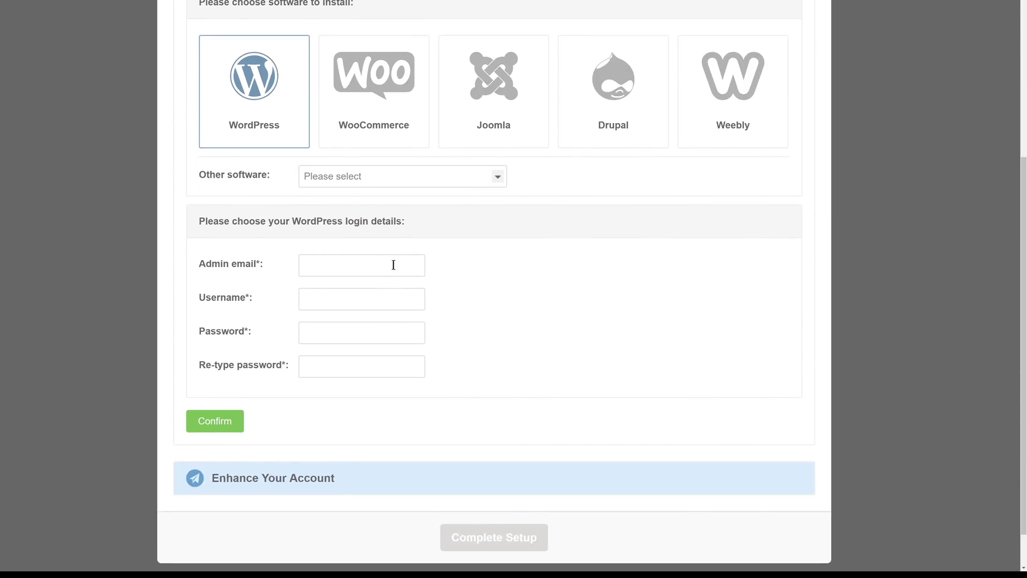
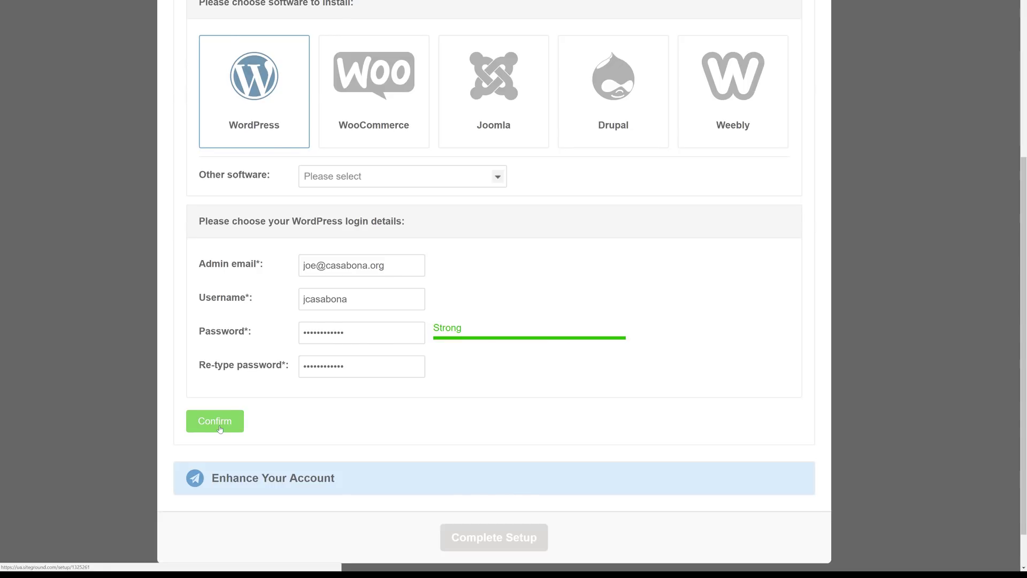
Confirm the login details, take no enhancements and complete the account setup
left_click(215, 420)
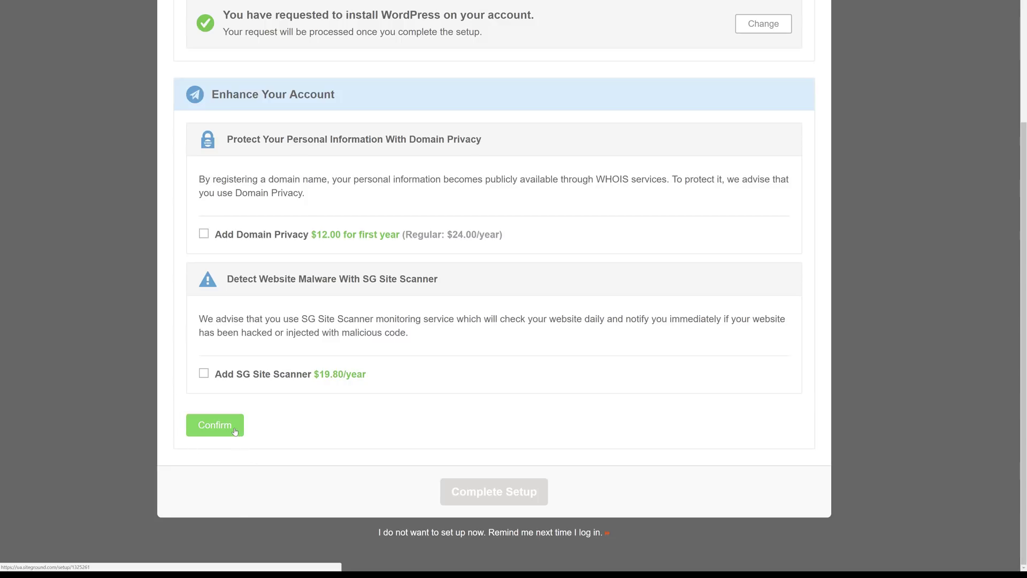
left_click(215, 424)
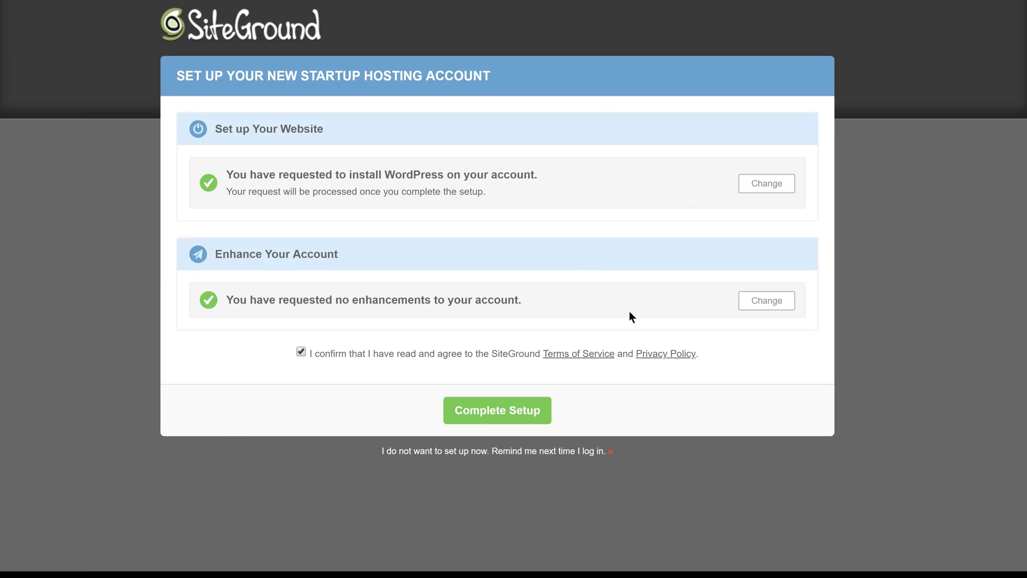
left_click(498, 410)
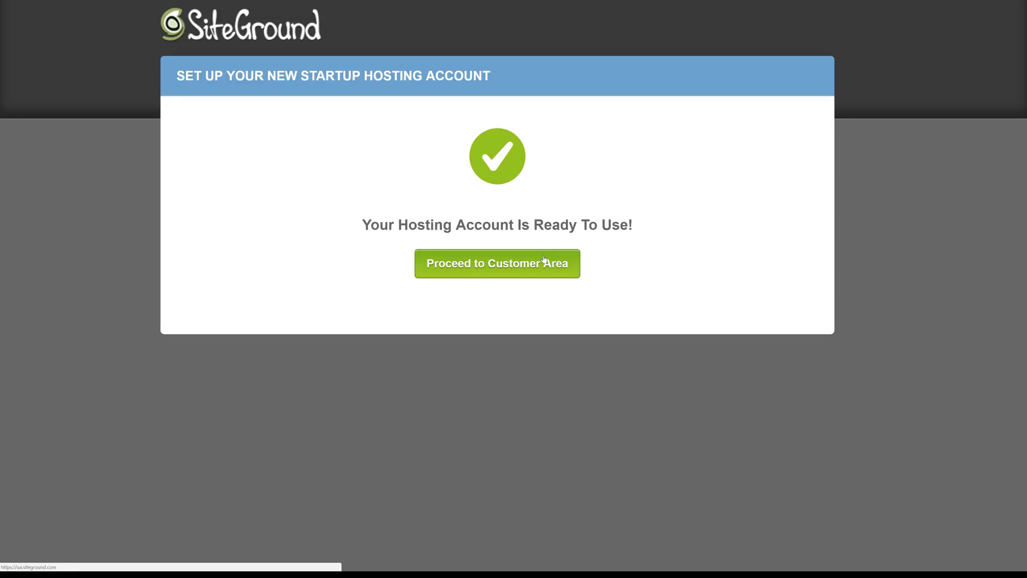
mouse_move(446, 269)
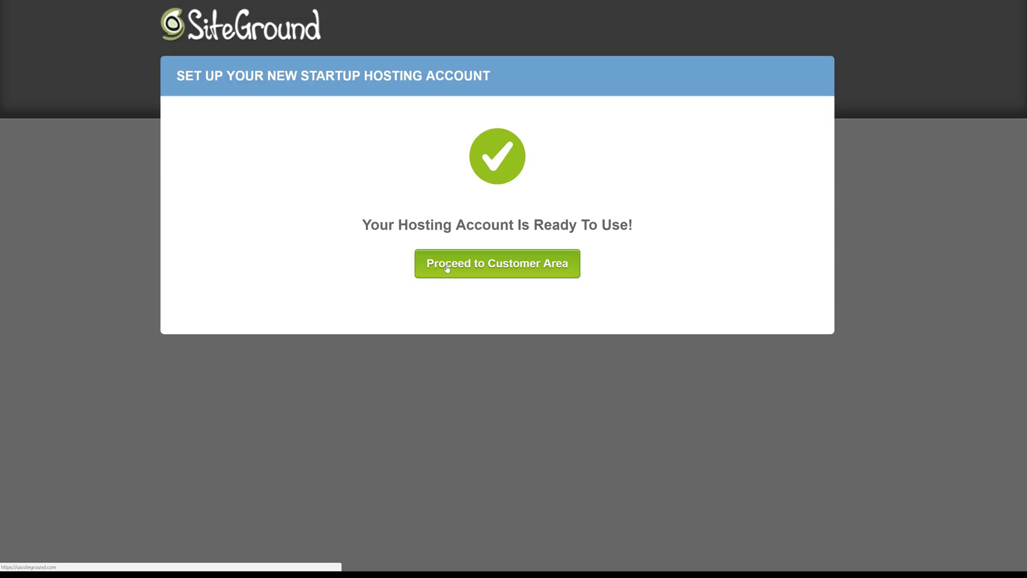
Go to the customer area and view the bestdesksetup.com account management page
left_click(497, 263)
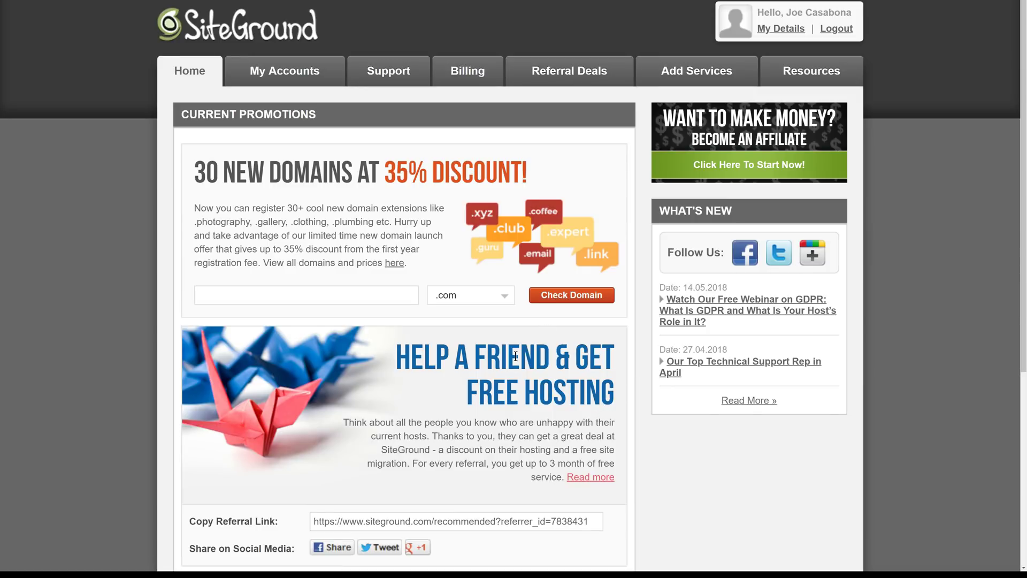
mouse_move(284, 71)
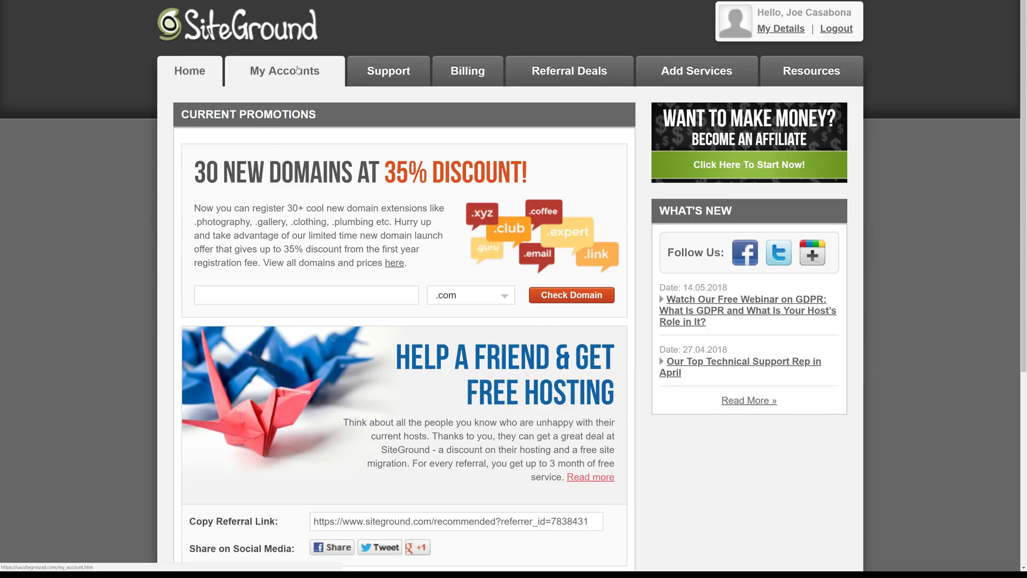
left_click(283, 70)
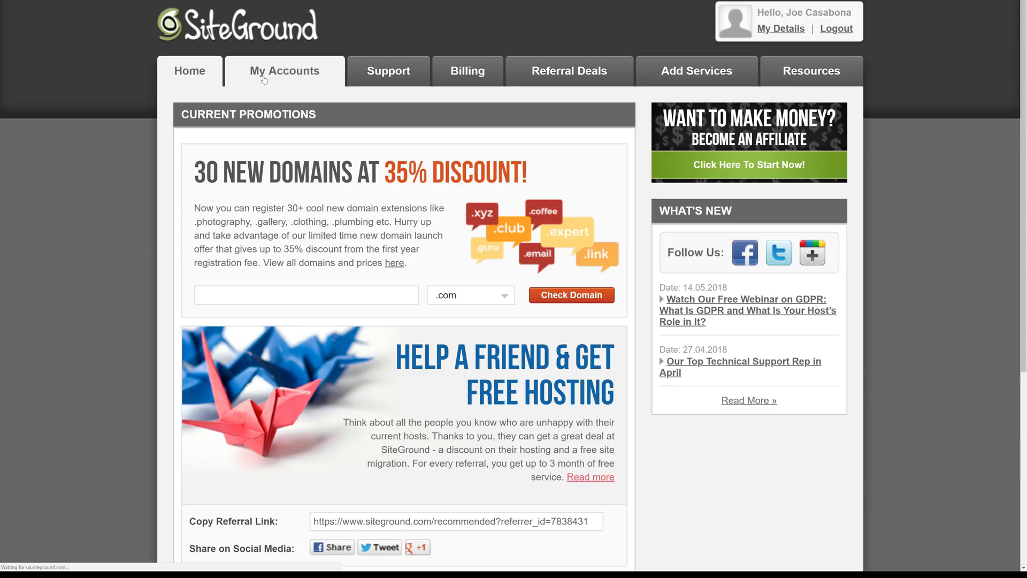
left_click(284, 71)
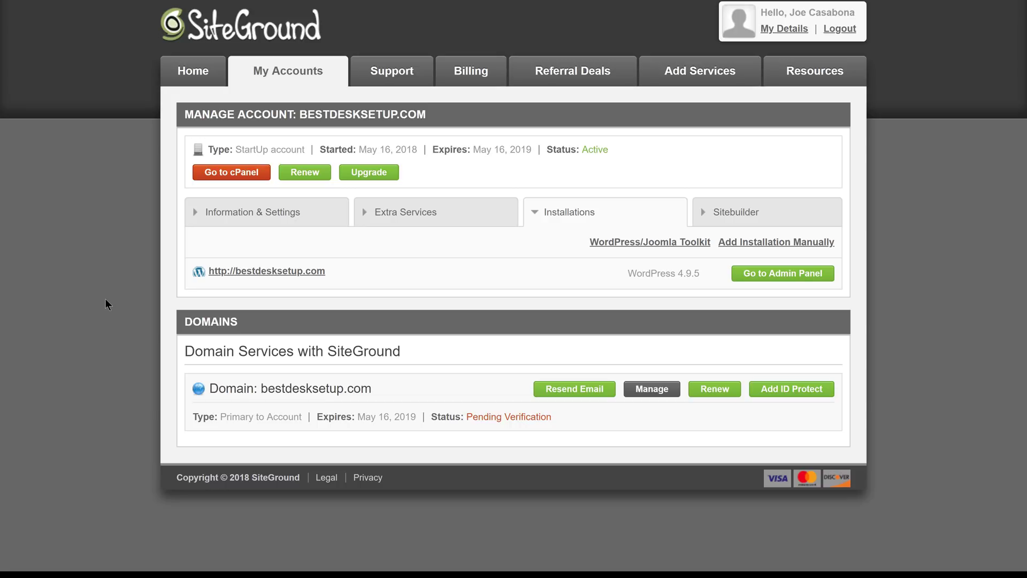
mouse_move(120, 271)
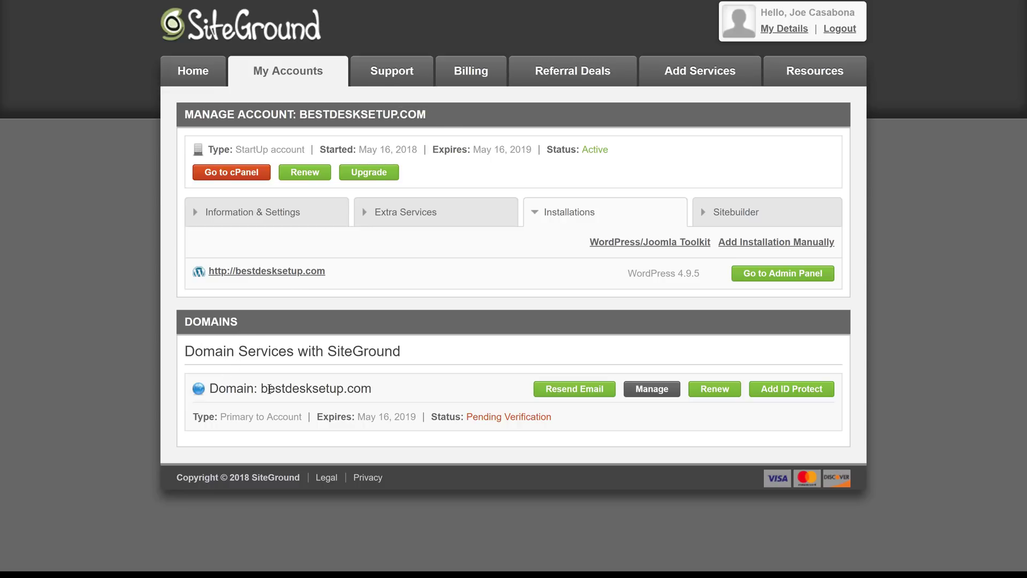
mouse_move(462, 392)
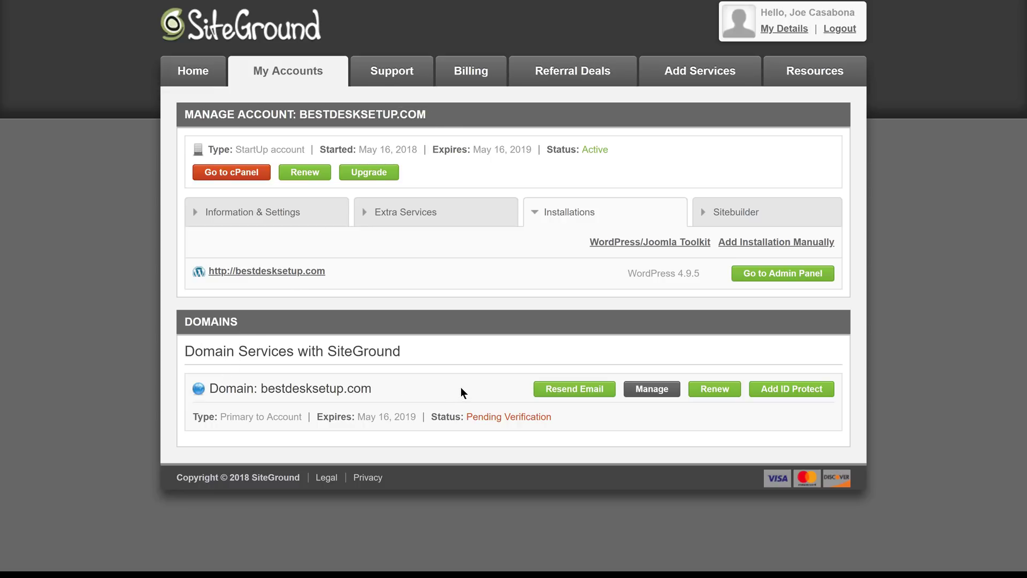
mouse_move(533, 436)
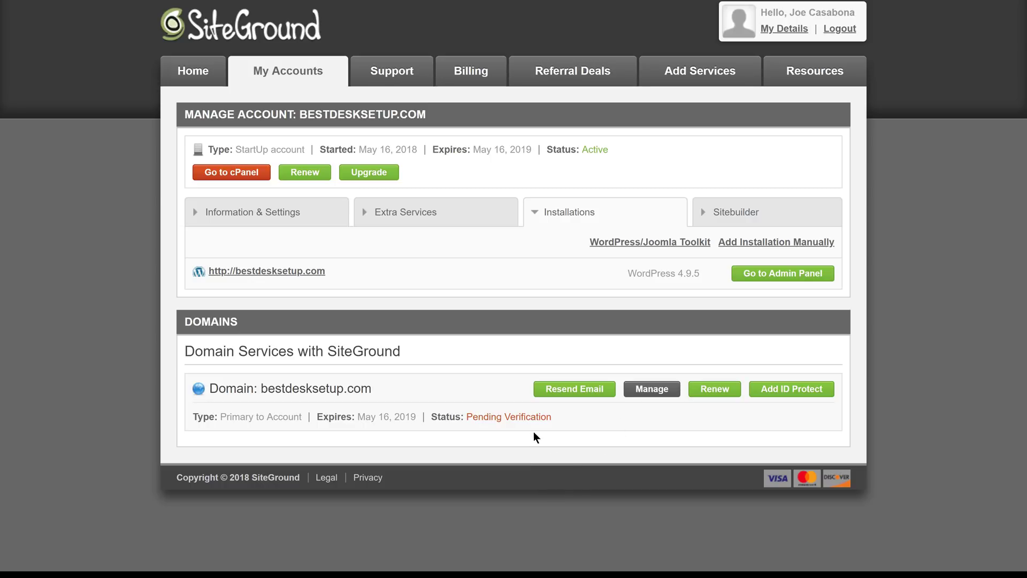
mouse_move(403, 391)
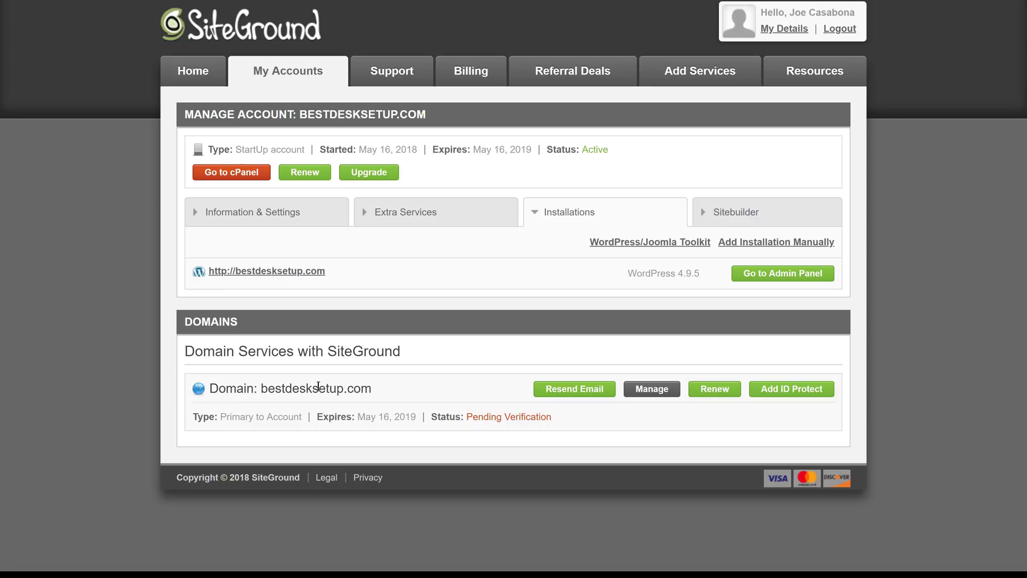
mouse_move(536, 402)
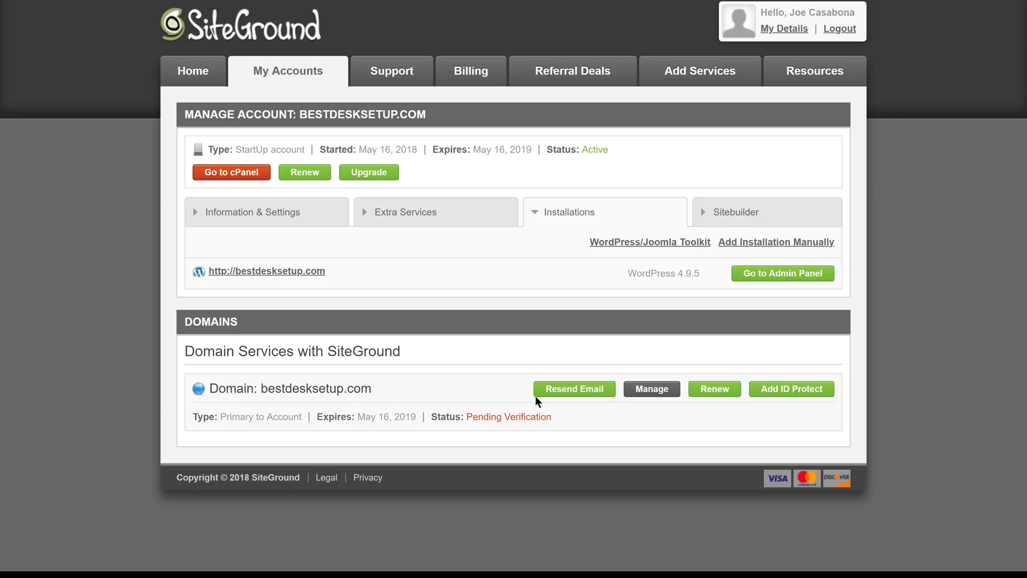
mouse_move(427, 487)
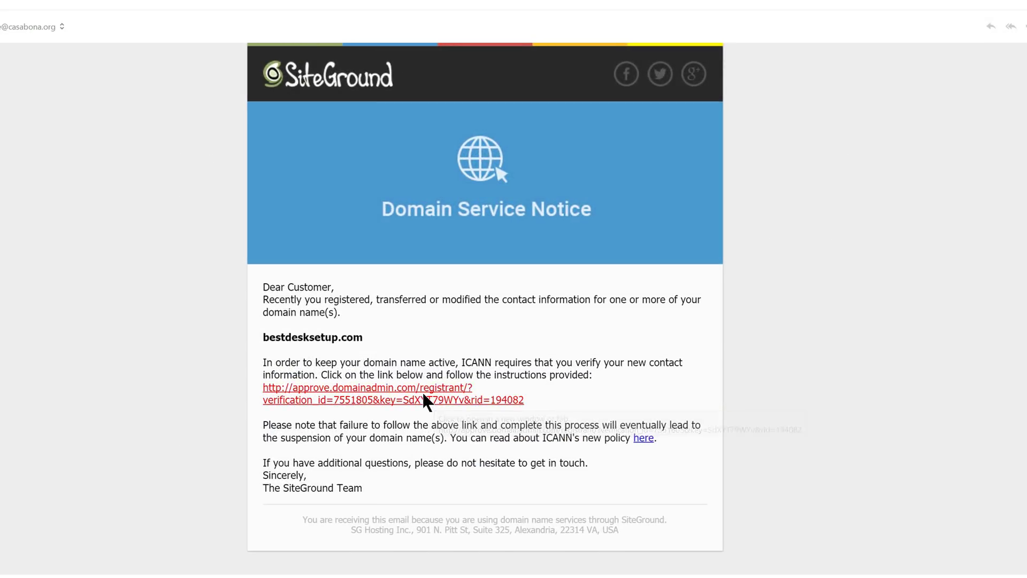
Verify the domain contact information for bestdesksetup.com via the emailed link
left_click(367, 393)
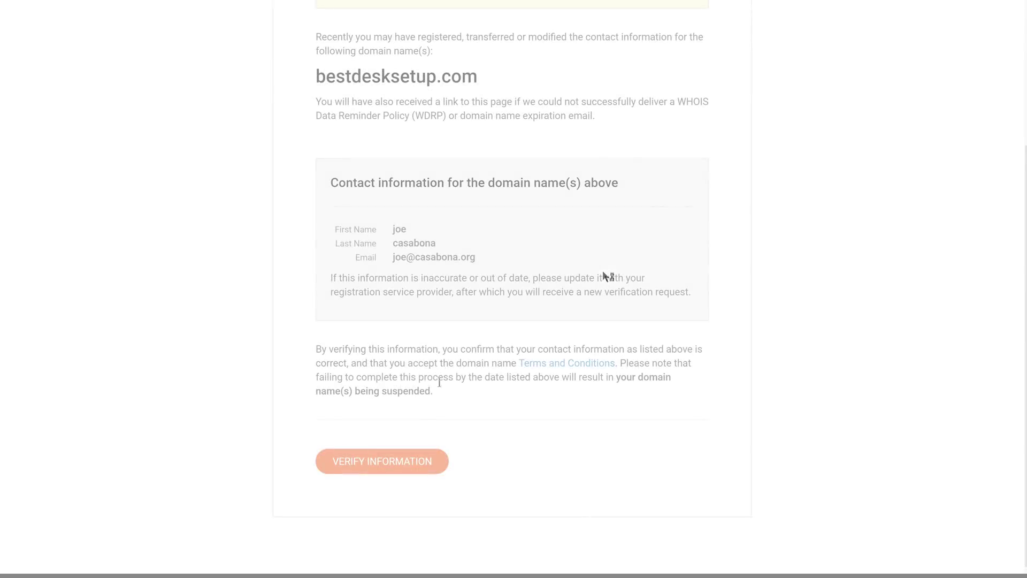
left_click(382, 461)
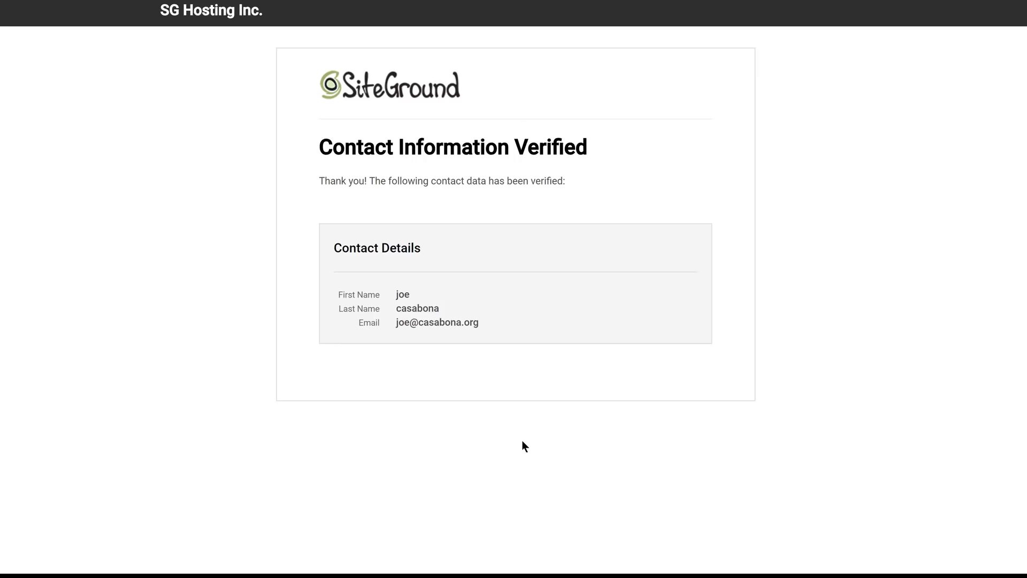
mouse_move(567, 207)
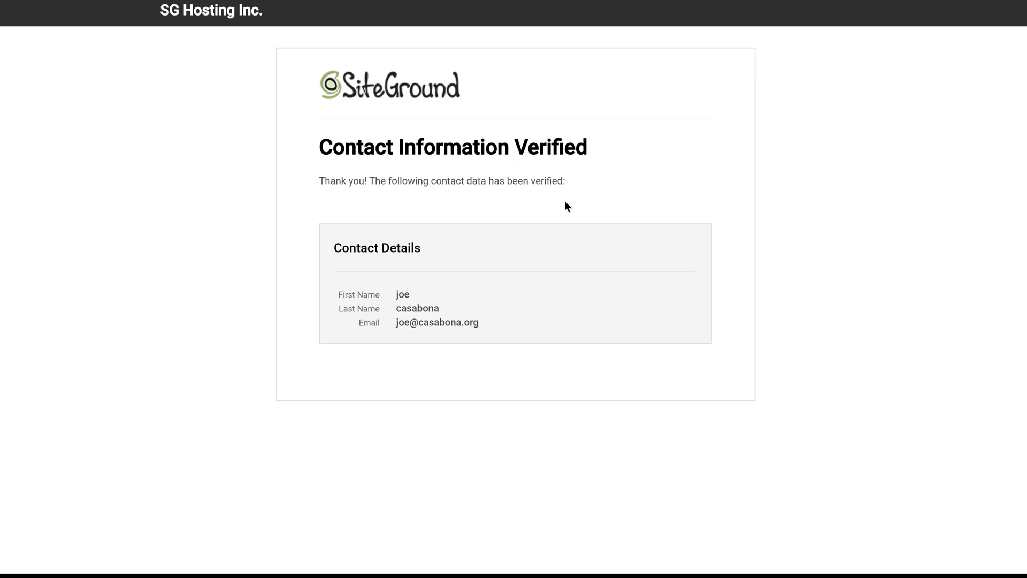
mouse_move(651, 202)
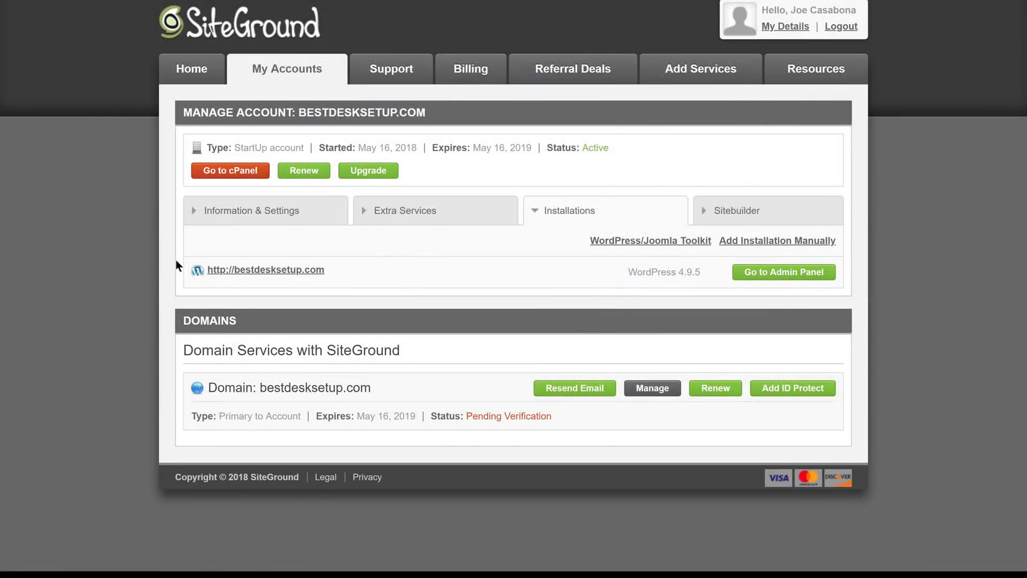
mouse_move(431, 188)
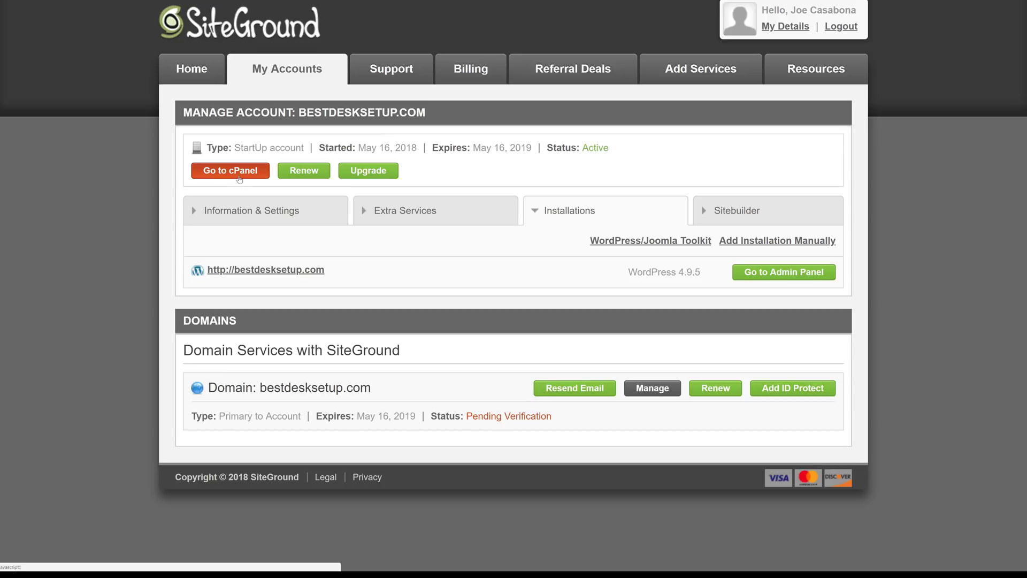
Enter cPanel for bestdesksetup.com with secure access remembered
left_click(230, 170)
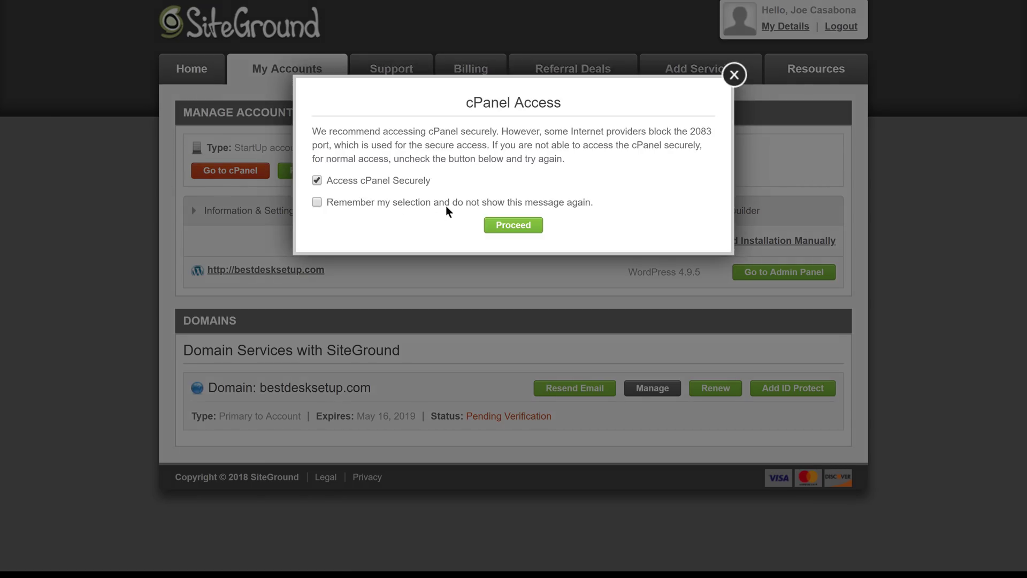
left_click(316, 202)
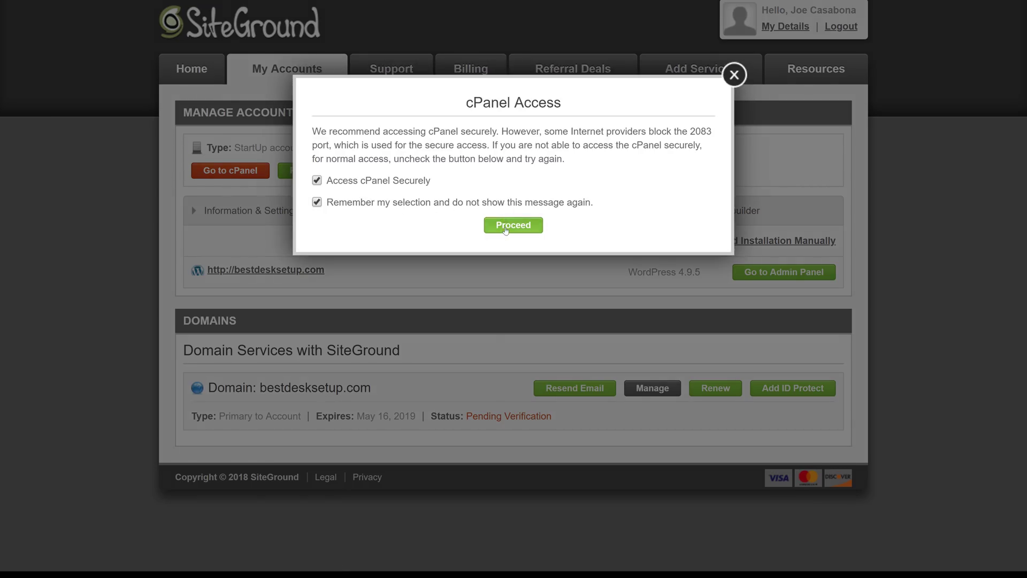
left_click(512, 225)
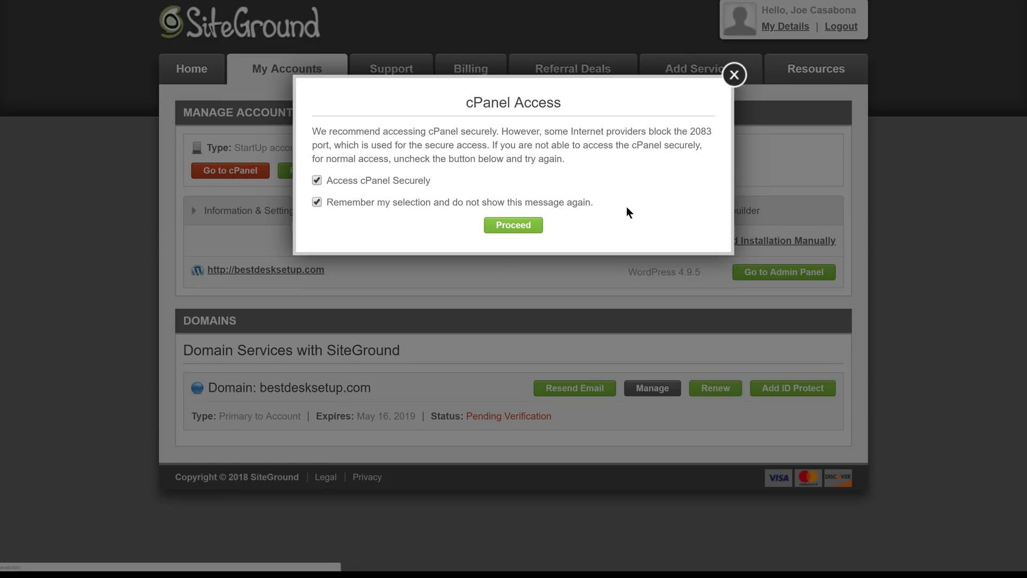
left_click(734, 75)
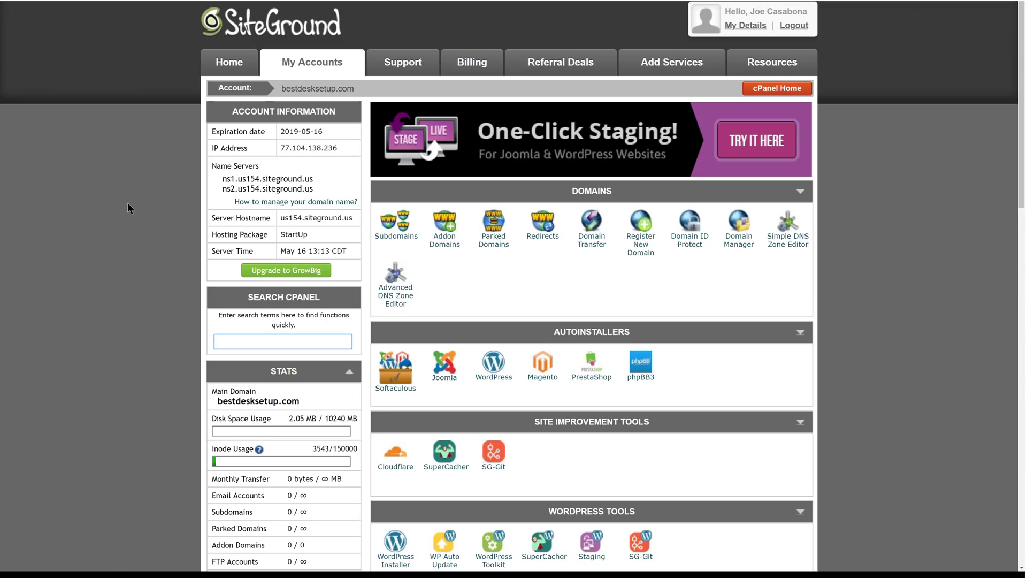
mouse_move(108, 255)
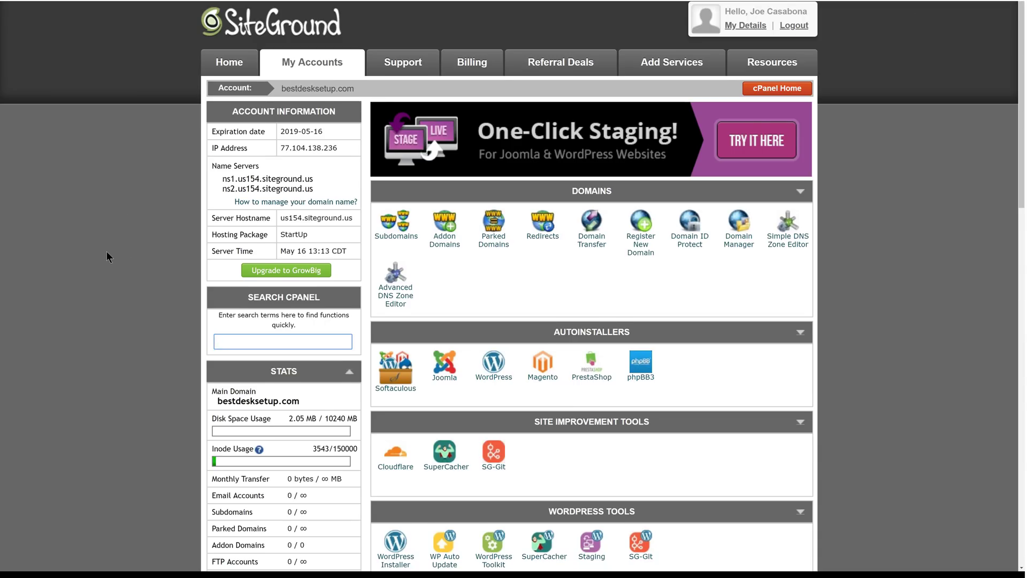
Reach the Let's Encrypt certificate manager from cPanel's Security section
scroll("down", 3)
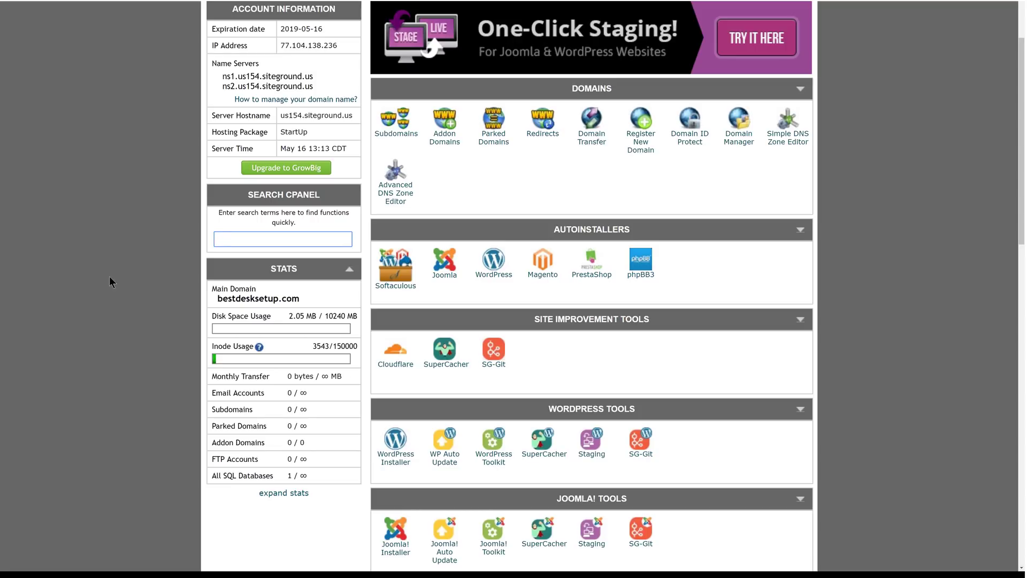
mouse_move(125, 285)
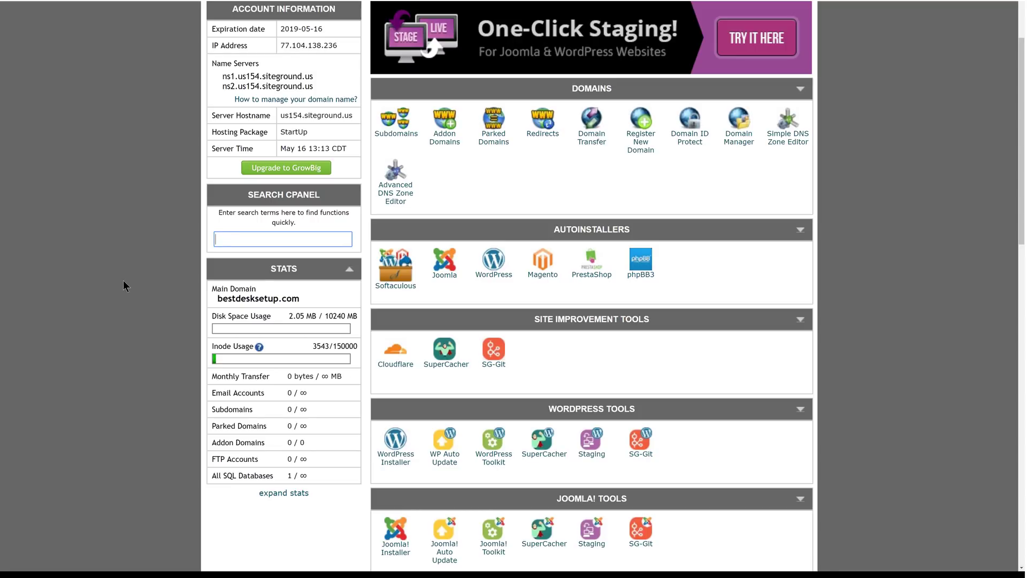
scroll("down", 3)
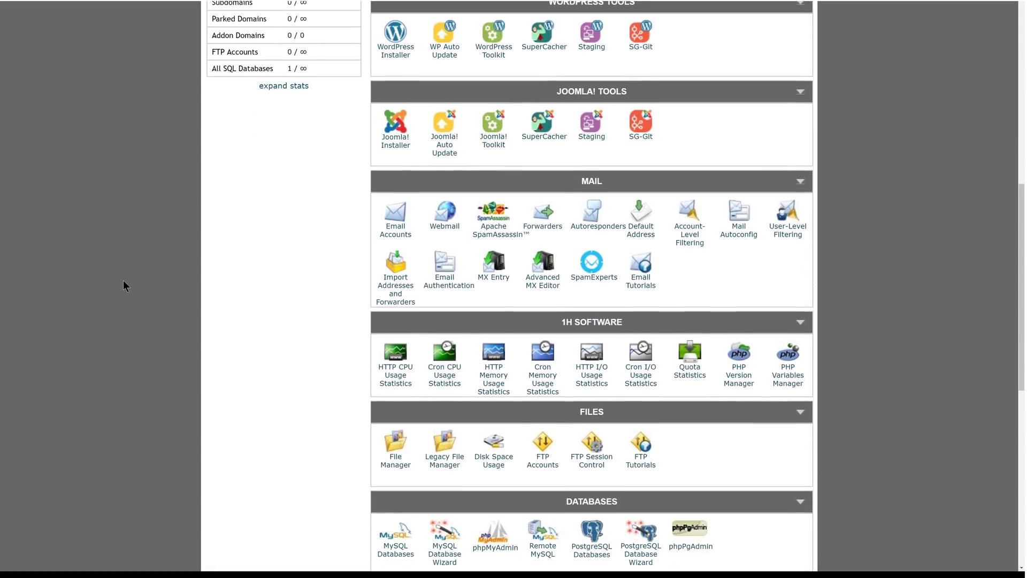
scroll("down", 3)
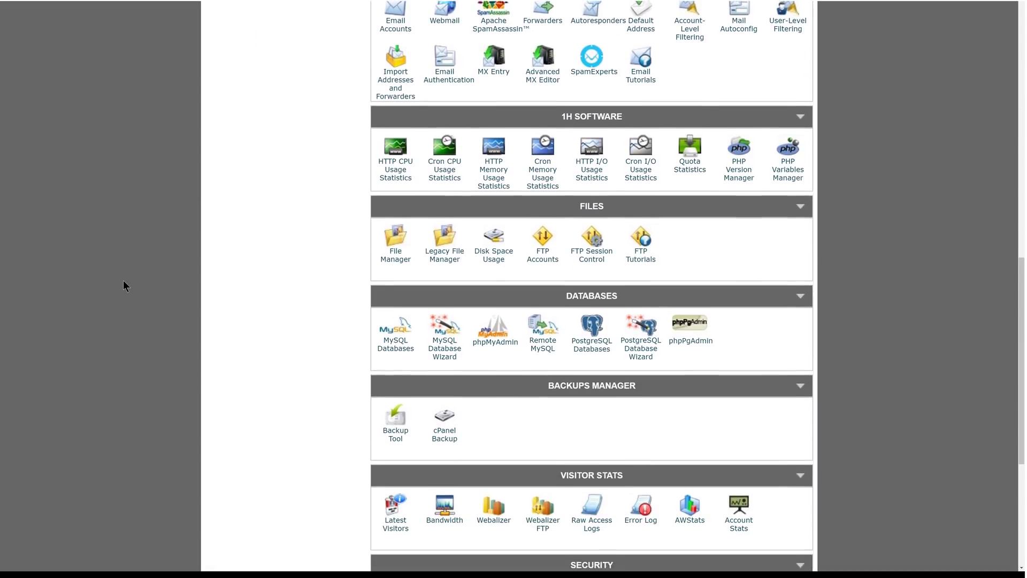
scroll("down", 3)
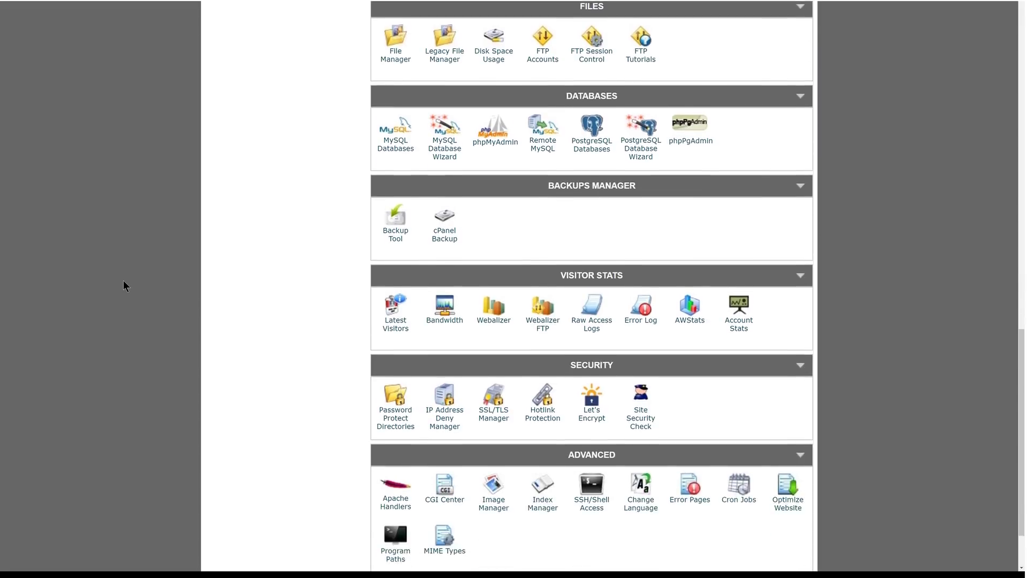
scroll("down", 3)
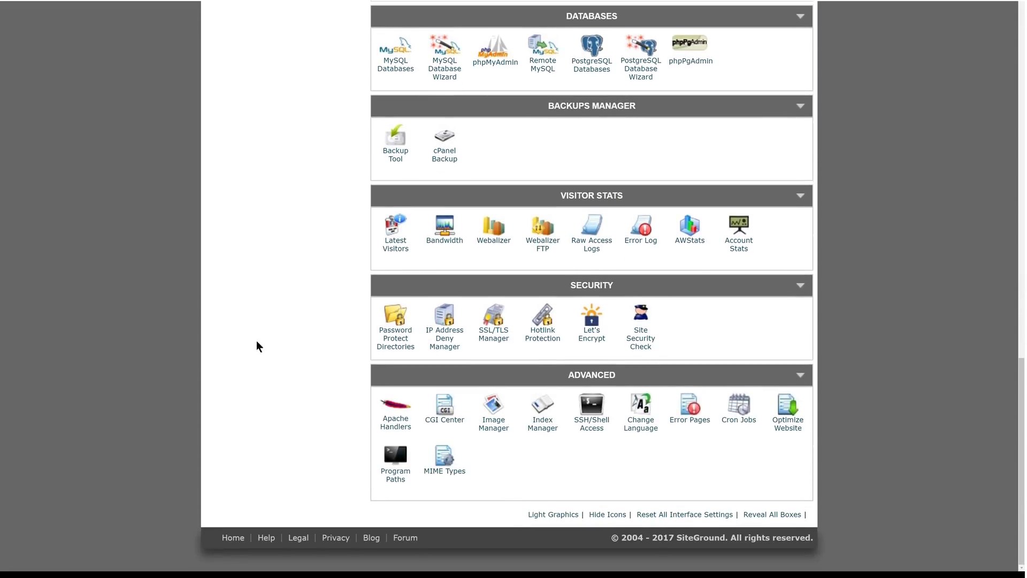
mouse_move(590, 333)
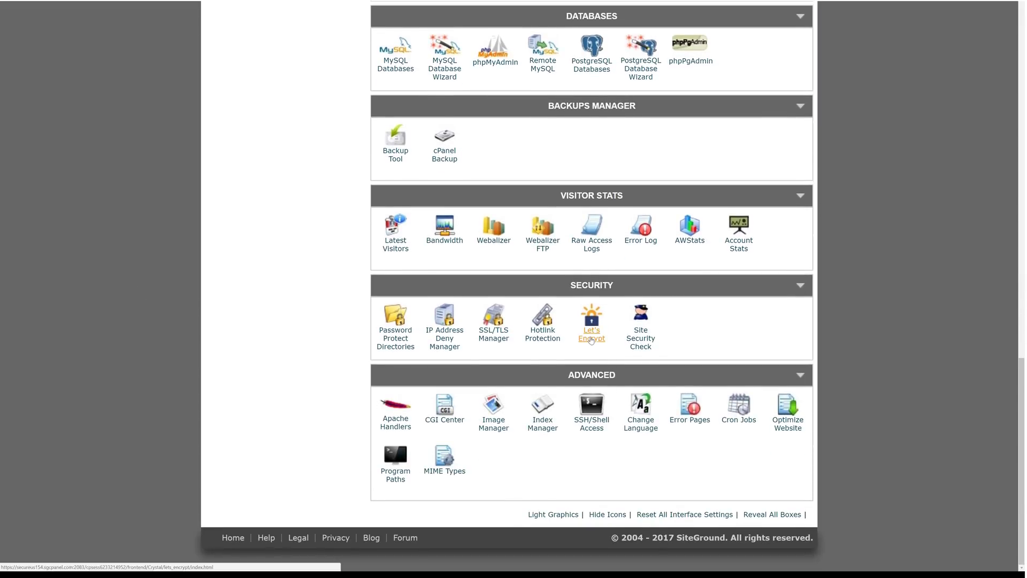
left_click(590, 321)
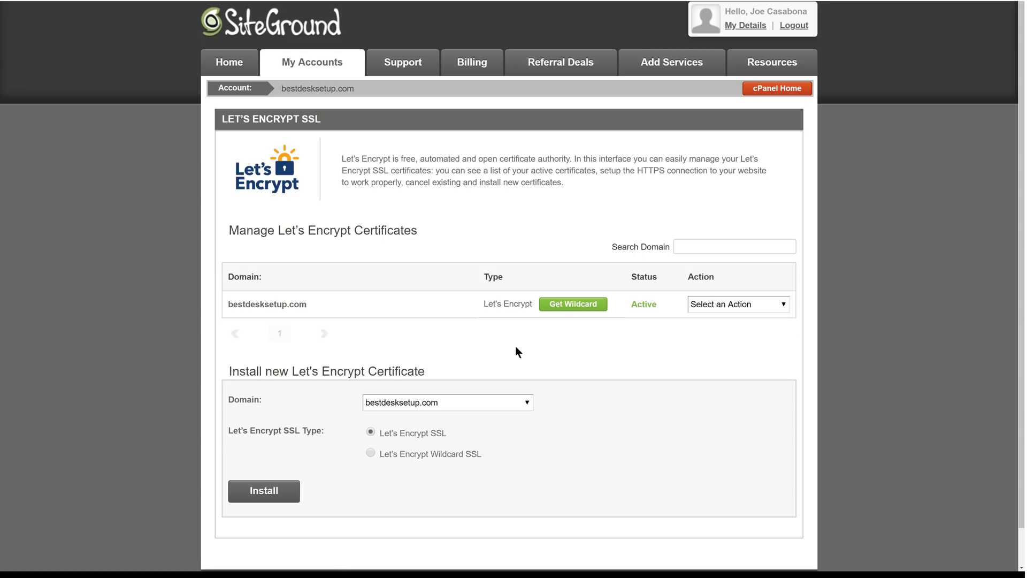
mouse_move(512, 353)
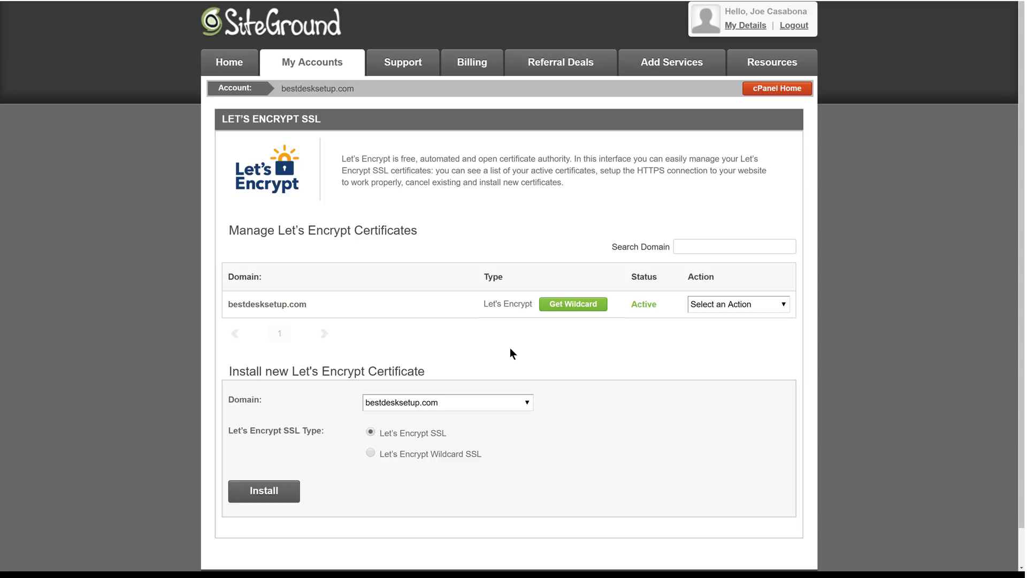
mouse_move(431, 470)
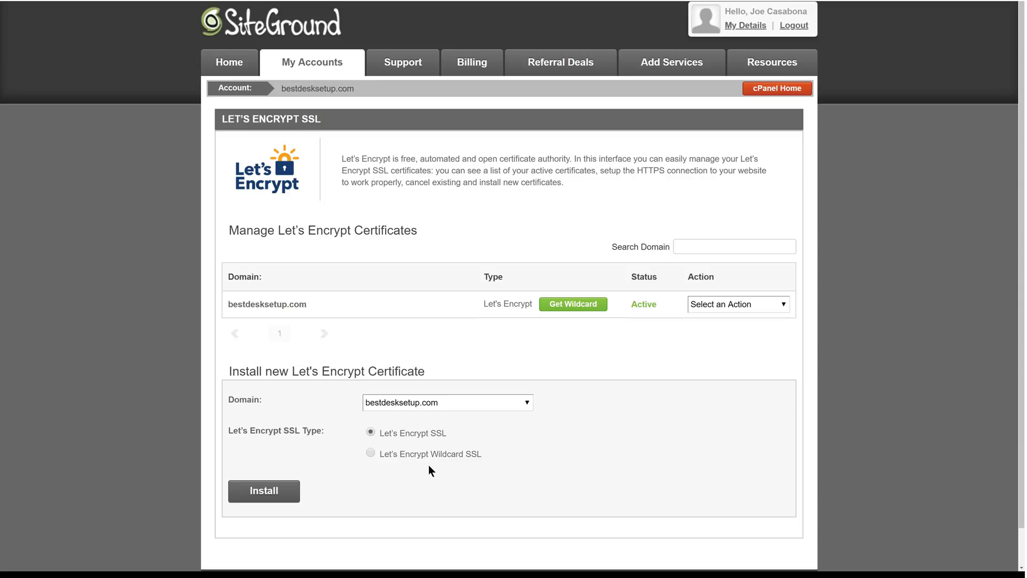
mouse_move(438, 466)
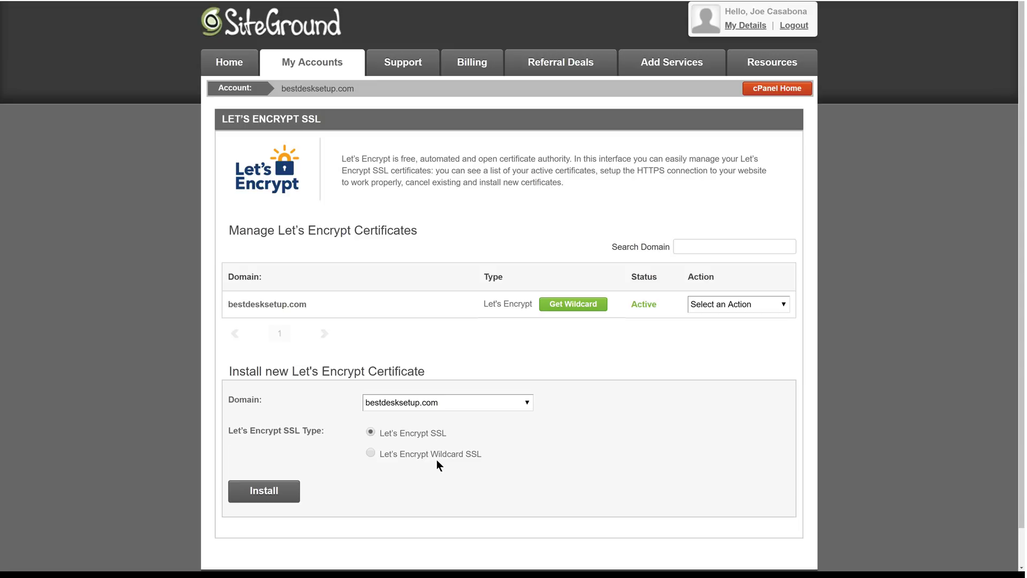
mouse_move(438, 489)
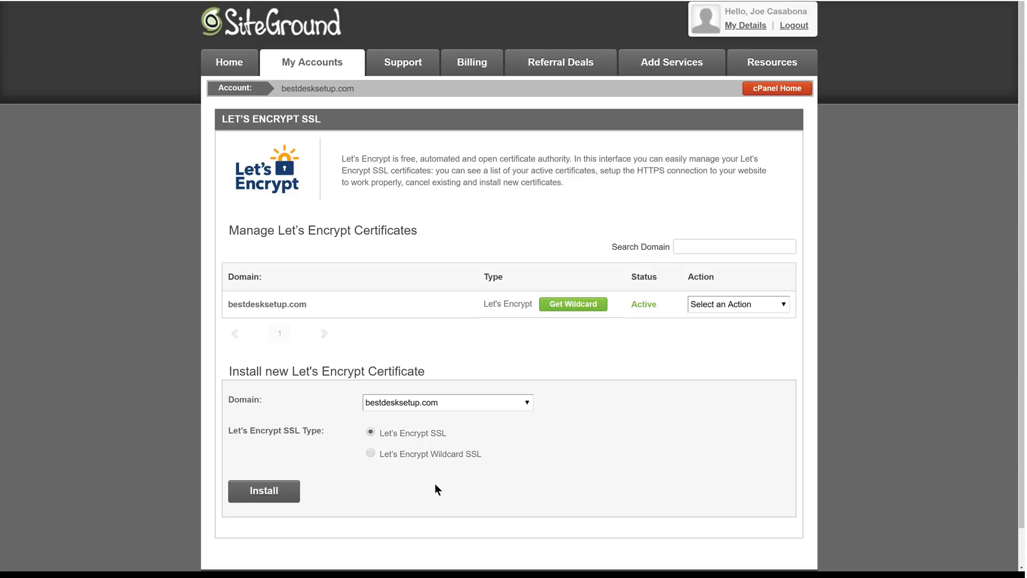
mouse_move(397, 455)
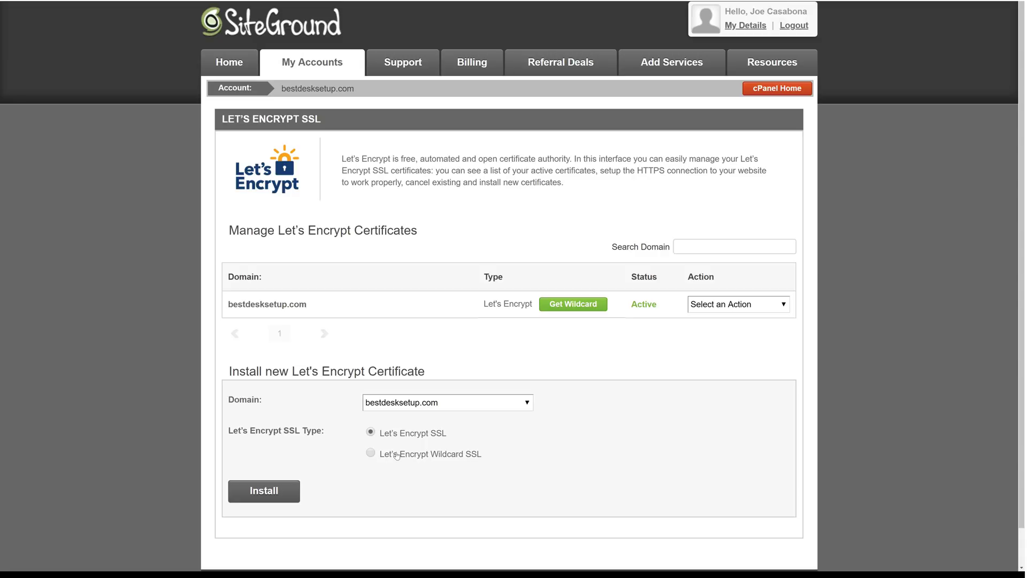
Choose the Let's Encrypt Wildcard SSL type for bestdesksetup.com
left_click(370, 453)
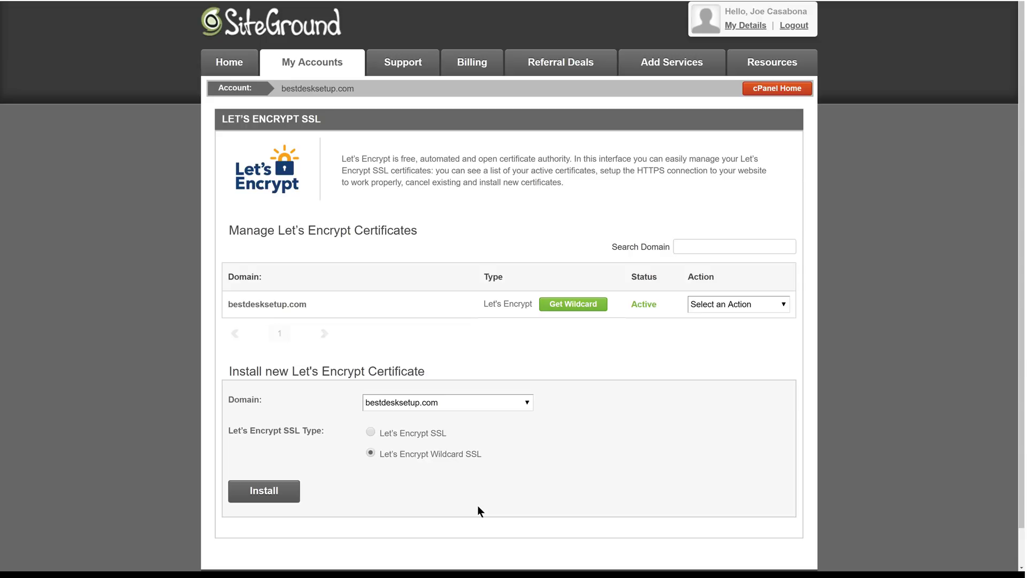
mouse_move(457, 509)
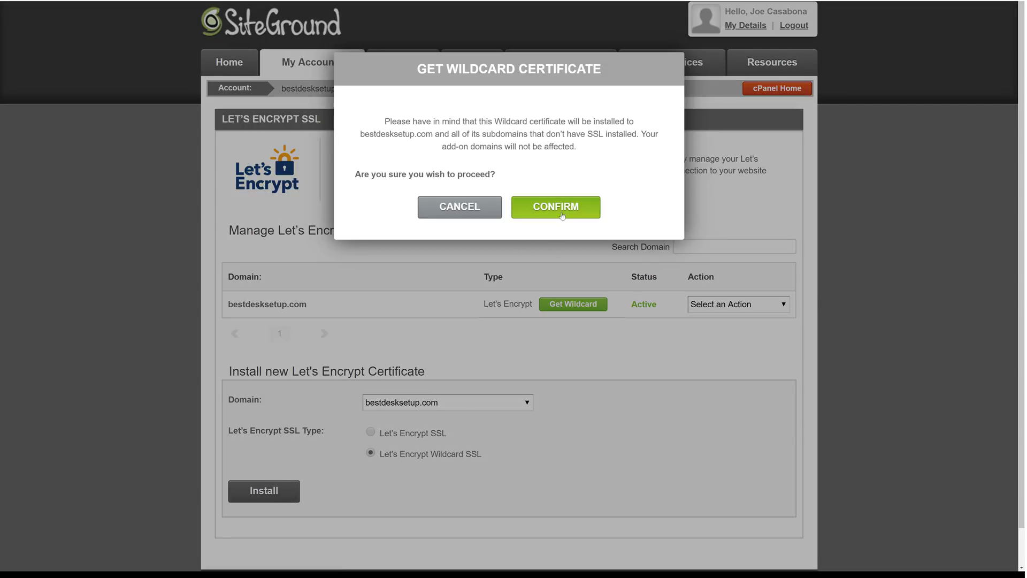
Confirm the wildcard Let's Encrypt certificate install for bestdesksetup.com and acknowledge the success message
left_click(555, 206)
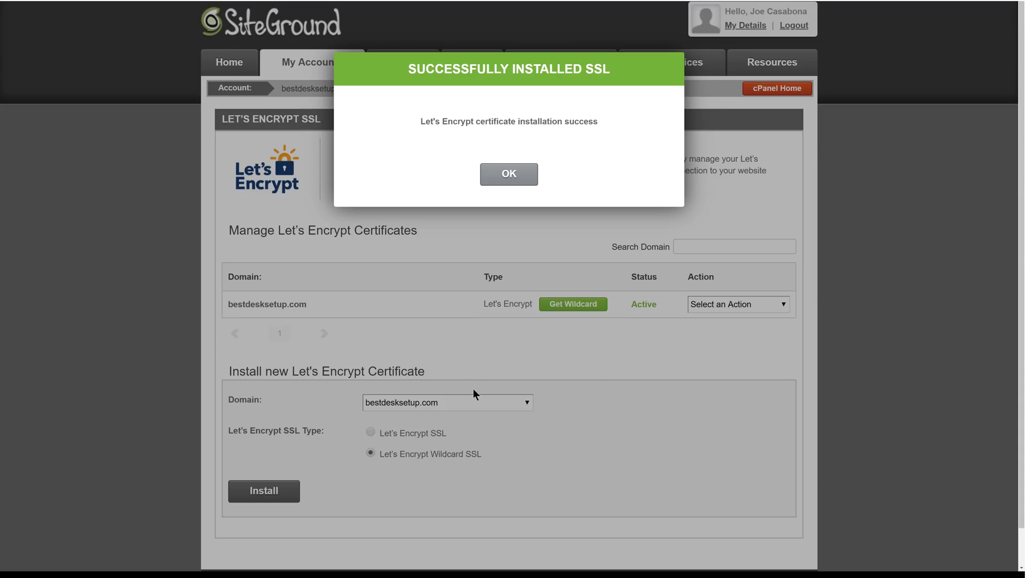
mouse_move(477, 422)
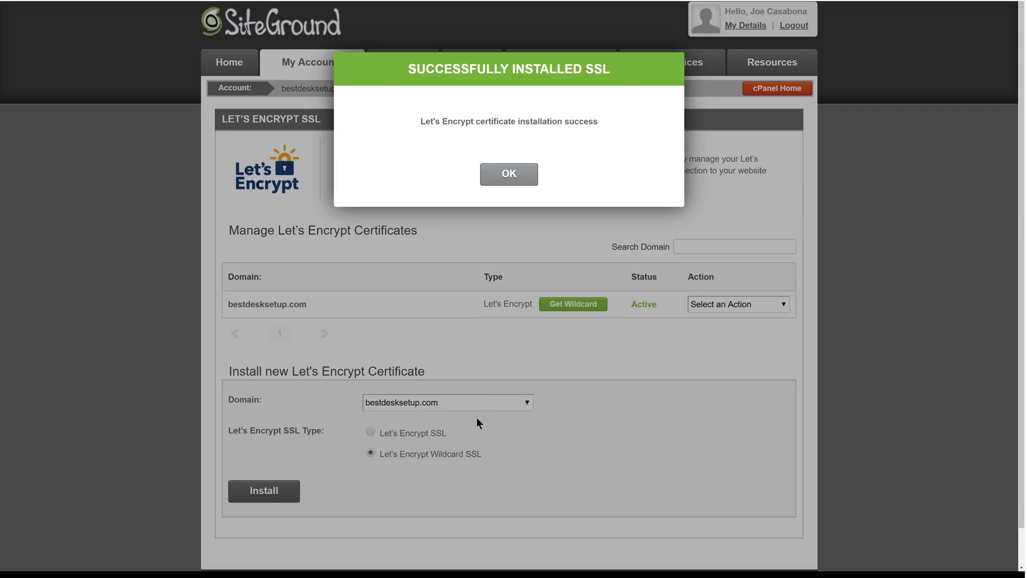
mouse_move(522, 240)
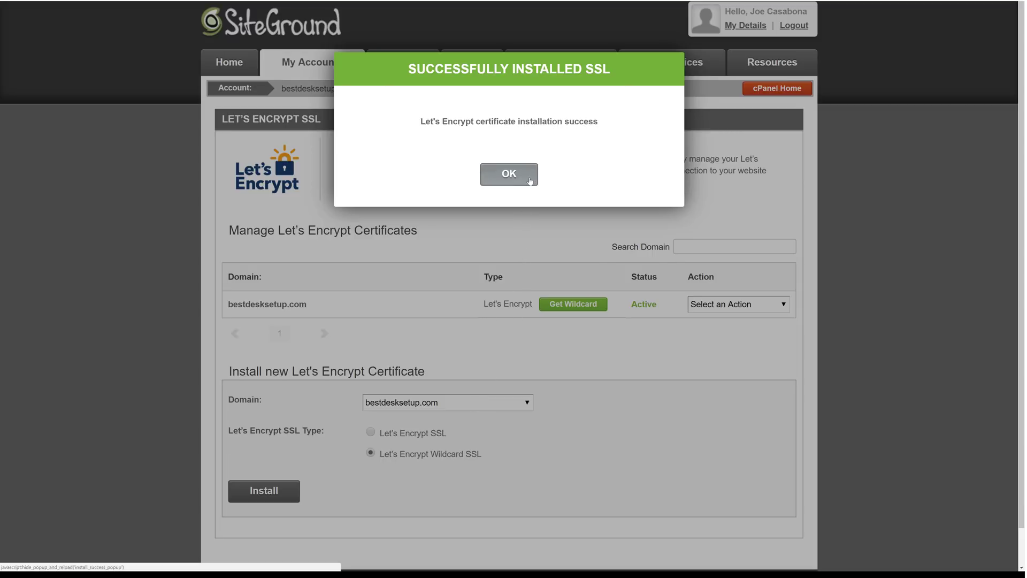
left_click(509, 173)
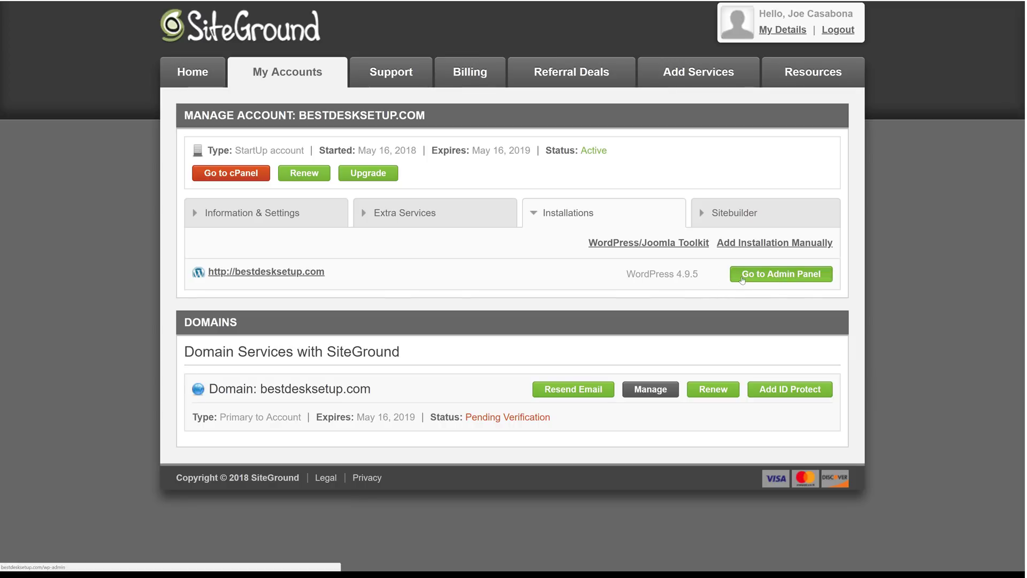
mouse_move(795, 279)
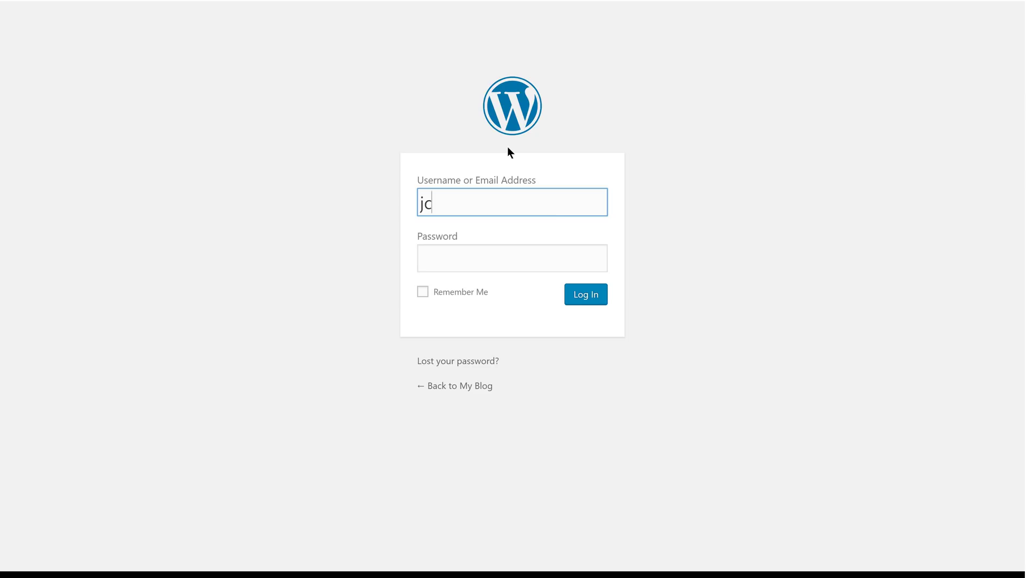
Sign in to wp-admin as user 'casabona' to reach the WordPress Dashboard
type("casabona")
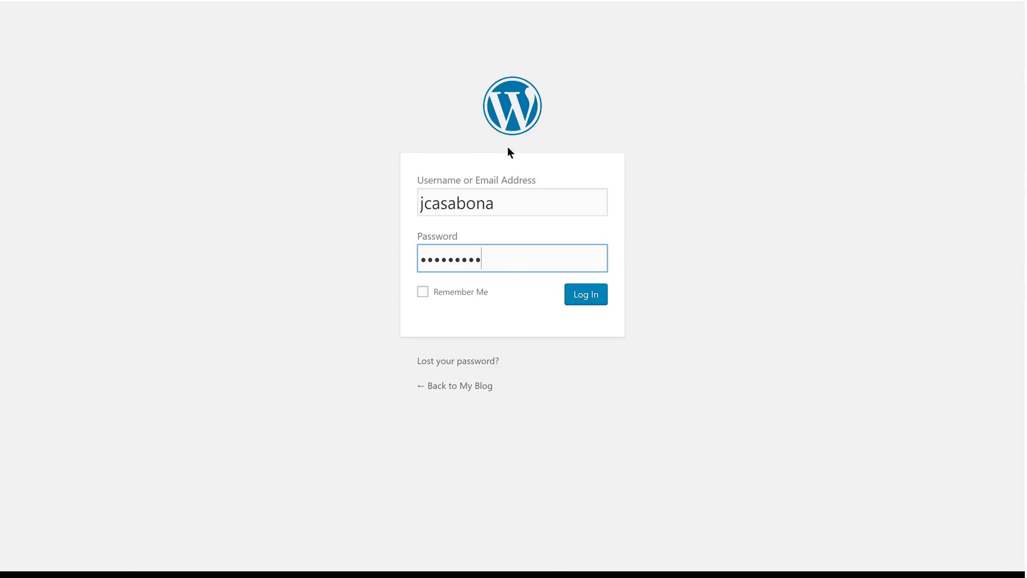
left_click(585, 294)
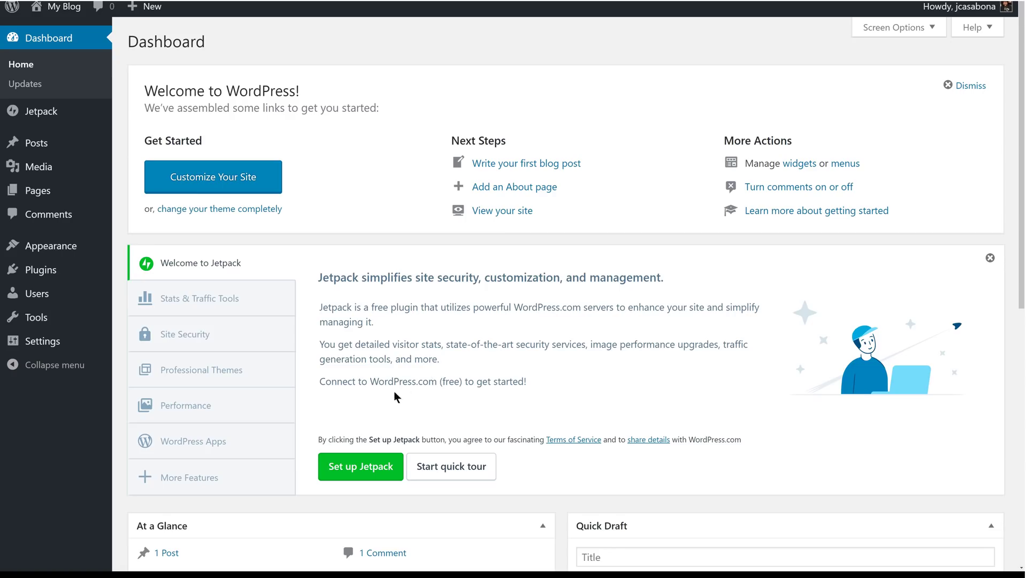
left_click(64, 8)
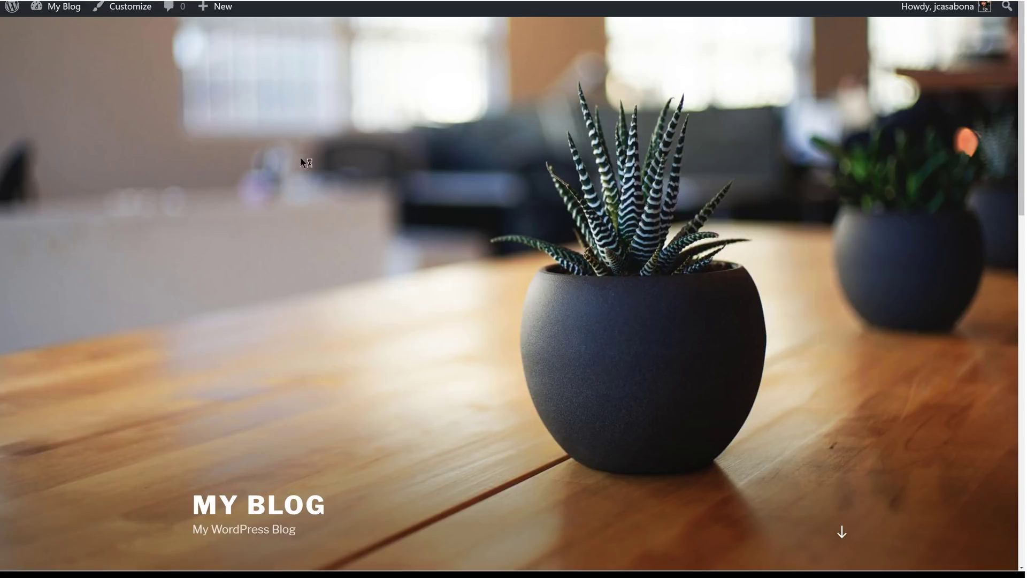
scroll("down", 3)
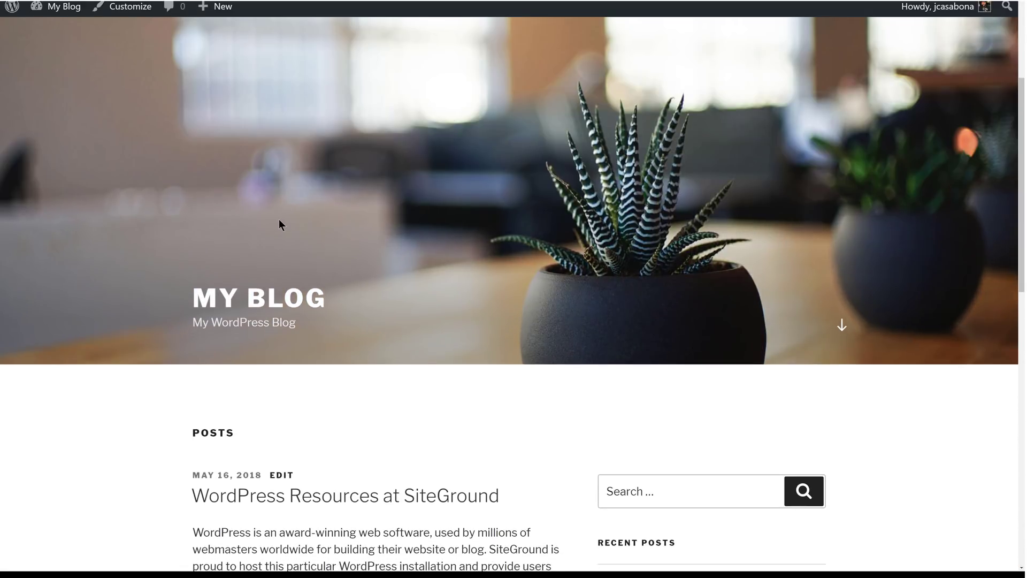
scroll("down", 3)
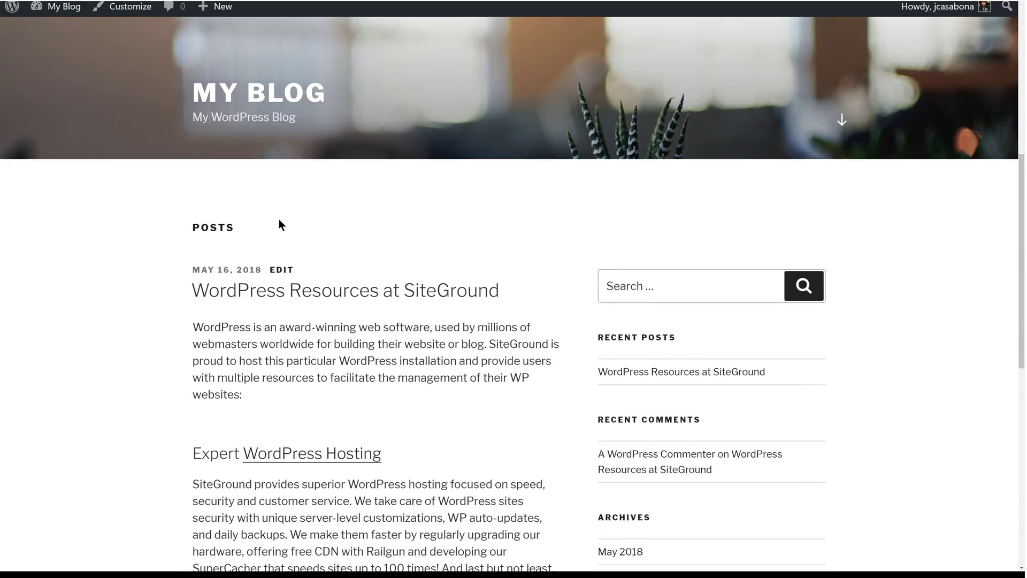
scroll("down", 3)
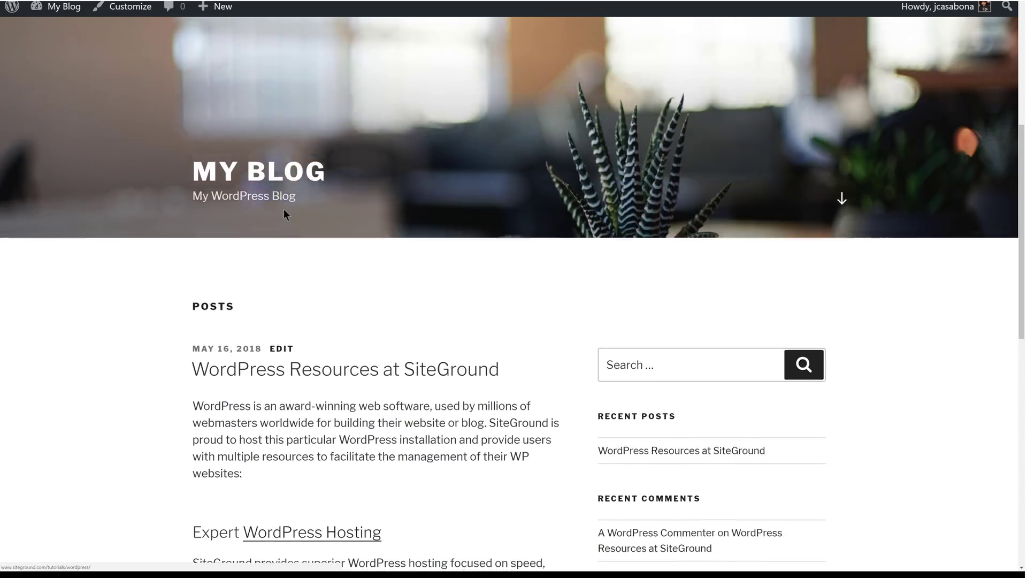
left_click(63, 7)
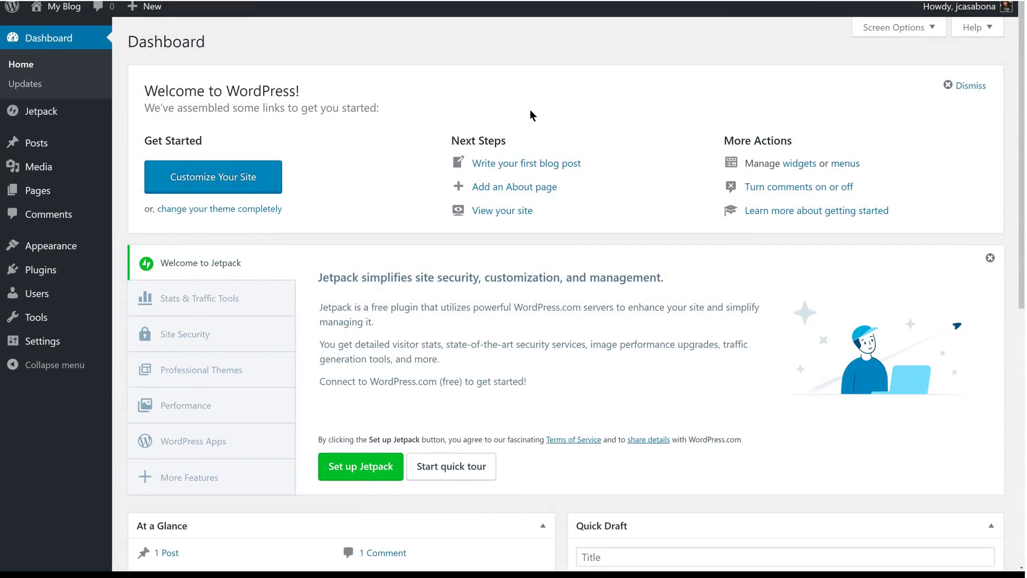
mouse_move(289, 188)
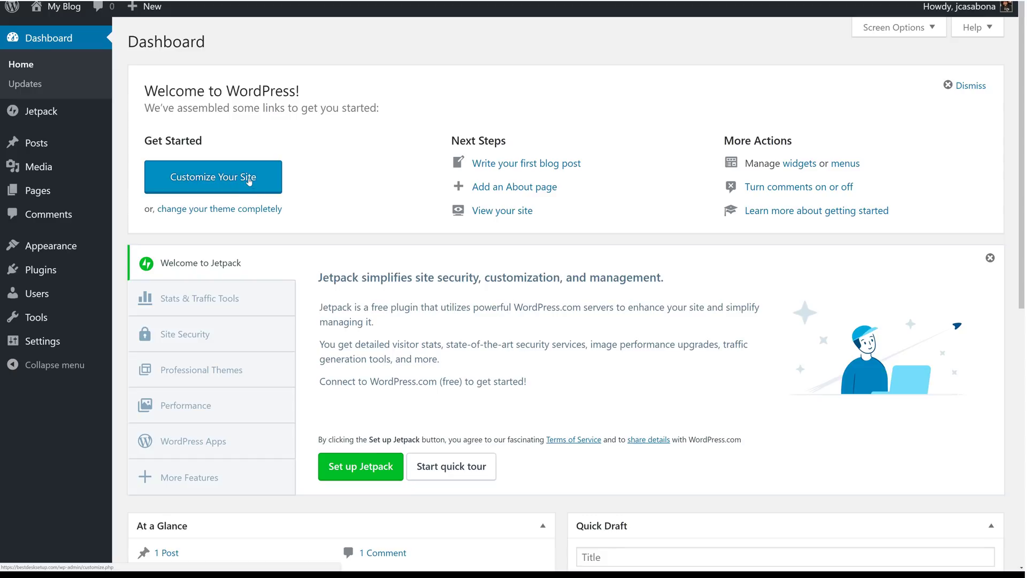
mouse_move(245, 235)
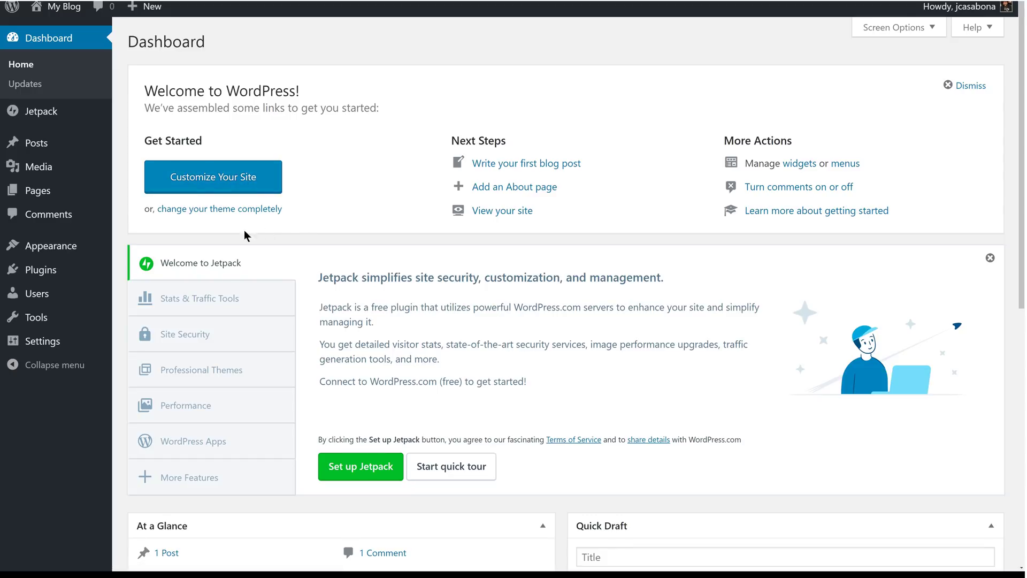
mouse_move(50, 246)
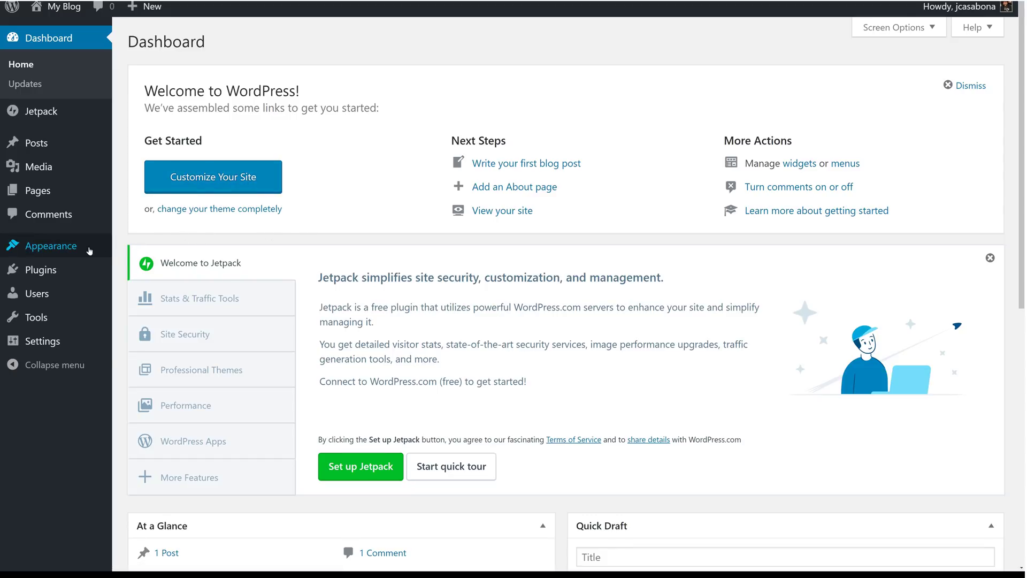
mouse_move(50, 245)
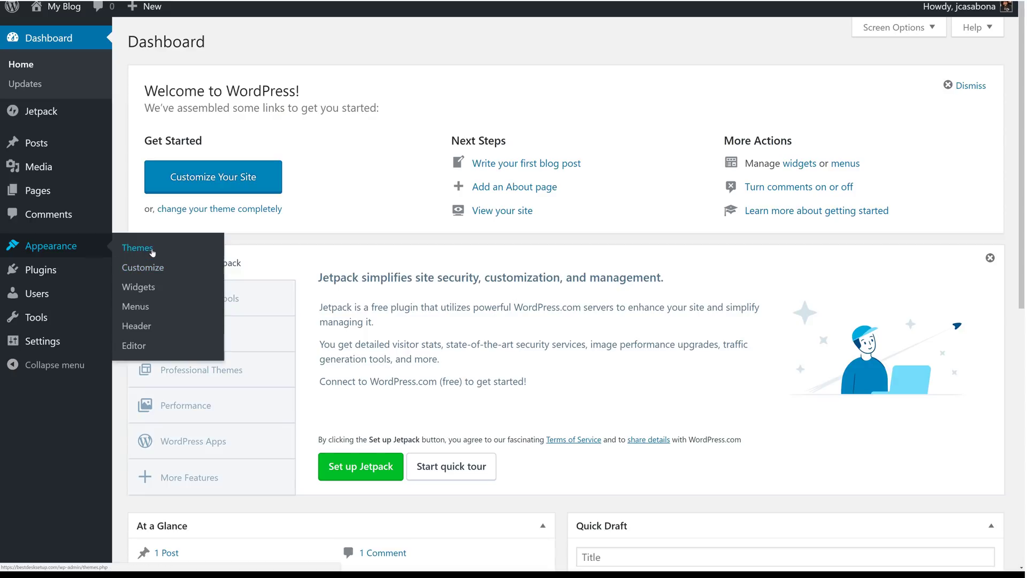
Go to Appearance > Themes and start adding a new theme from the featured list
left_click(138, 247)
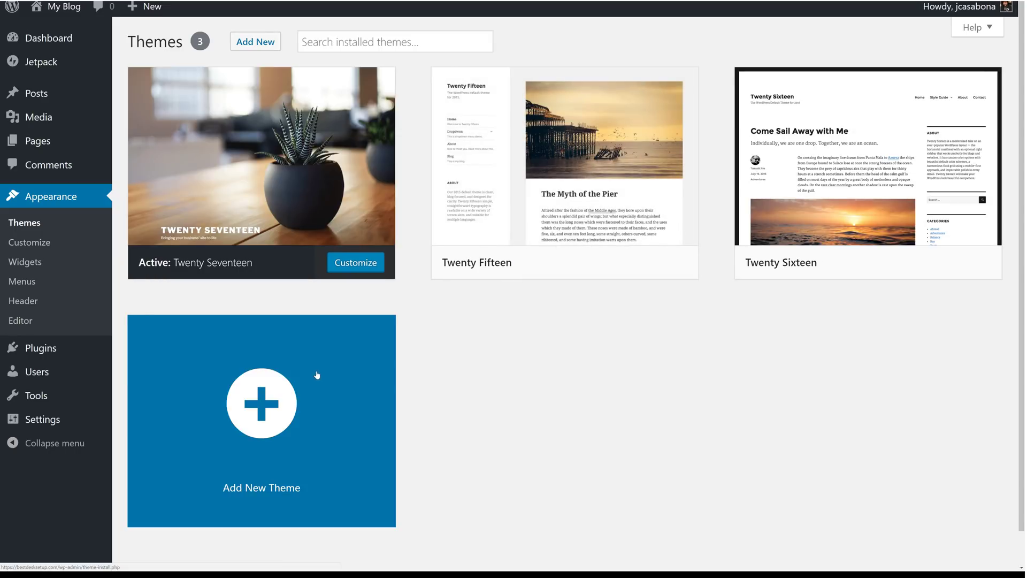
left_click(261, 403)
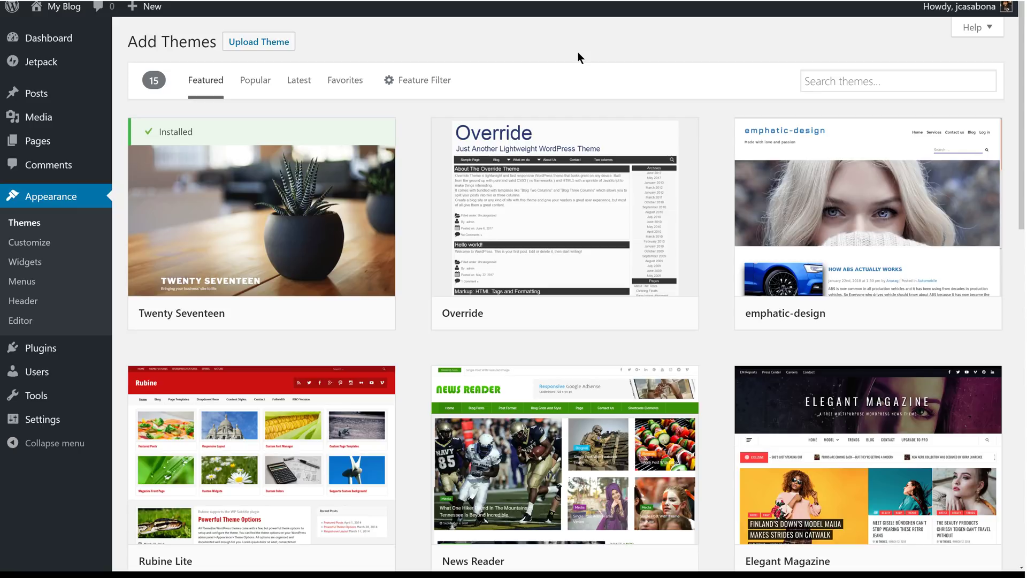
mouse_move(534, 62)
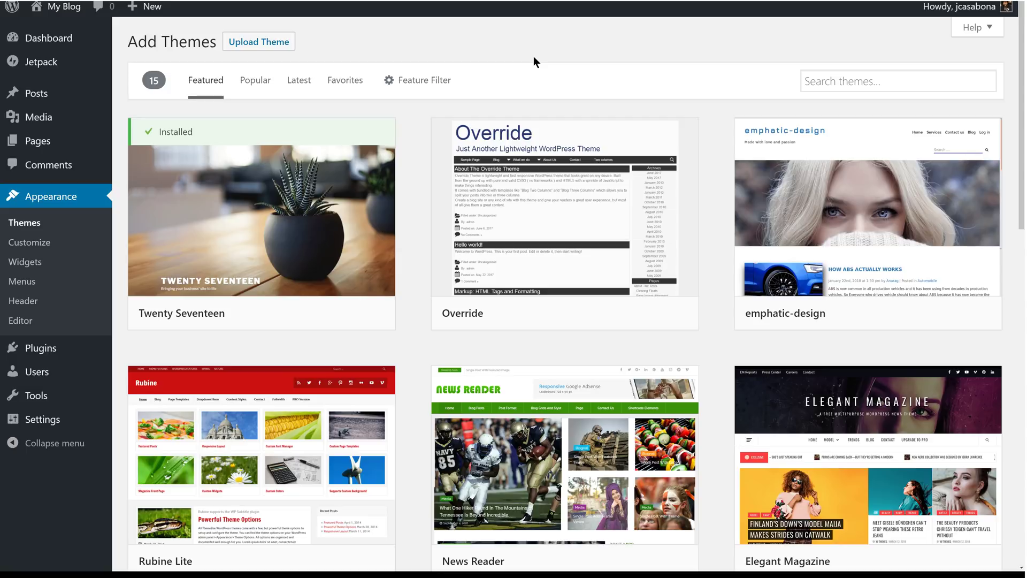
Find the Tiny Hestia theme by search, install it and activate it as the site theme
type("Tiny Hestia")
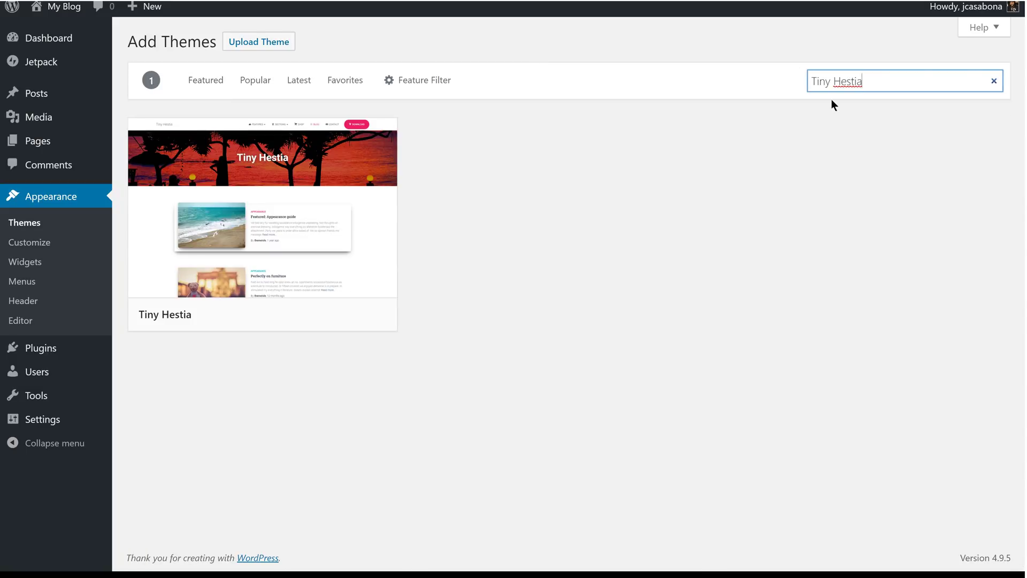
mouse_move(795, 178)
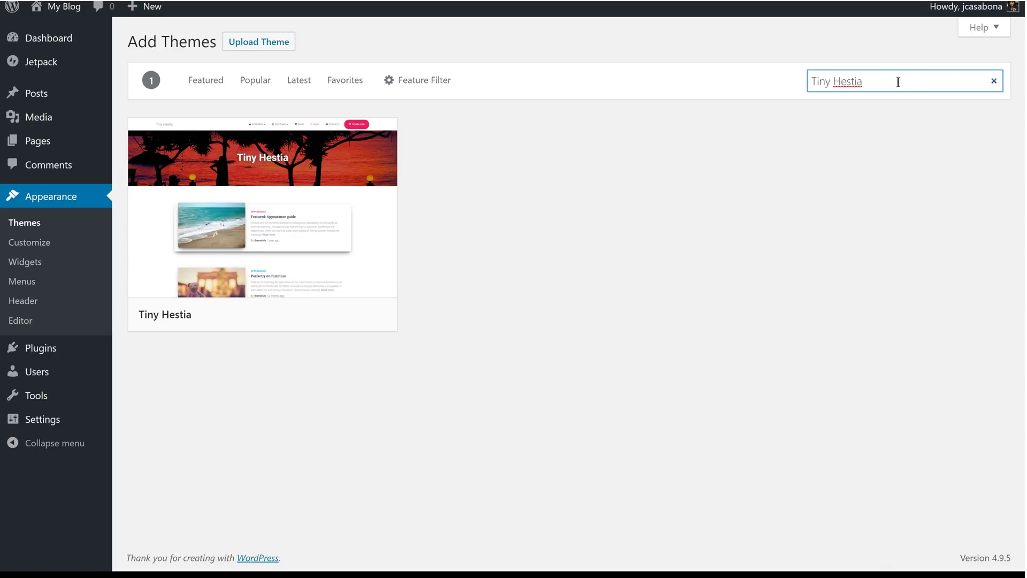
left_click(295, 315)
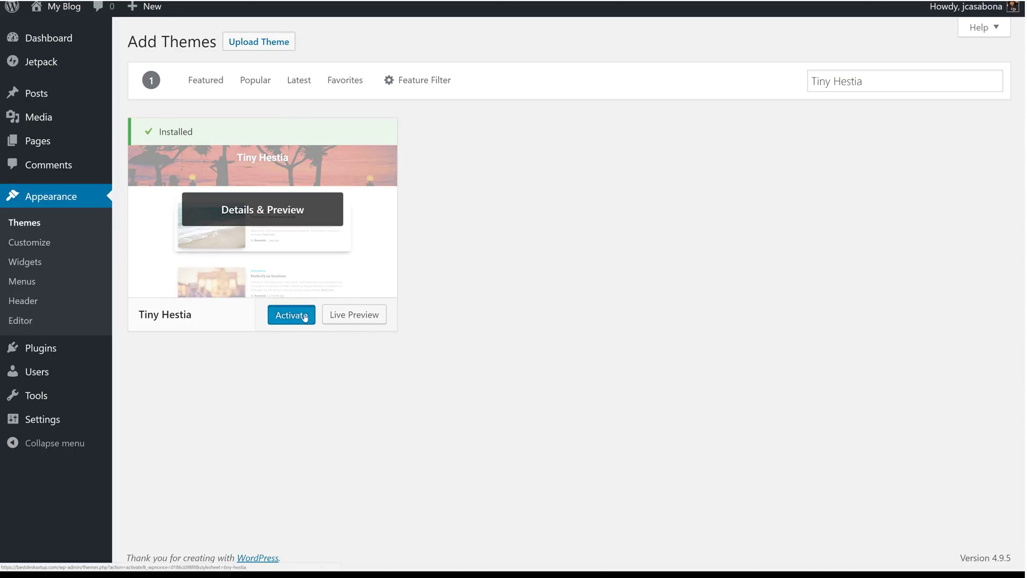
left_click(291, 314)
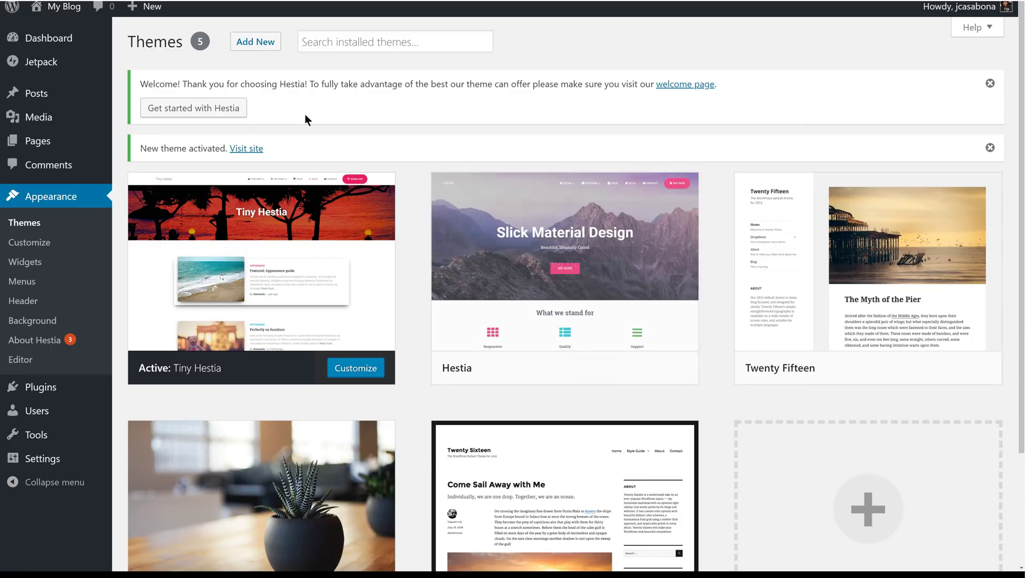
mouse_move(250, 101)
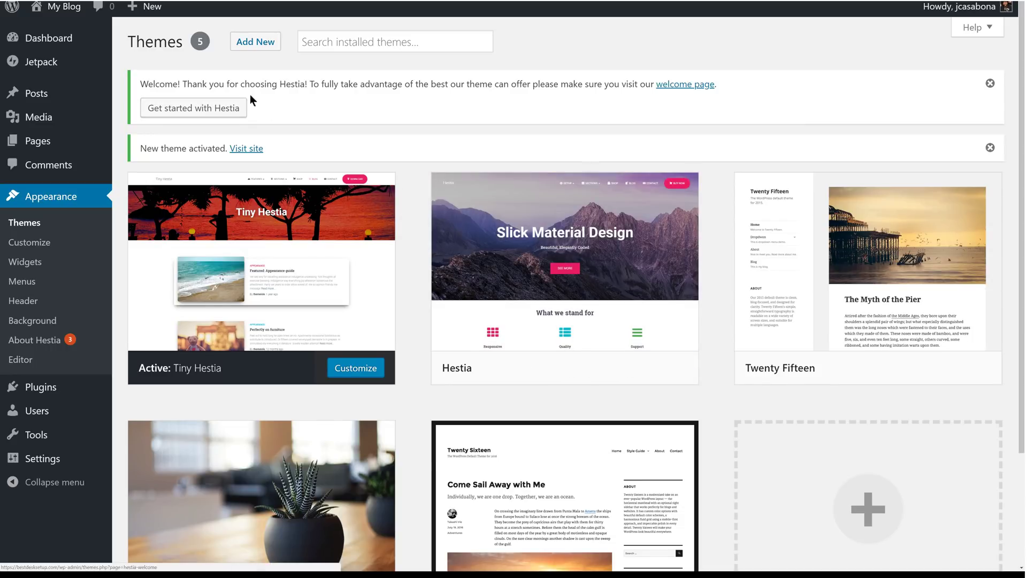
mouse_move(258, 112)
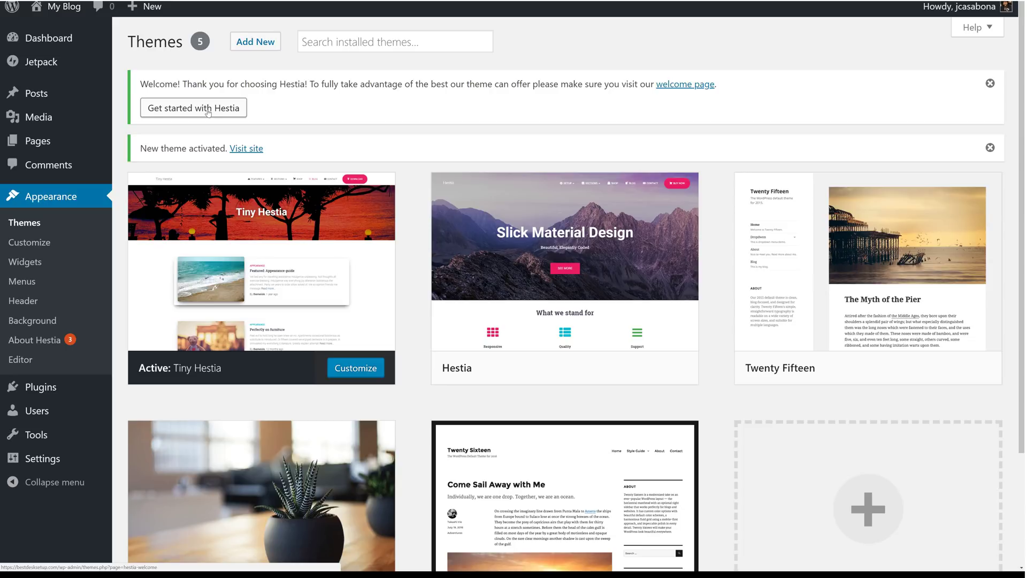
From Hestia's getting-started Recommended Actions, install and activate the Orbit Fox Companion plugin
left_click(194, 107)
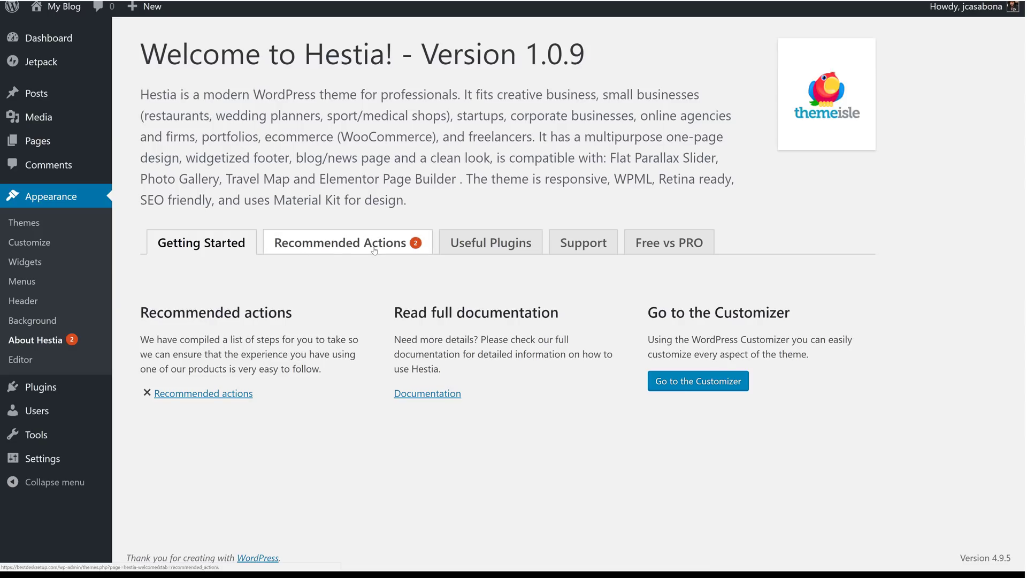
left_click(339, 243)
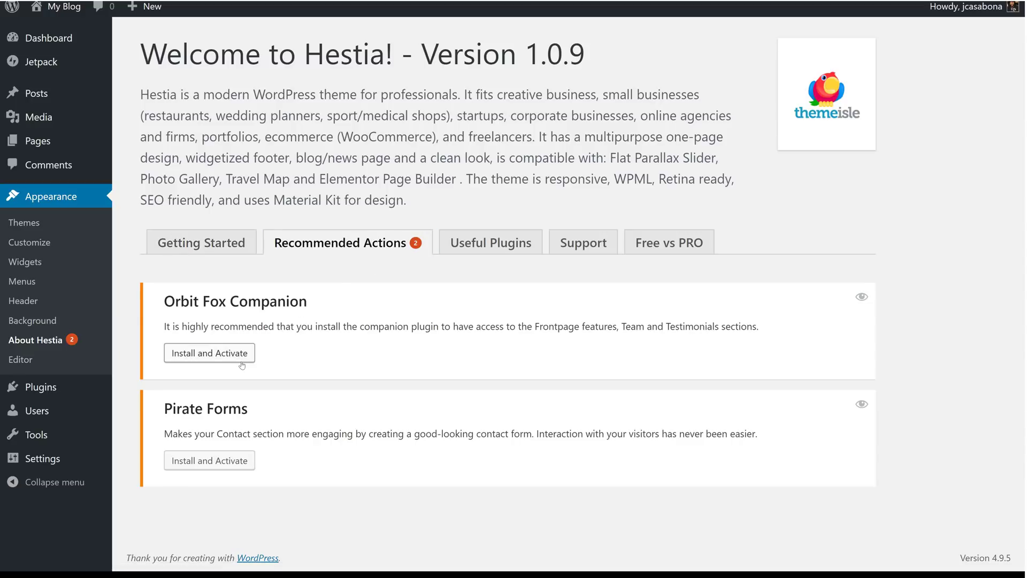
mouse_move(267, 395)
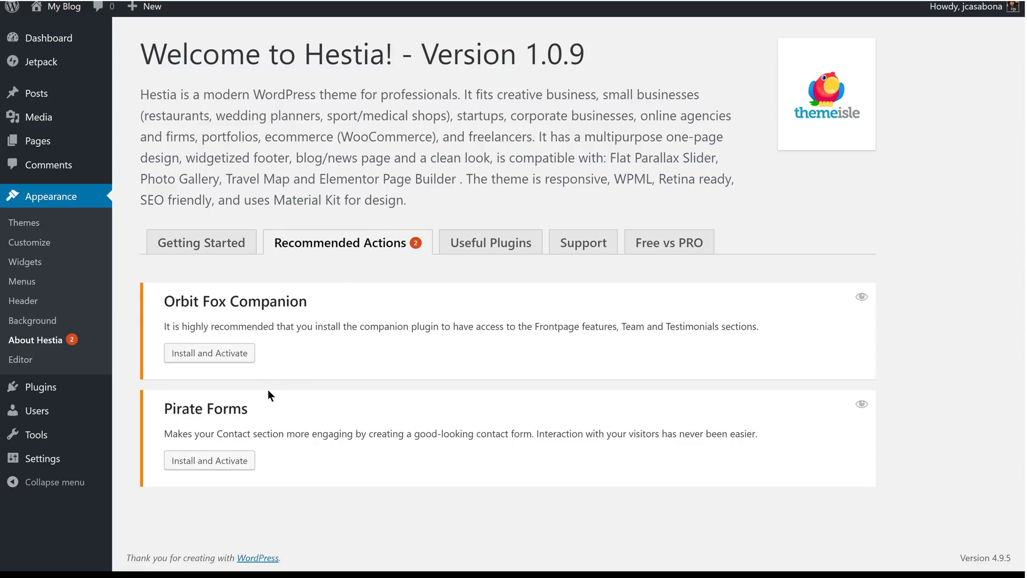
mouse_move(343, 439)
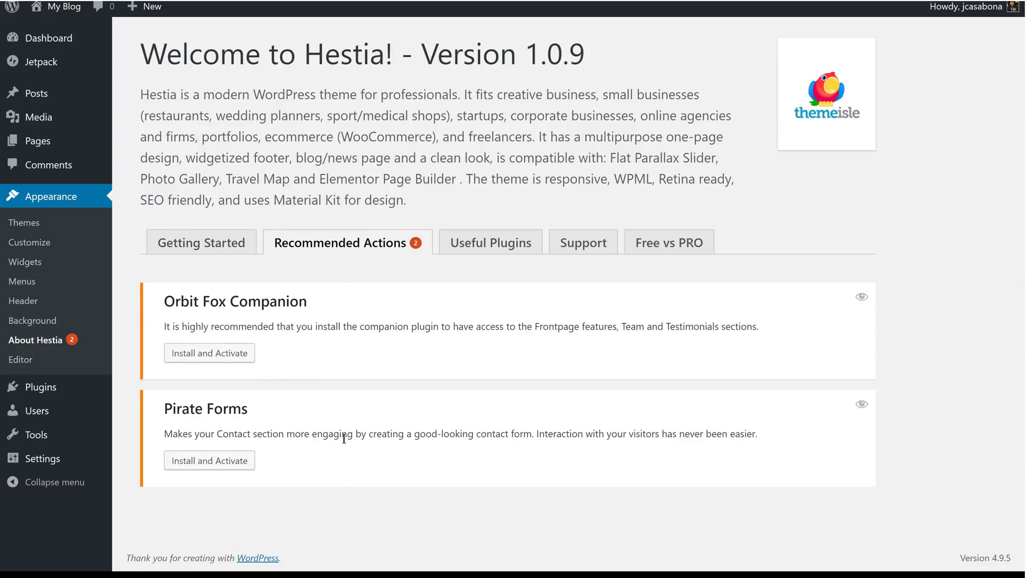
mouse_move(229, 389)
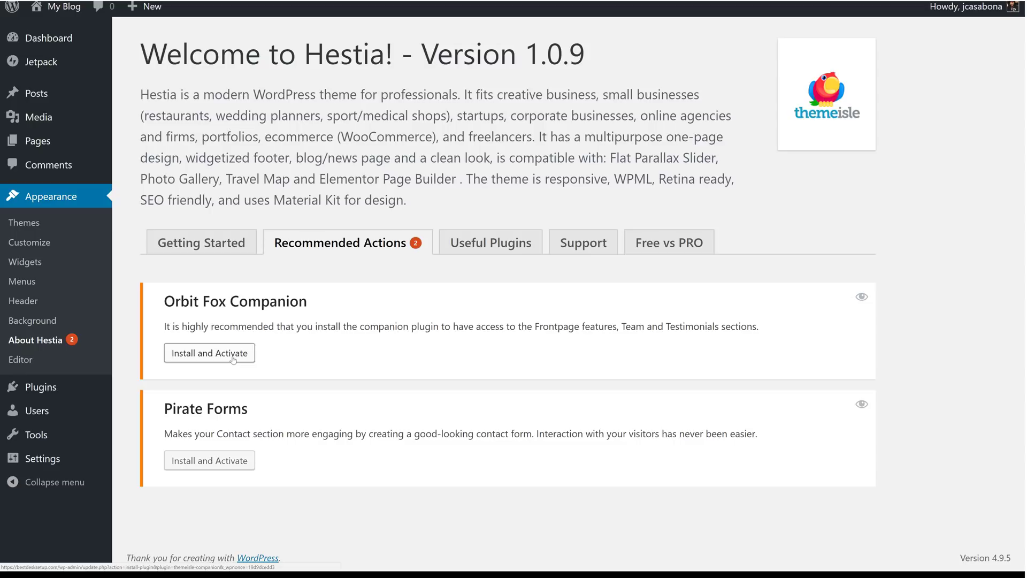
left_click(209, 352)
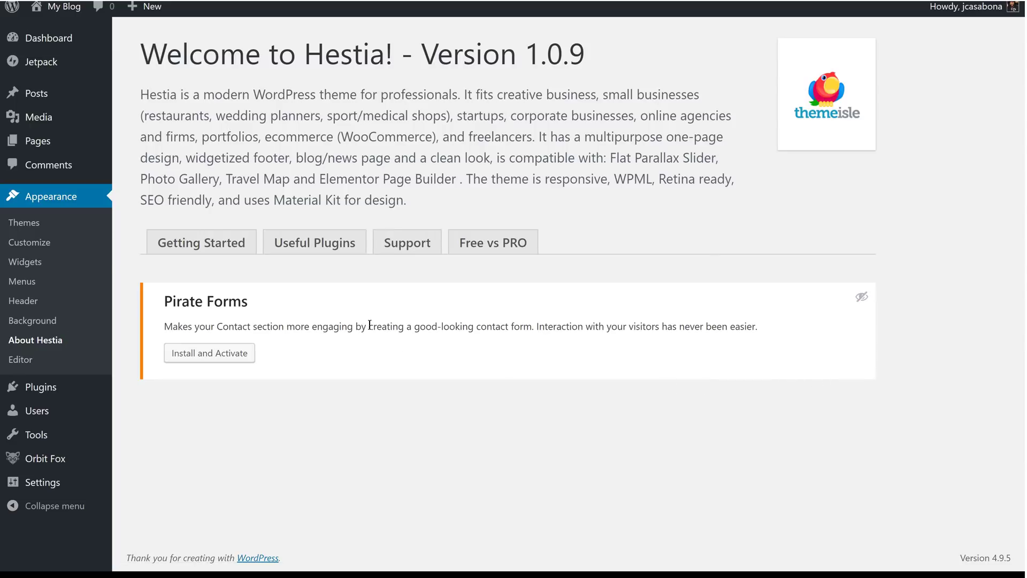
mouse_move(312, 270)
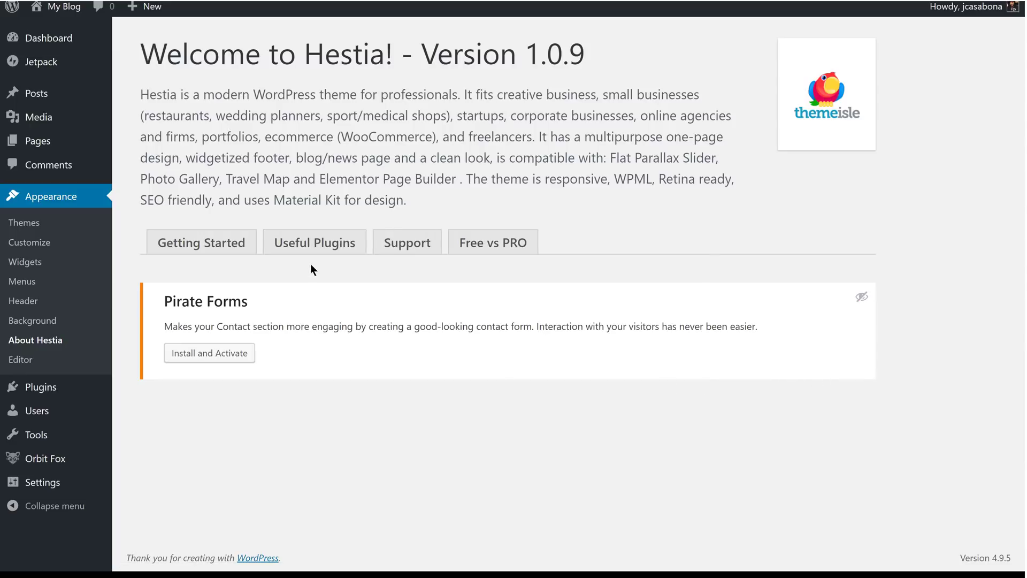
Review the Hestia welcome page's Useful Plugins list
left_click(314, 243)
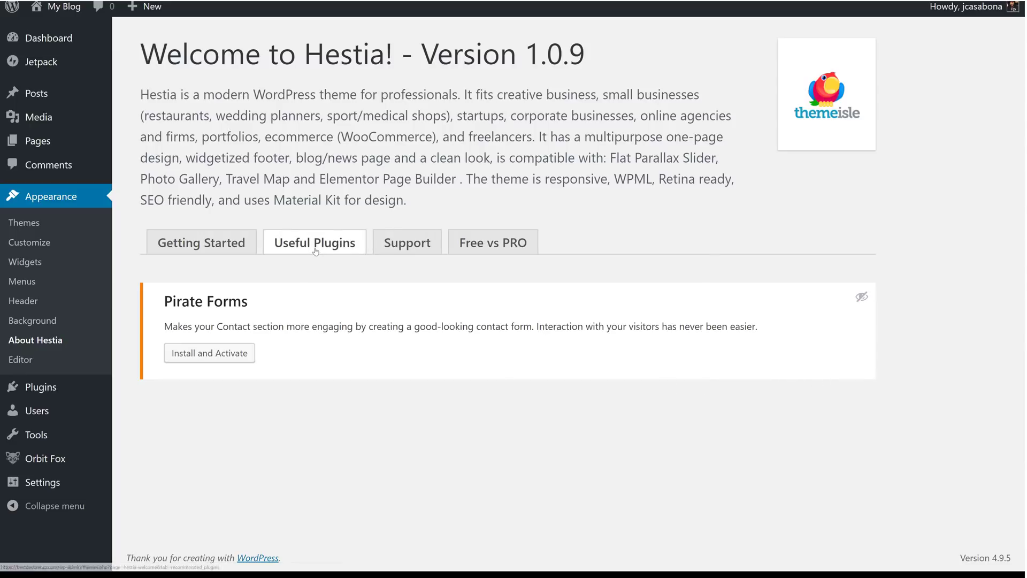
left_click(315, 243)
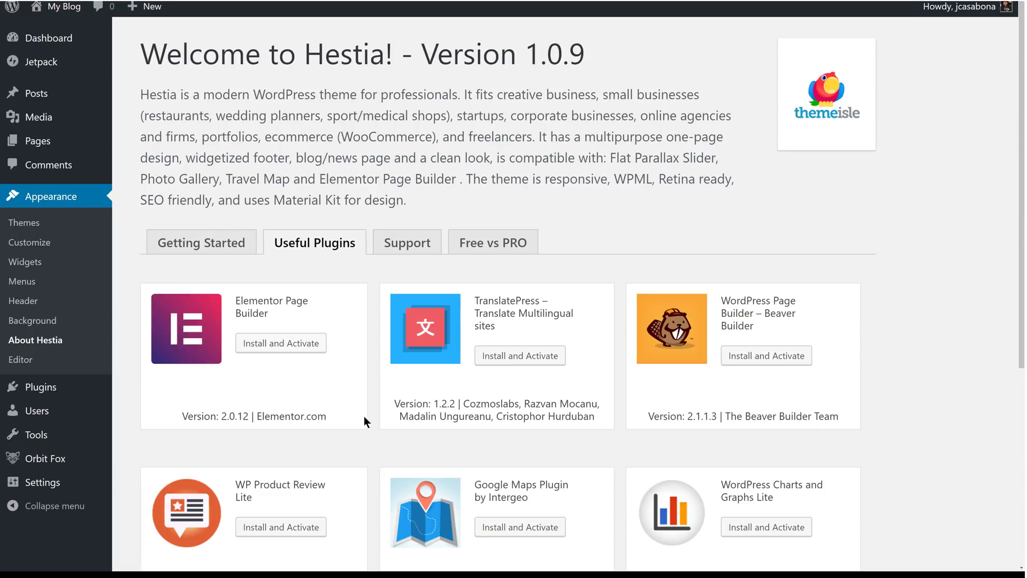
mouse_move(366, 421)
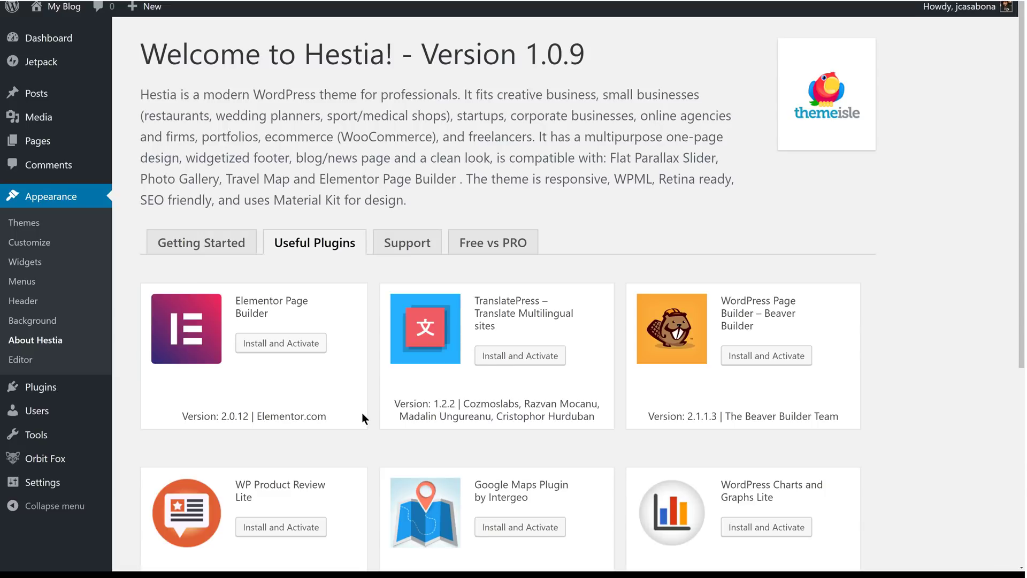
scroll("down", 3)
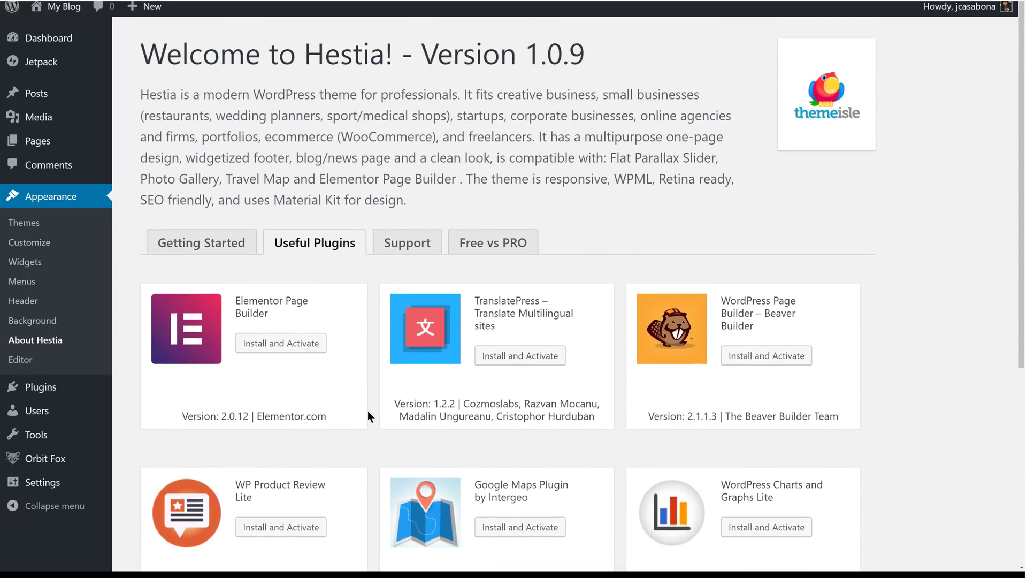
mouse_move(30, 243)
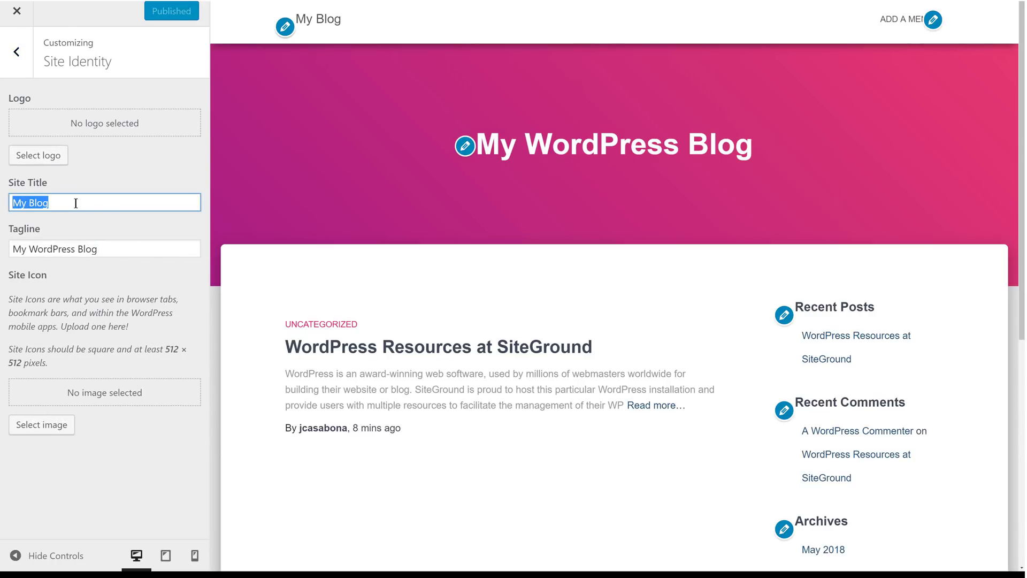
Set Site Title 'Best Desk Setup' and Tagline 'Your #1 Place for Great Office Ideas' in Site Identity
type("Best")
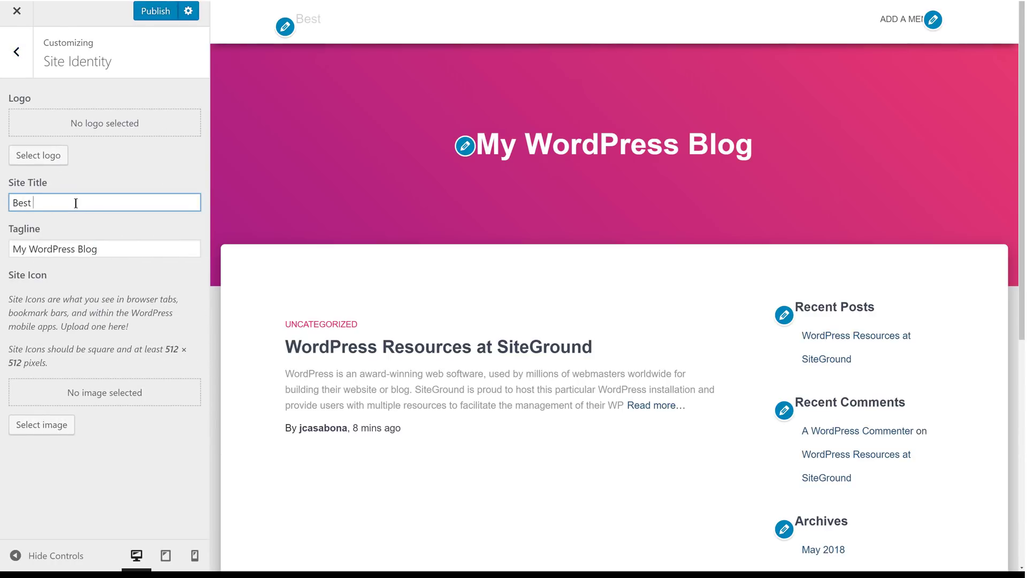
type("Desk Setup")
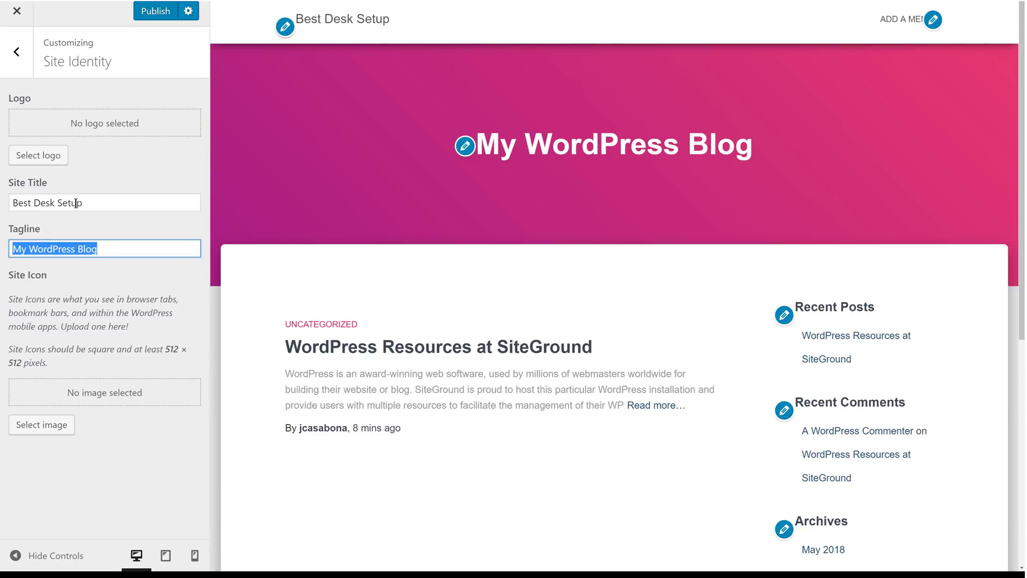
type("Your #1 Place for Great Office IDeas")
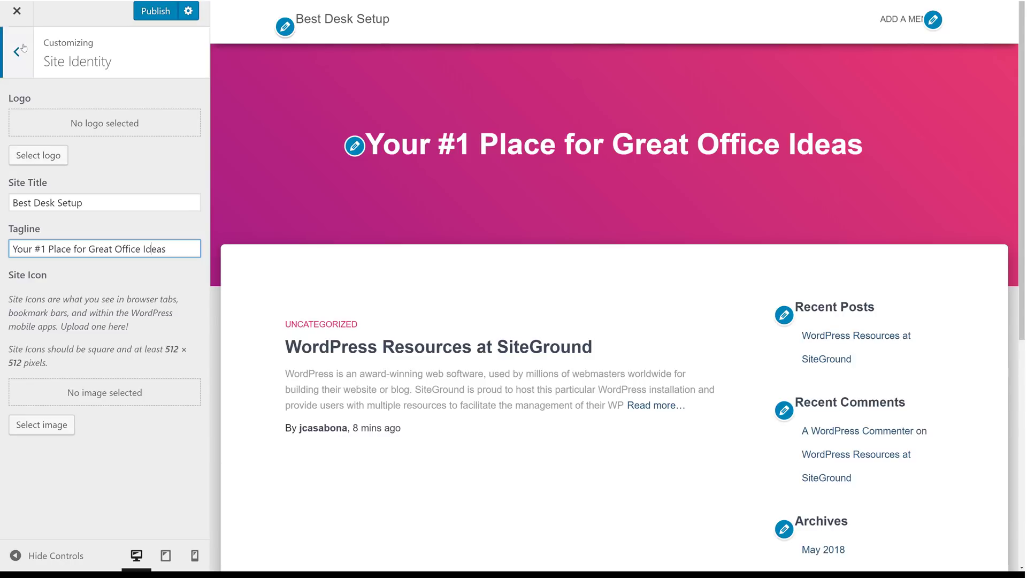
Navigate the Customizer to Appearance Settings > General Settings with its sidebar layout options
left_click(16, 51)
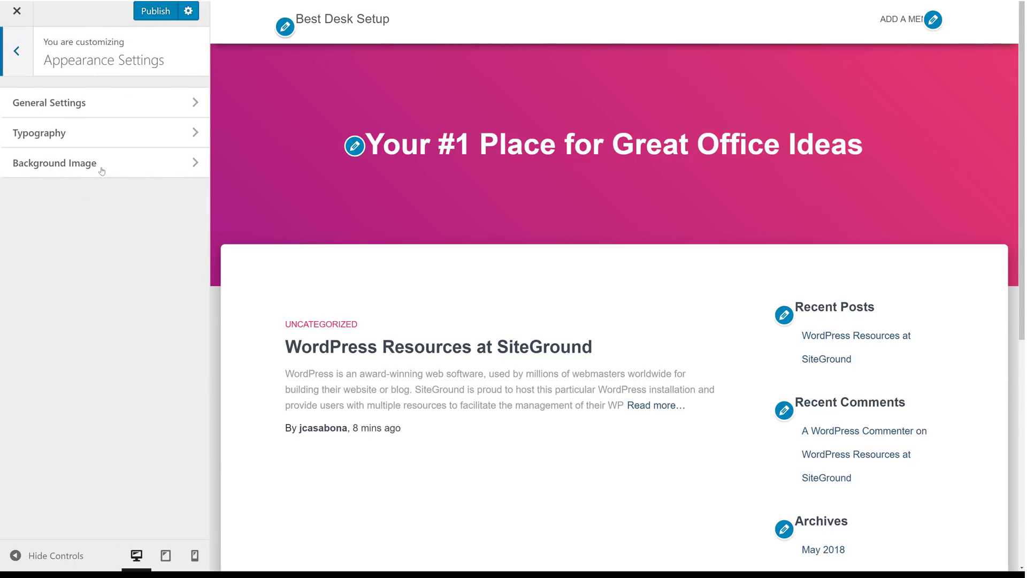
left_click(48, 103)
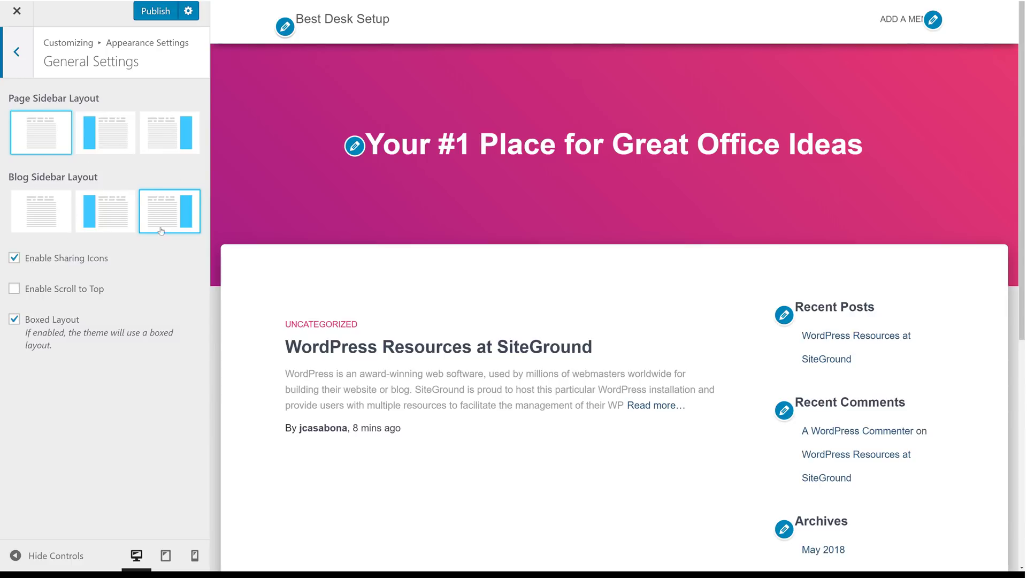
mouse_move(155, 275)
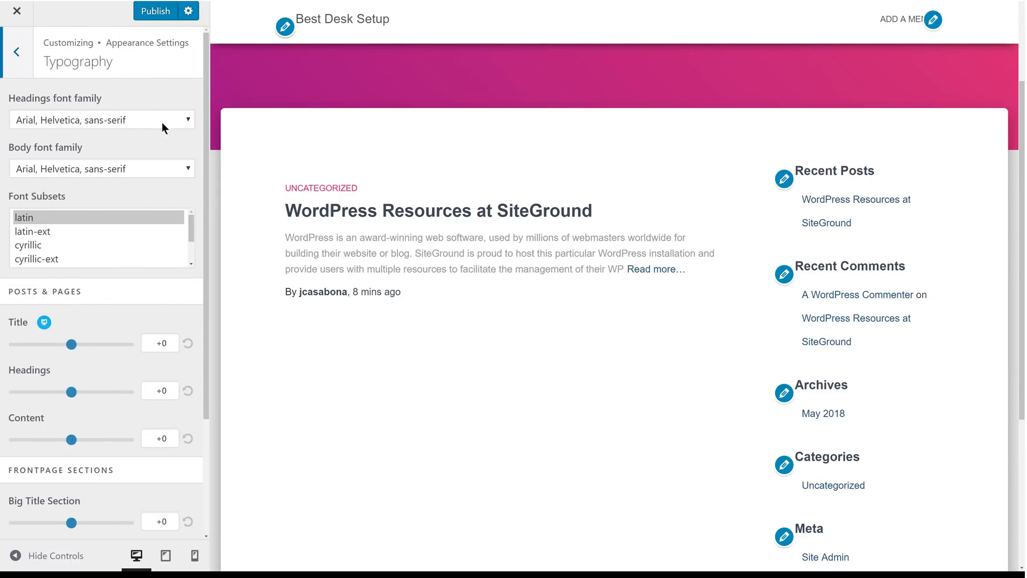
left_click(101, 119)
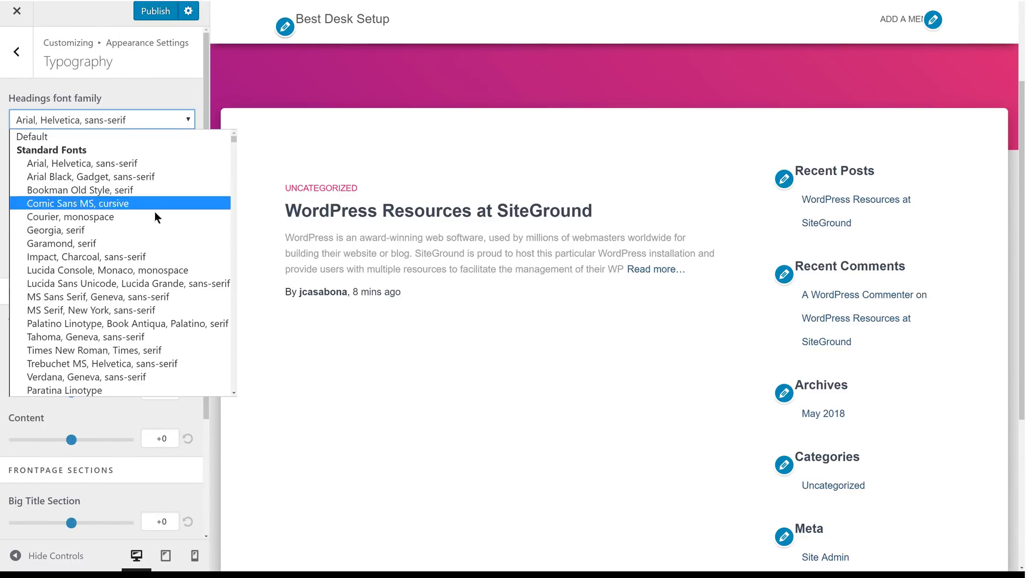
scroll("down", 3)
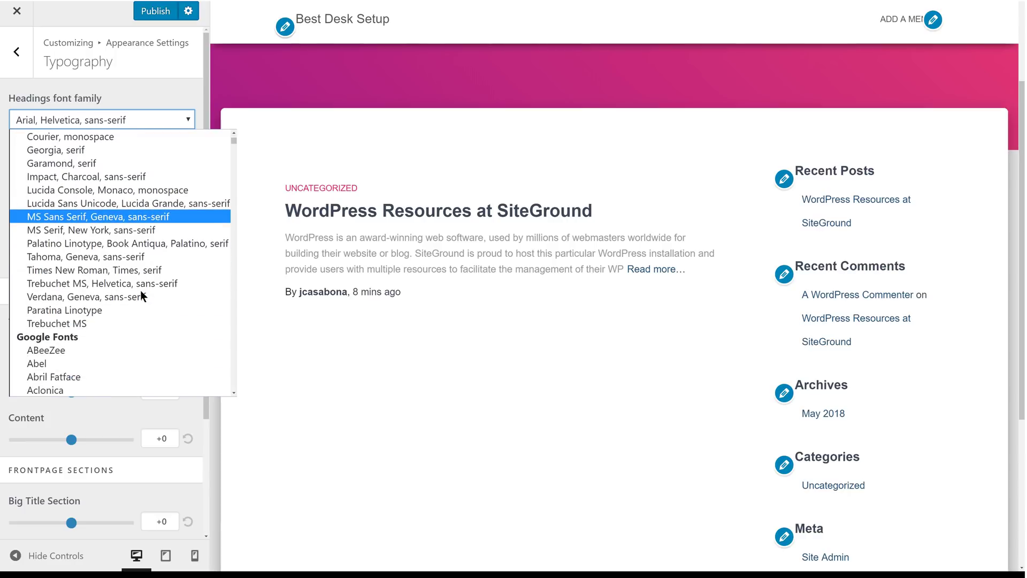
scroll("down", 3)
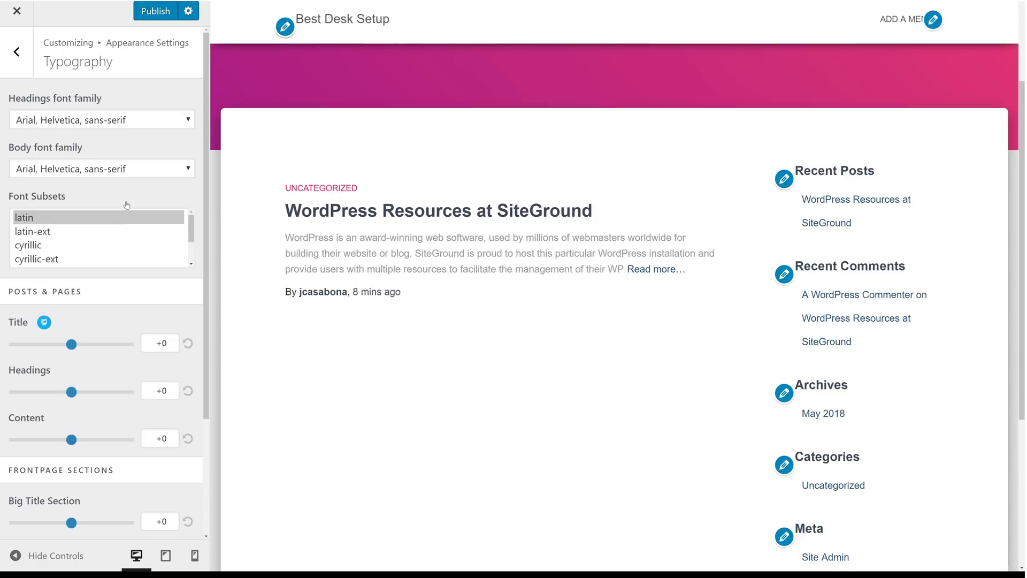
mouse_move(130, 186)
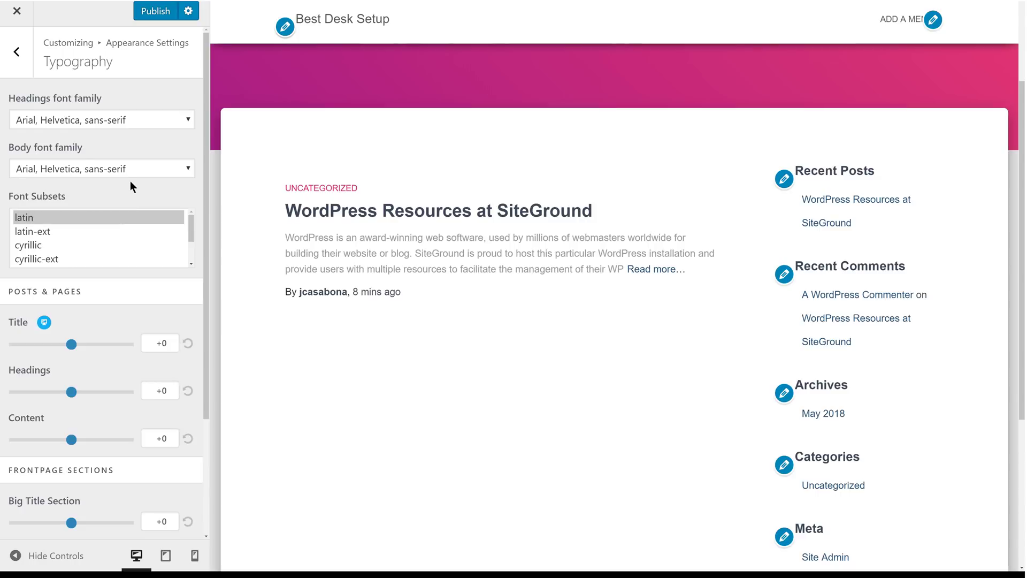
Review the Colors settings from the main Customizer menu and publish the Best Desk Setup customizations
left_click(16, 51)
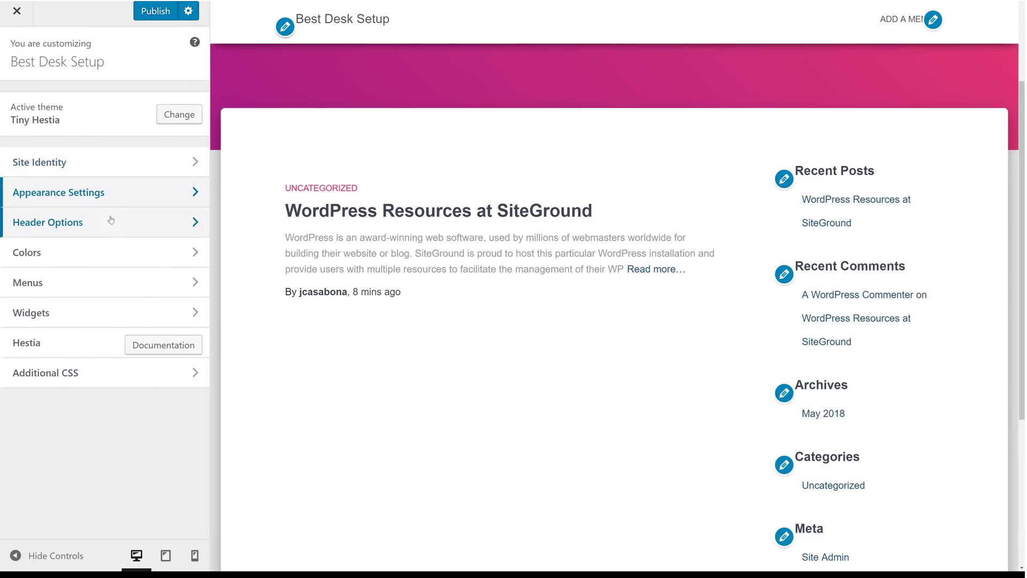
mouse_move(88, 226)
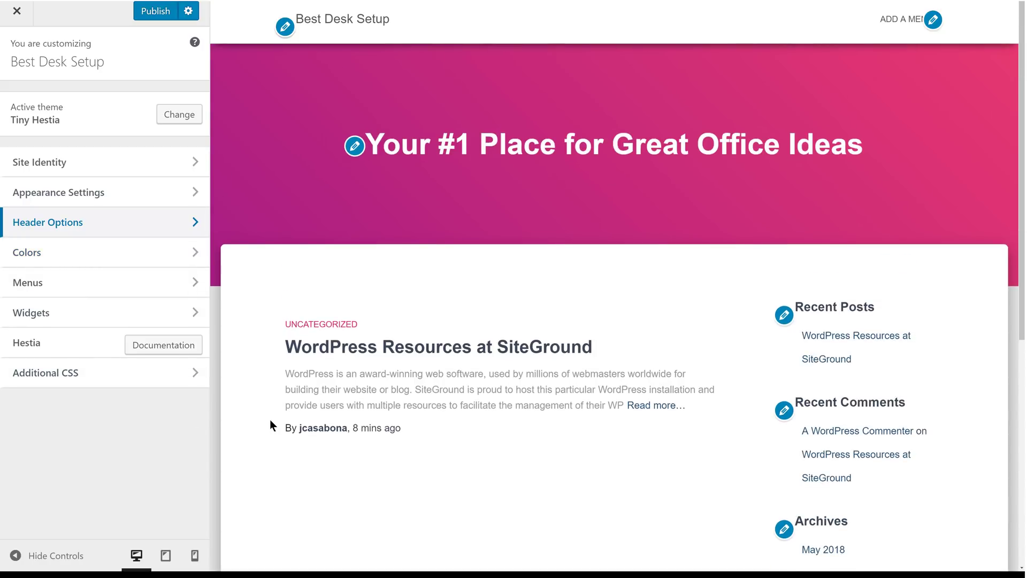
mouse_move(266, 402)
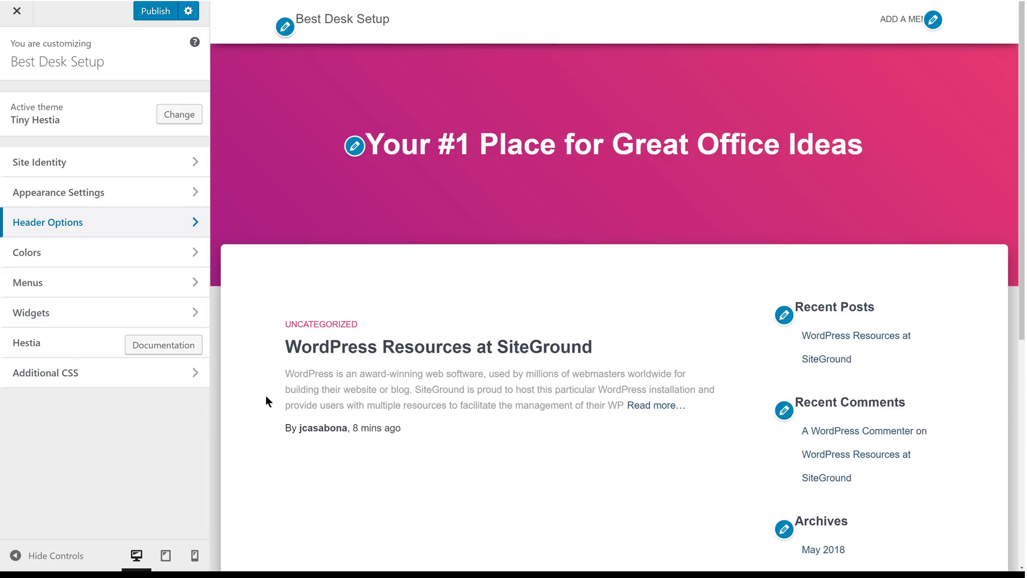
mouse_move(333, 423)
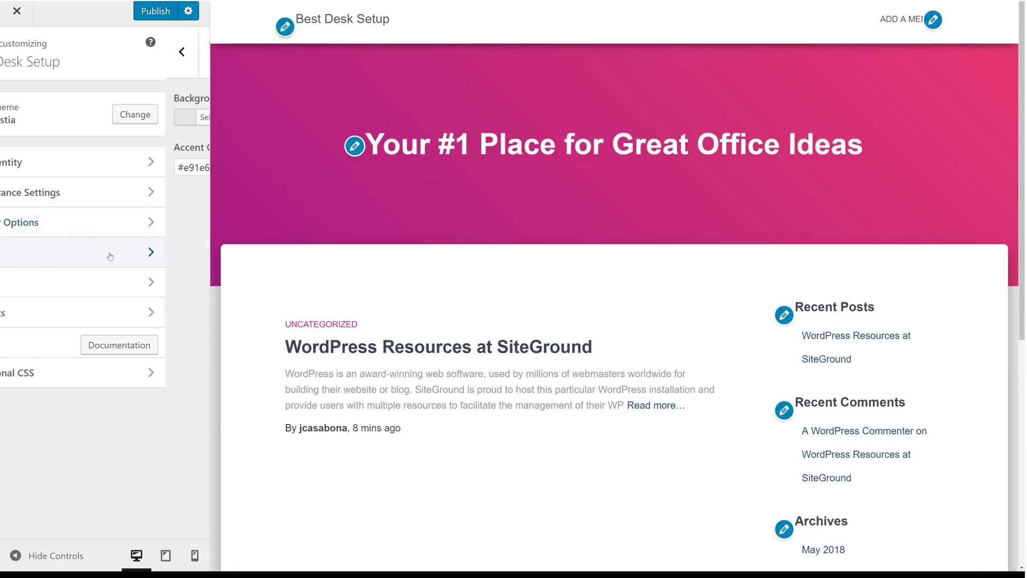
left_click(110, 256)
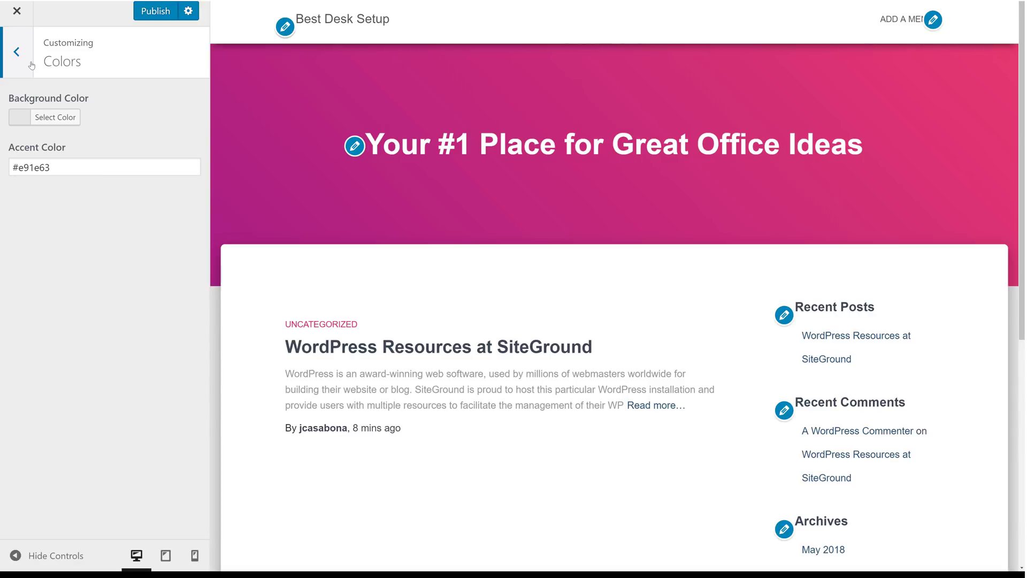
mouse_move(40, 79)
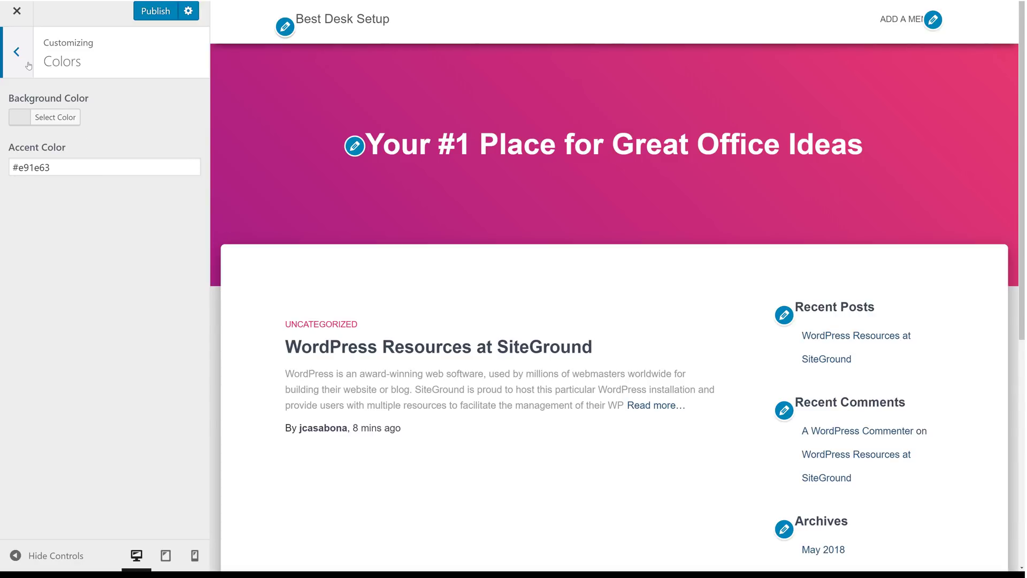
left_click(16, 51)
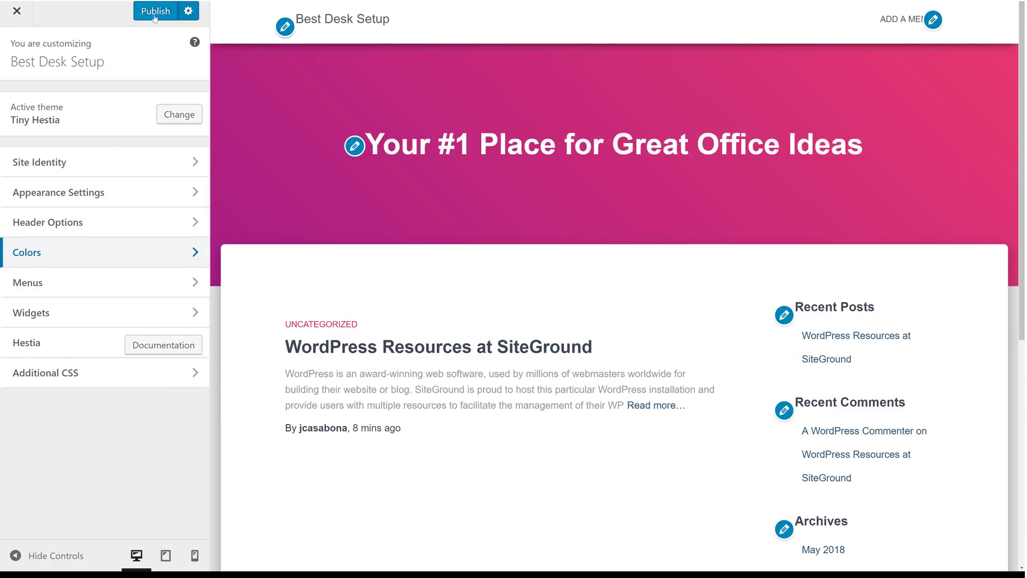
left_click(154, 11)
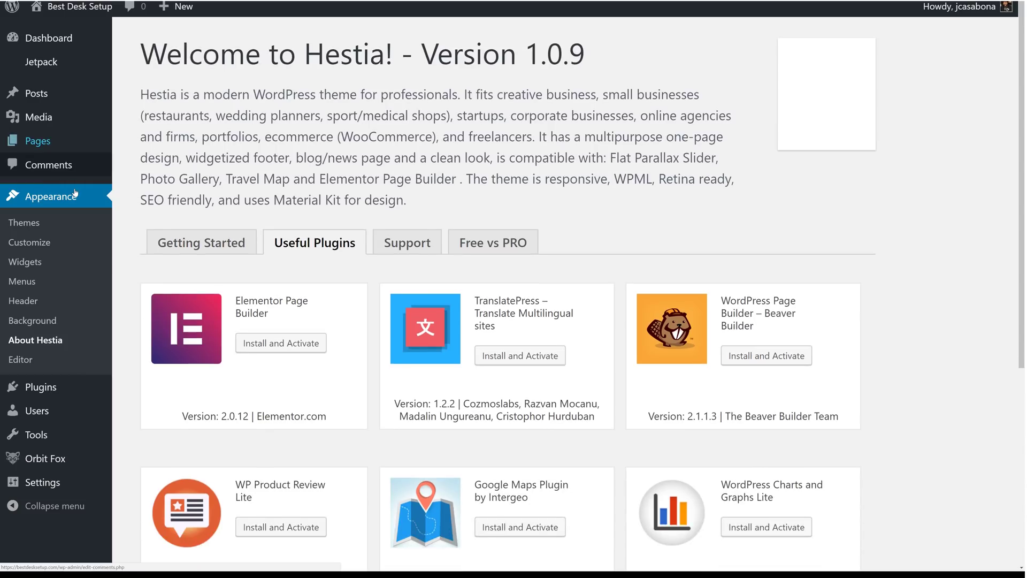
mouse_move(41, 386)
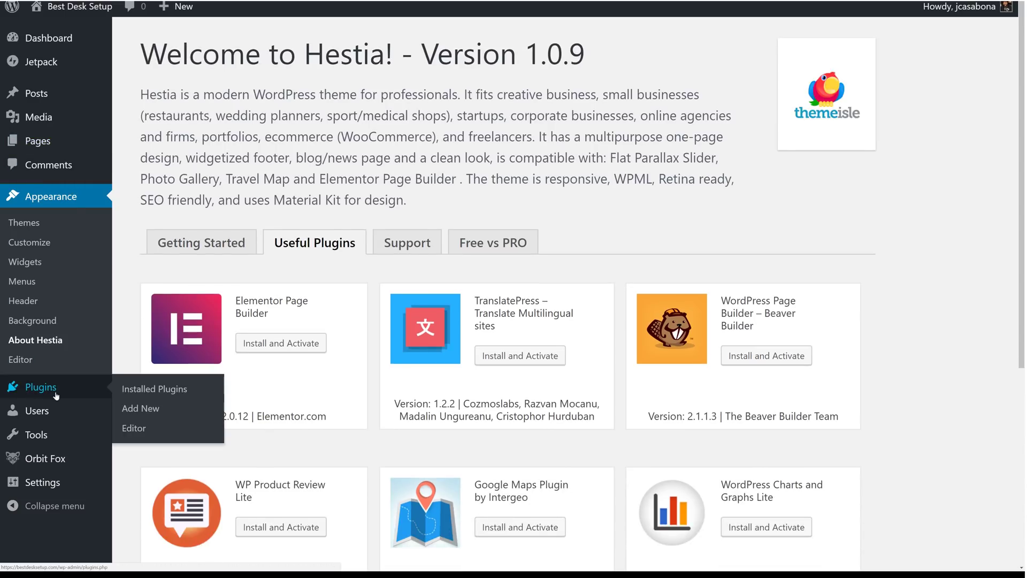
From Plugins > Installed Plugins, start Set up Jetpack, reaching the WordPress.com login page
left_click(154, 388)
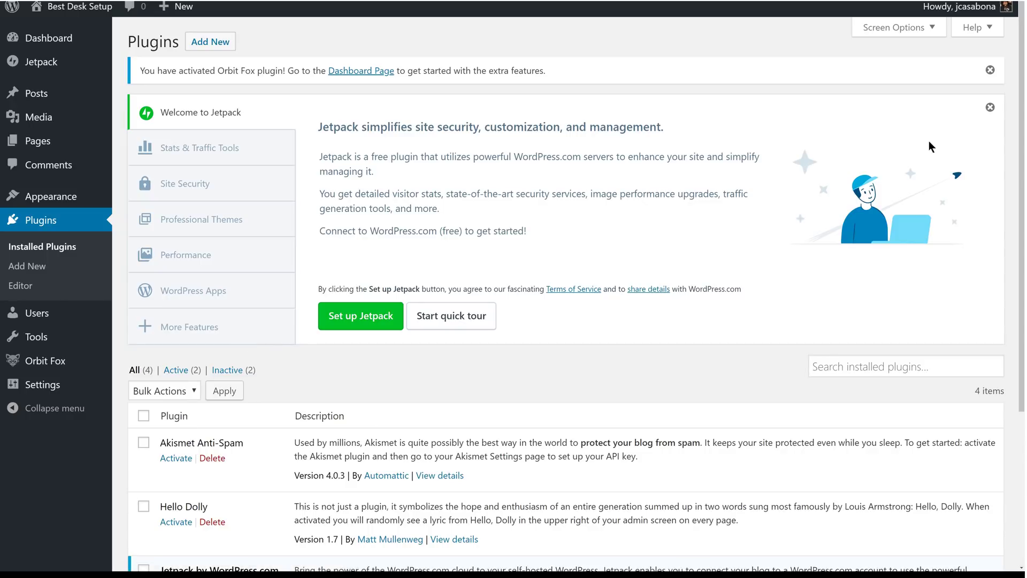
scroll("down", 3)
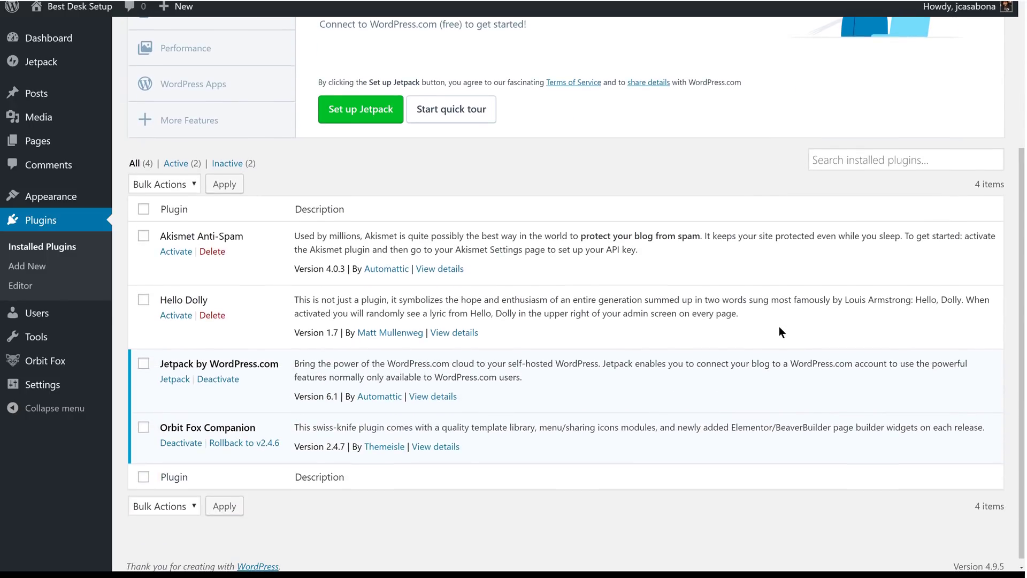
mouse_move(244, 442)
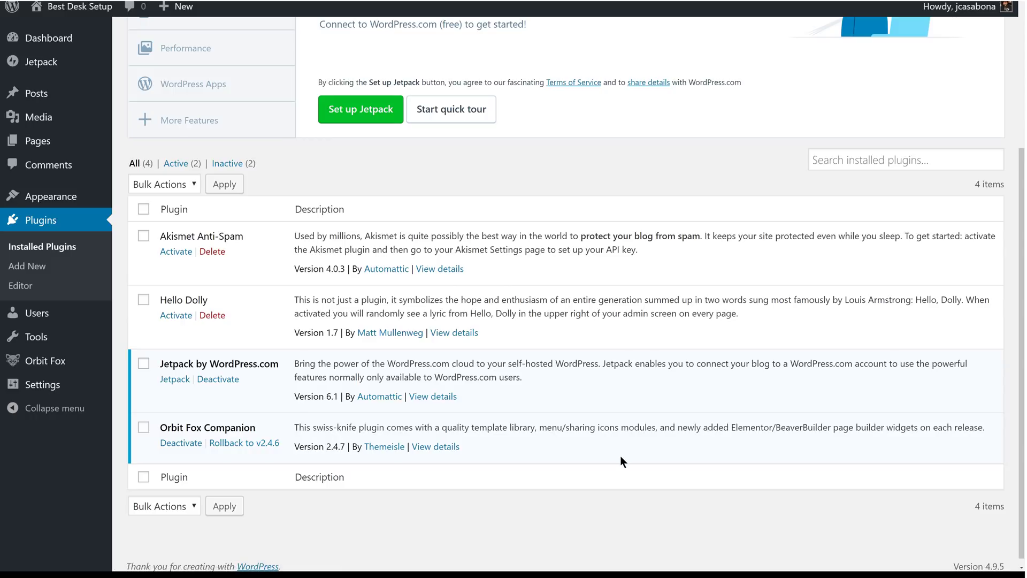
mouse_move(536, 427)
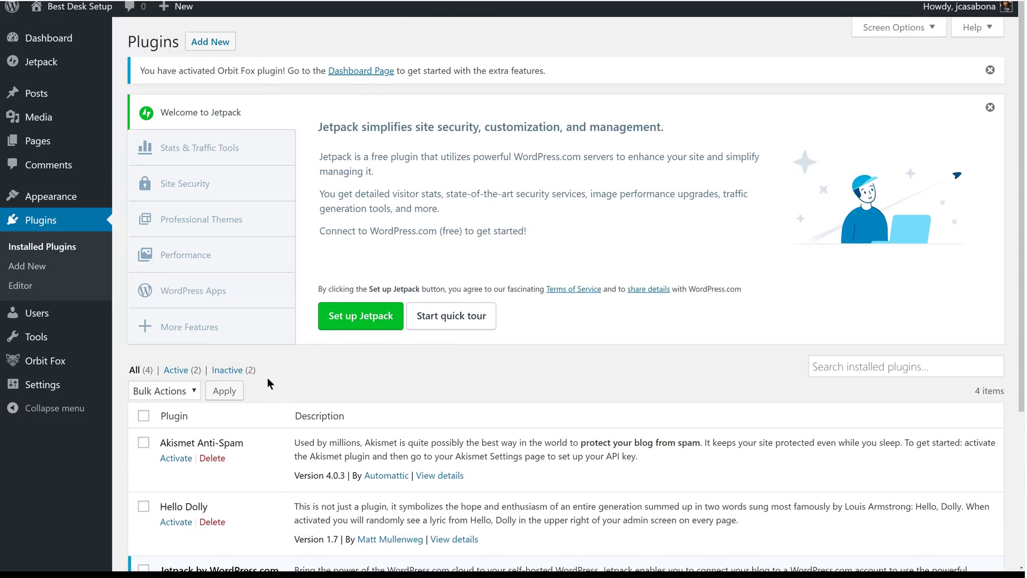
mouse_move(373, 374)
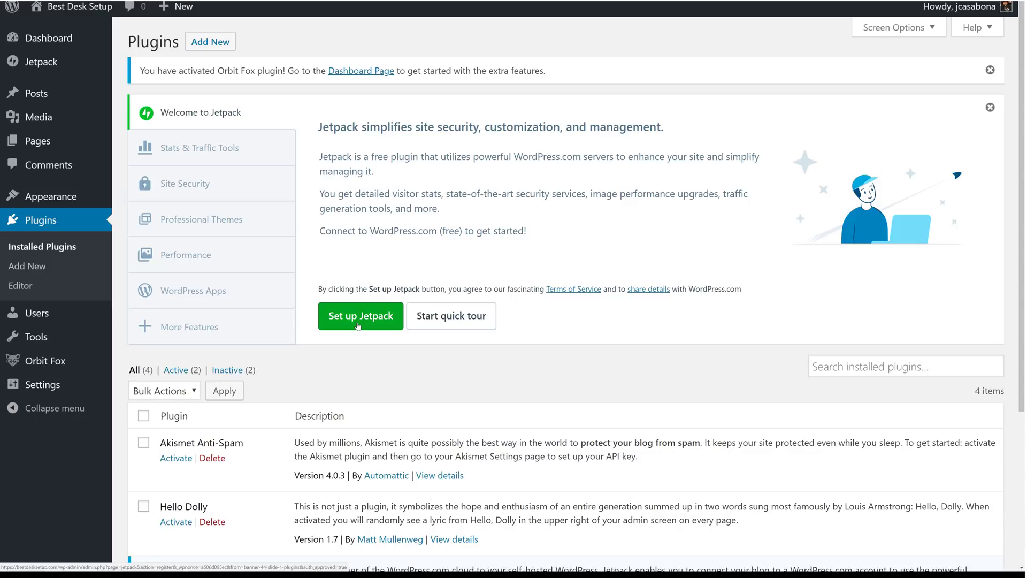
mouse_move(358, 320)
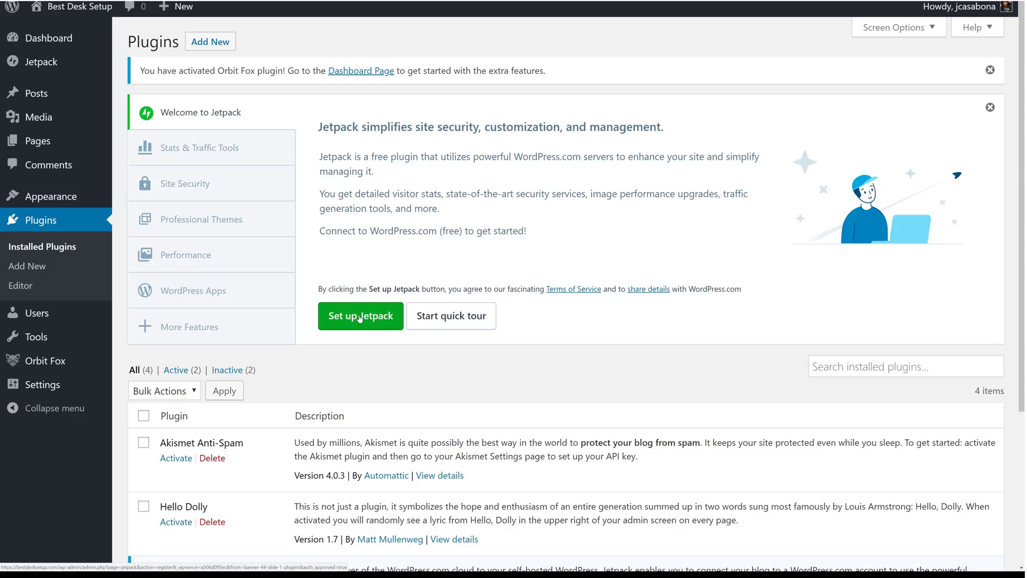
left_click(359, 316)
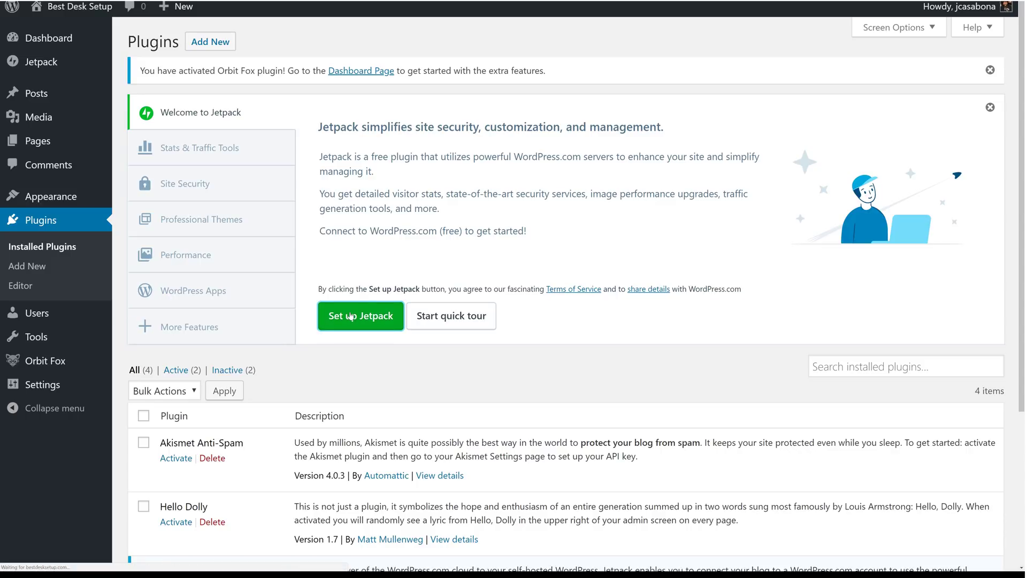
left_click(361, 315)
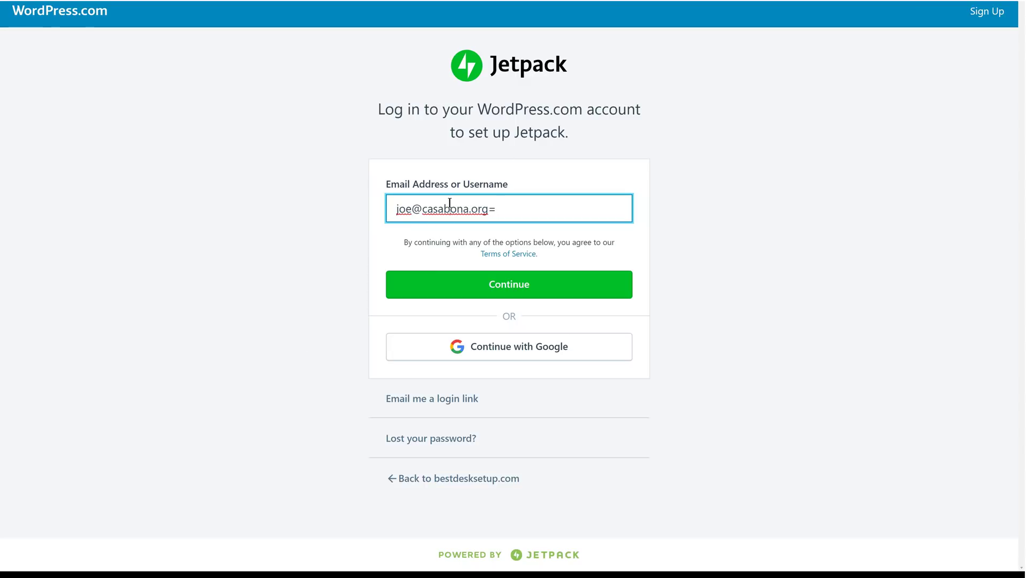
left_click(509, 209)
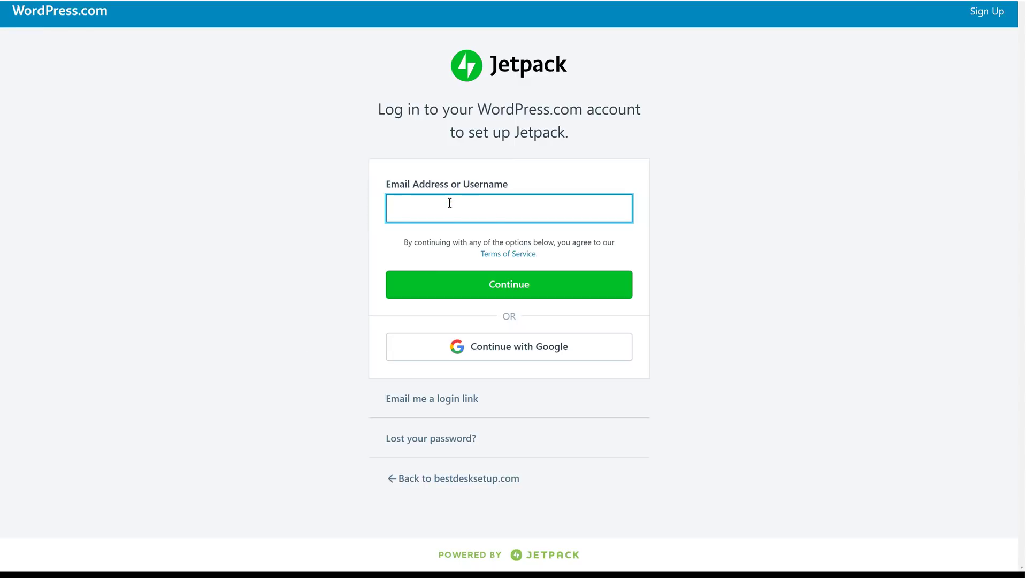
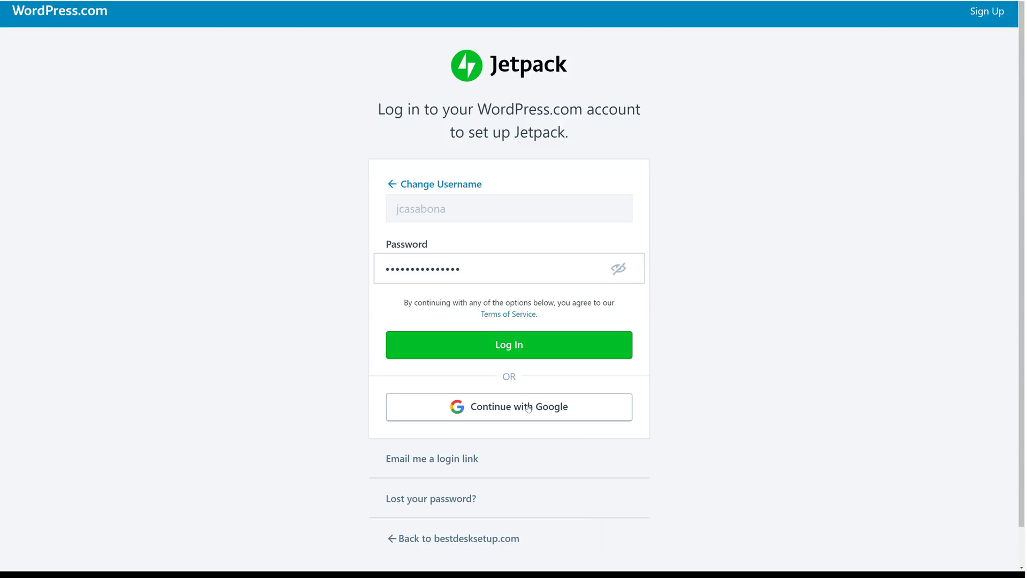
left_click(508, 344)
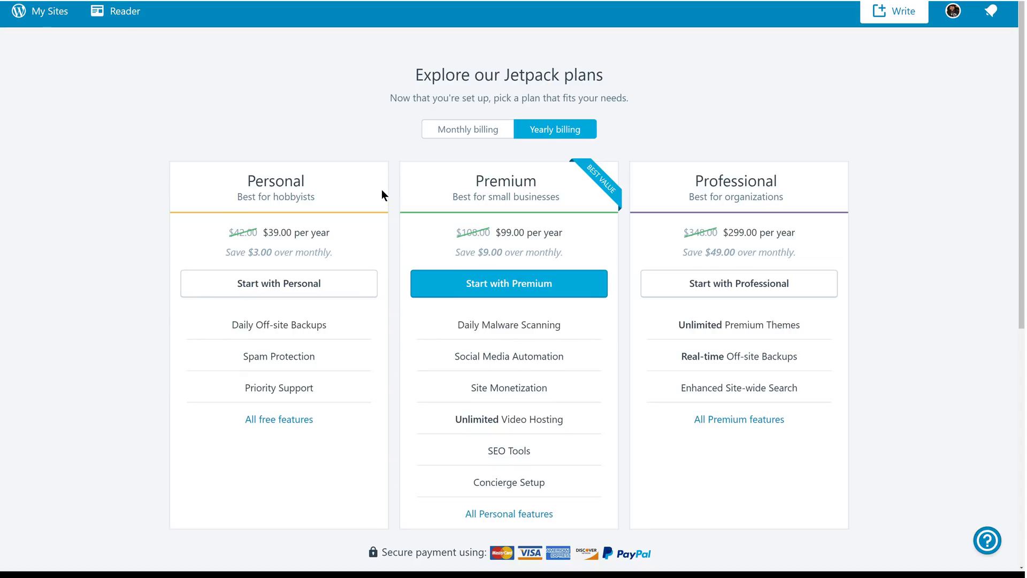
Choose 'Start with free' on the Jetpack plans page so the site reports ready to go
scroll("down", 3)
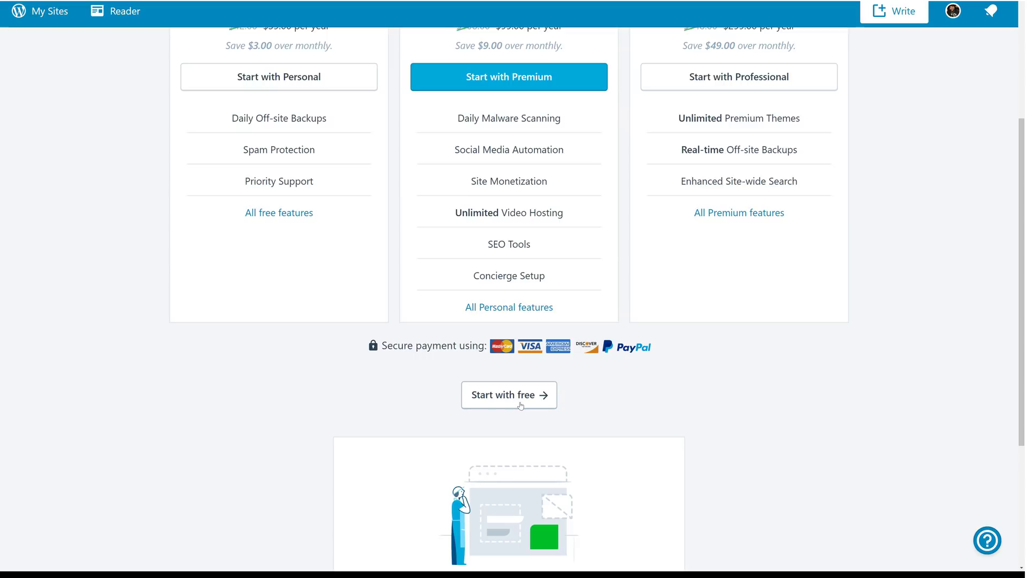
left_click(509, 395)
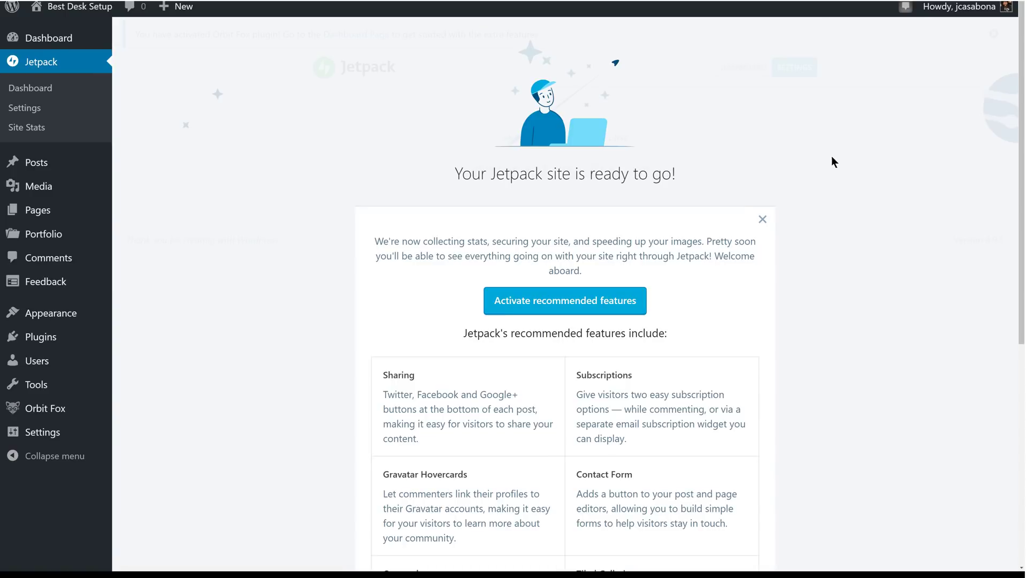
mouse_move(671, 317)
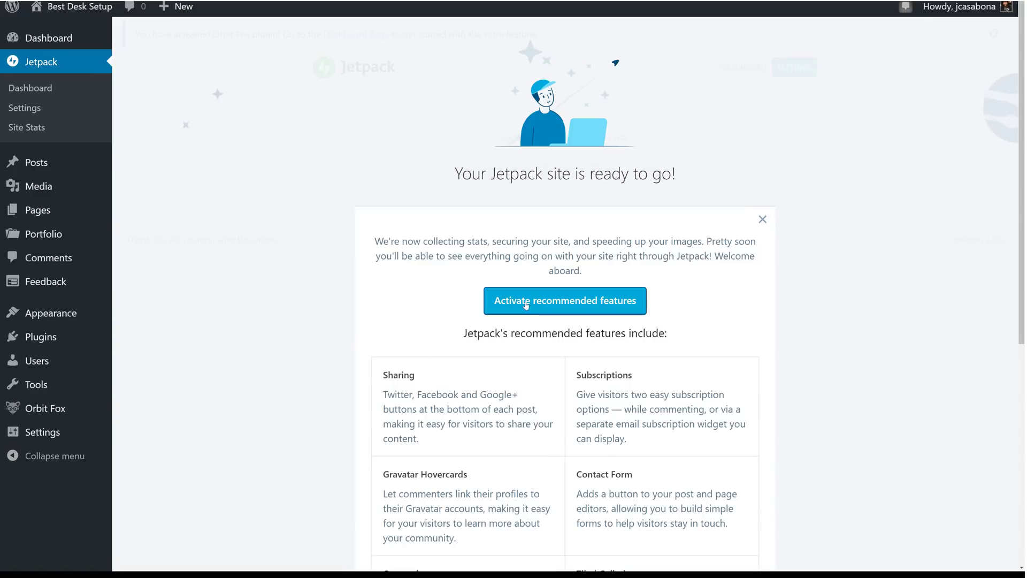
Activate Jetpack's recommended features and move on to the Jetpack settings
left_click(563, 300)
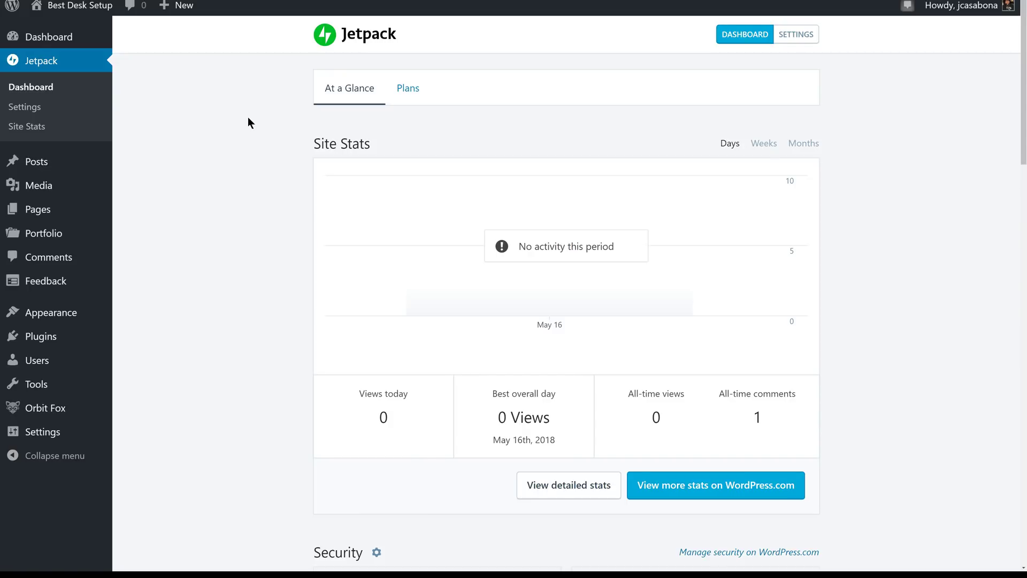
left_click(795, 34)
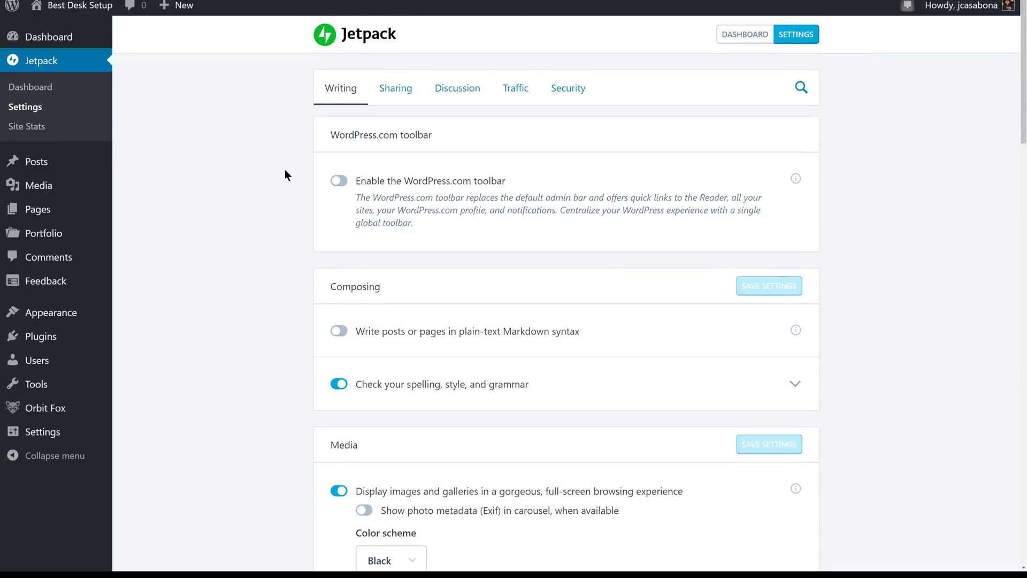
mouse_move(387, 123)
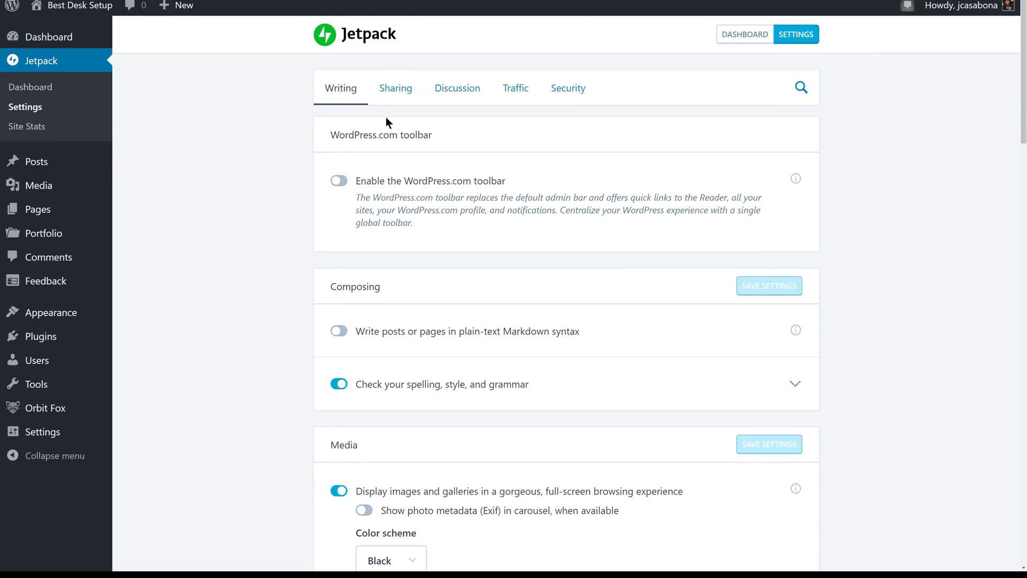
Review the Writing settings: composing, media, site speed and custom content types like Portfolios
scroll("down", 3)
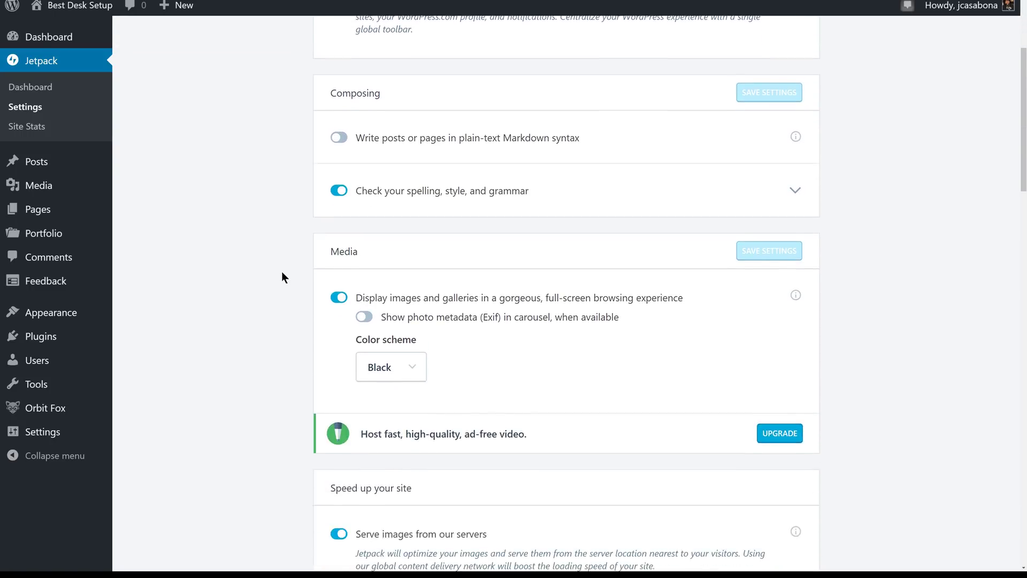
scroll("down", 3)
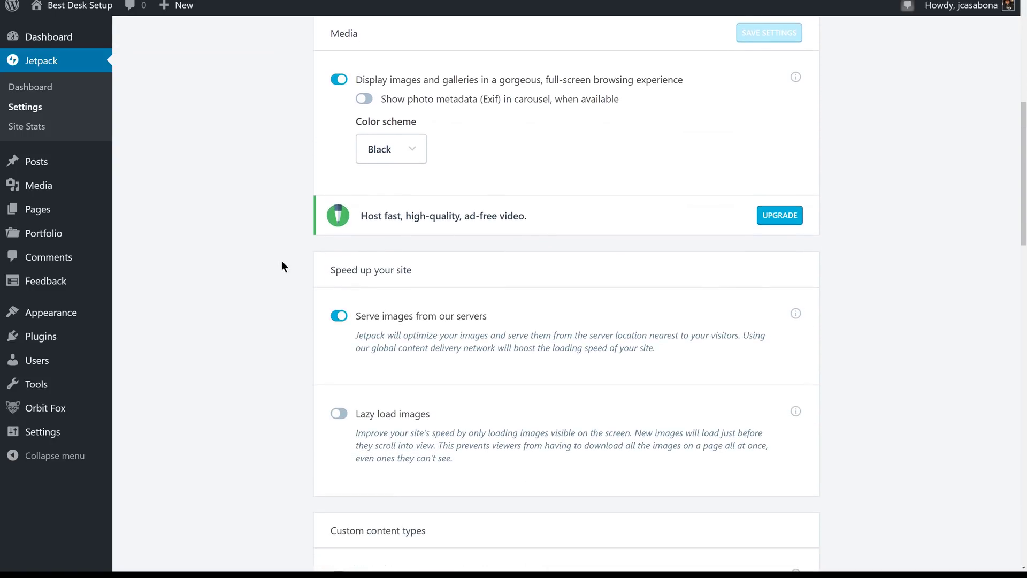
scroll("down", 3)
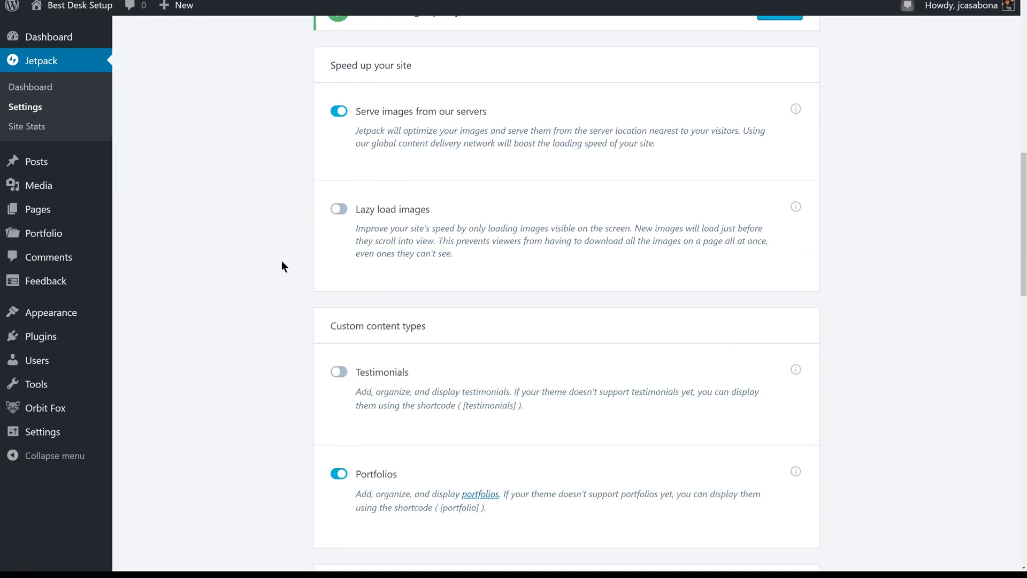
scroll("down", 3)
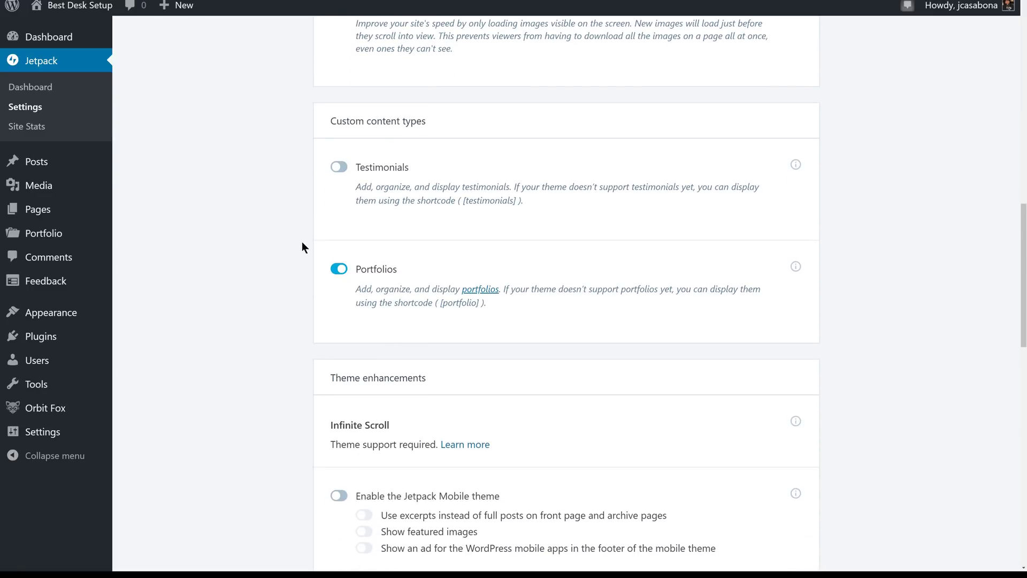
mouse_move(350, 183)
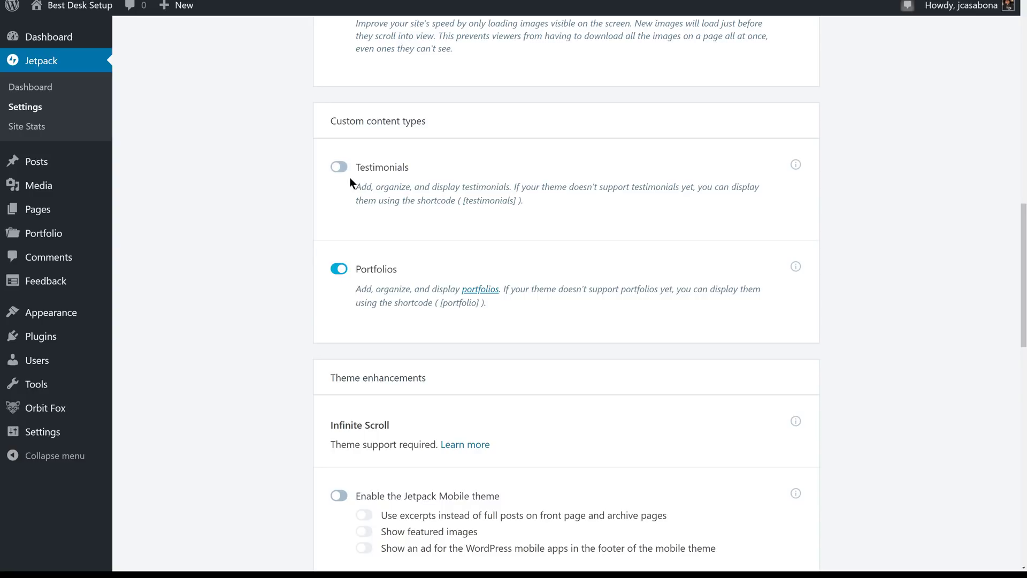
mouse_move(320, 281)
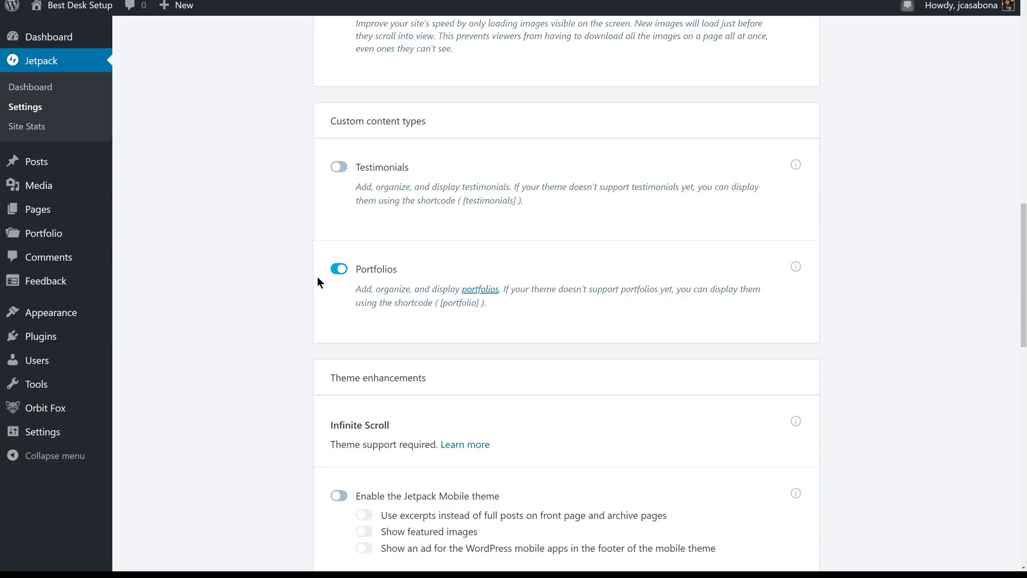
scroll("down", 3)
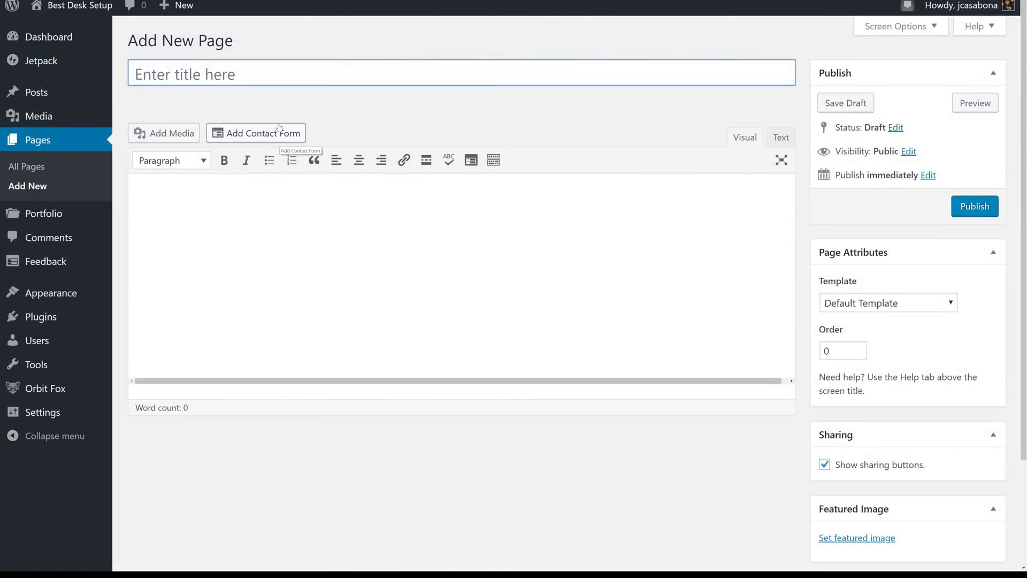
Insert a contact form with Name, Email, Website, Message fields and a Submit button
left_click(255, 133)
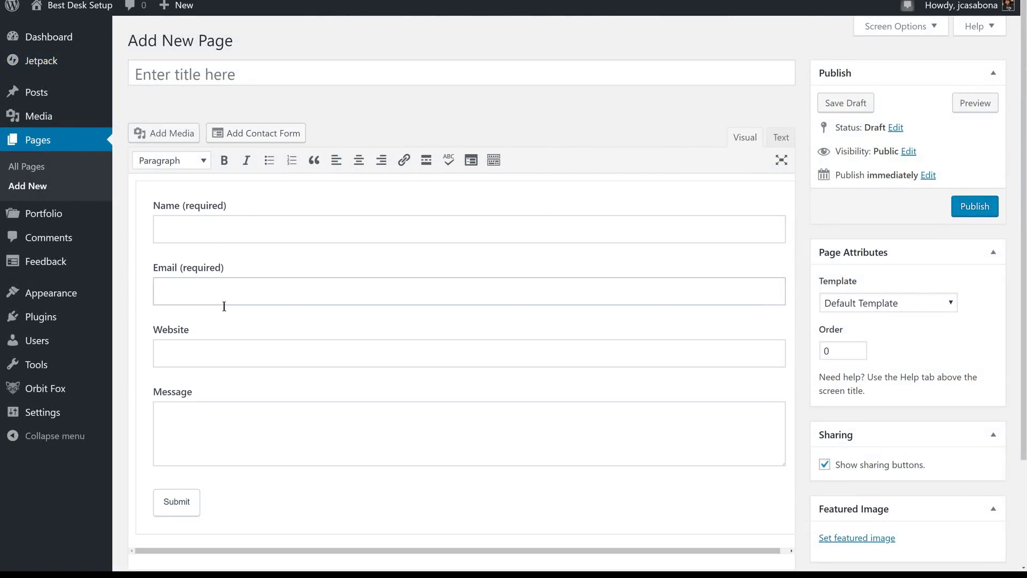
mouse_move(249, 313)
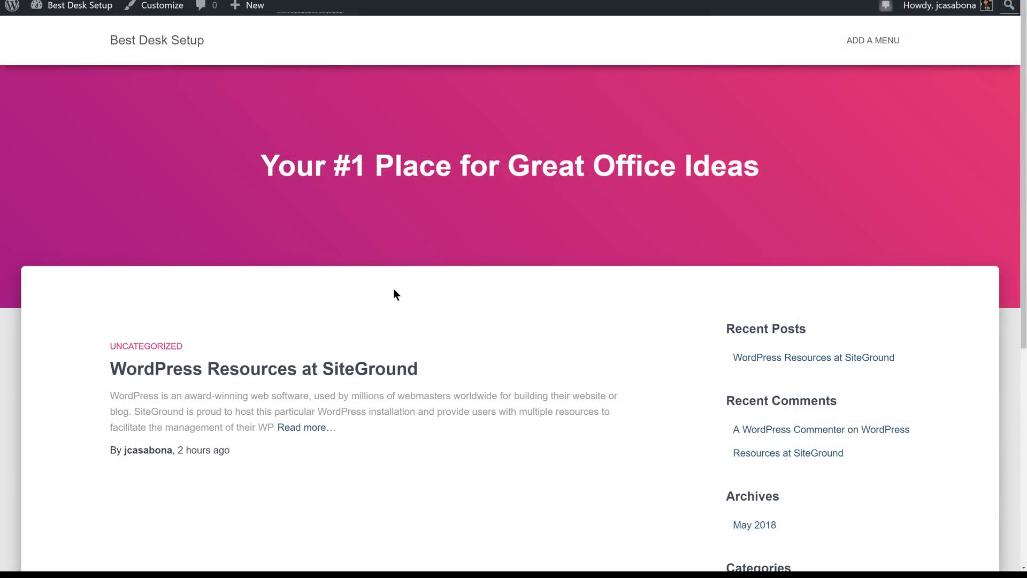
scroll("down", 3)
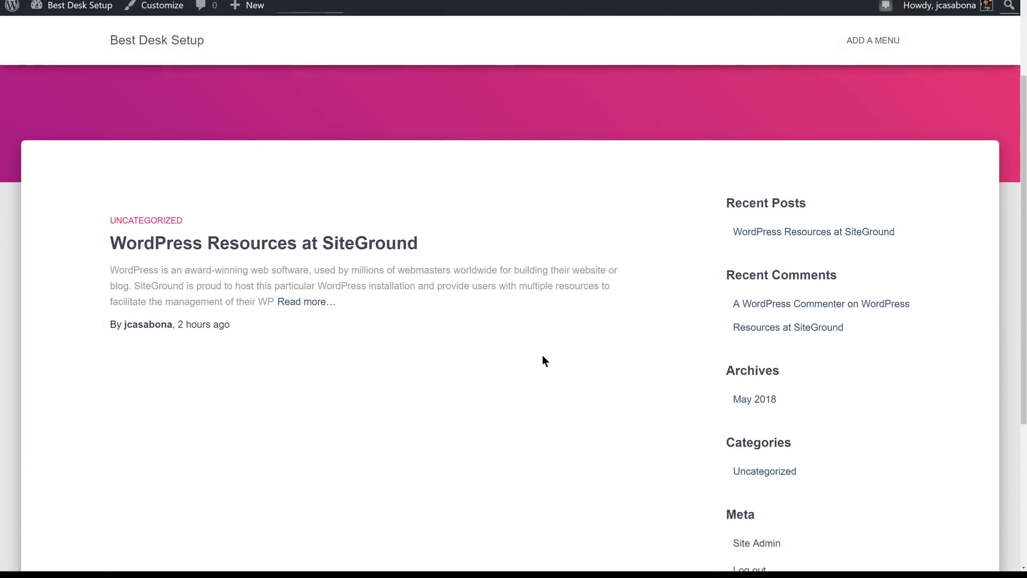
scroll("down", 3)
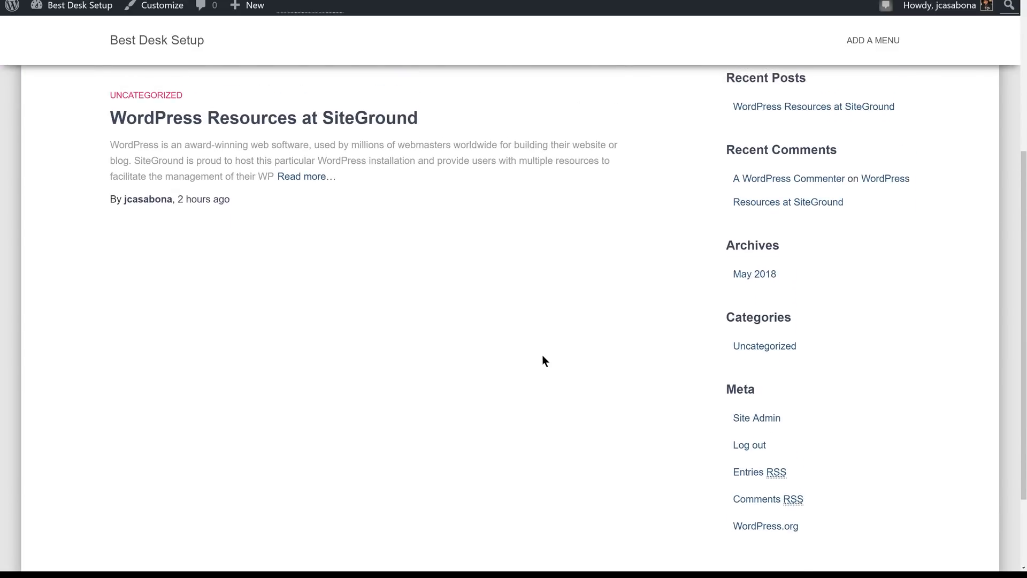
scroll("up", 3)
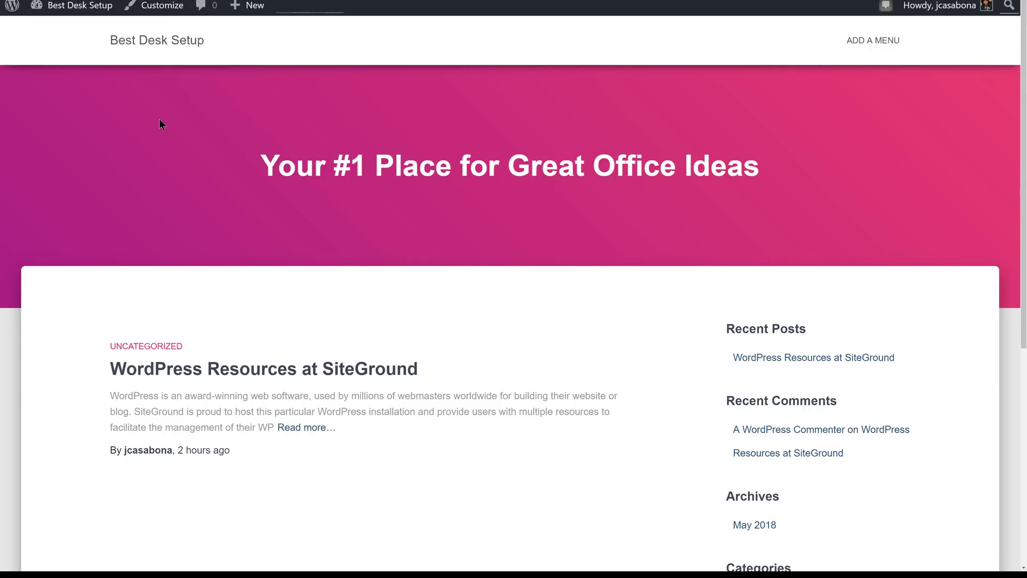
mouse_move(138, 127)
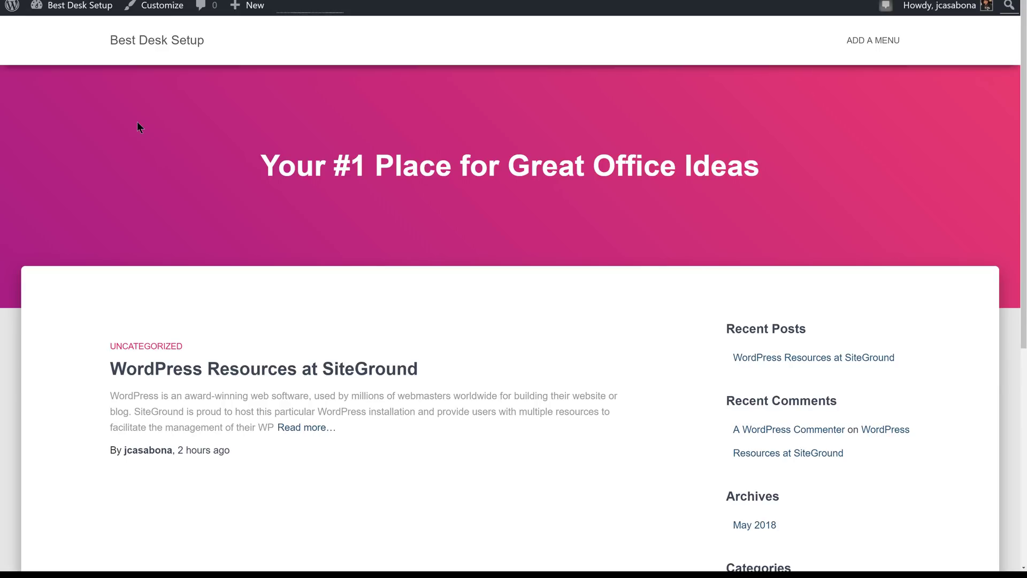
mouse_move(272, 450)
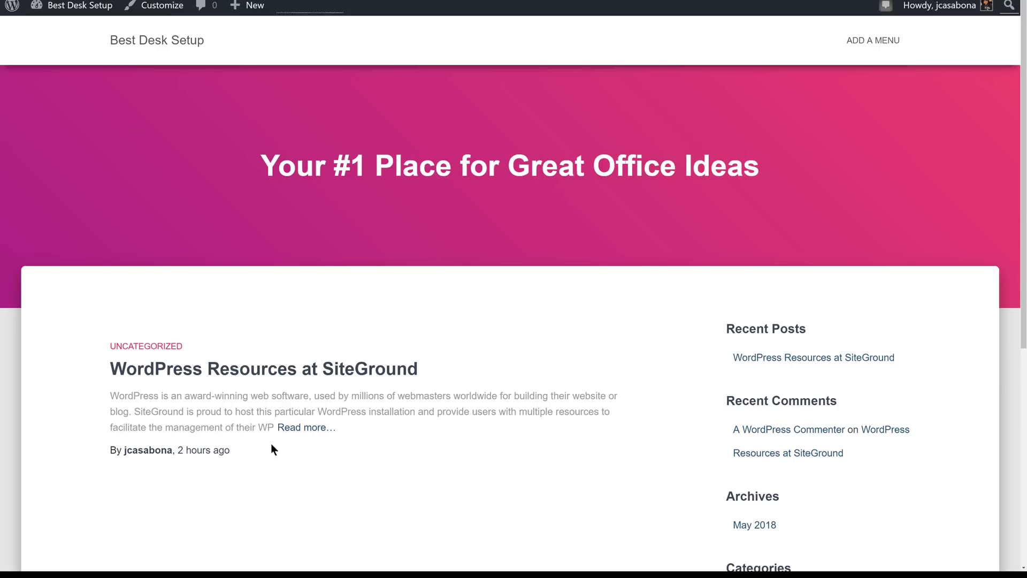
scroll("down", 3)
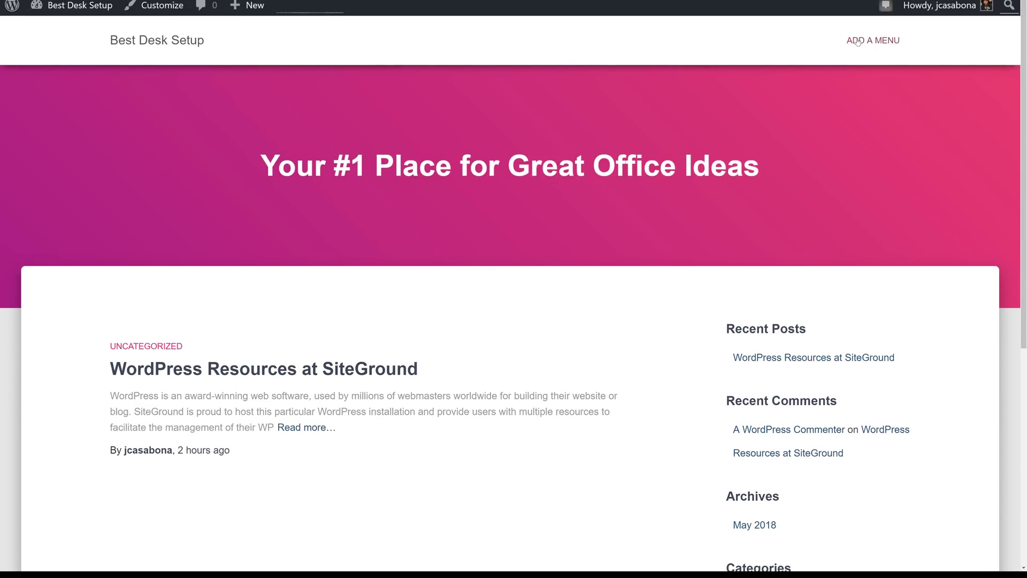
mouse_move(798, 156)
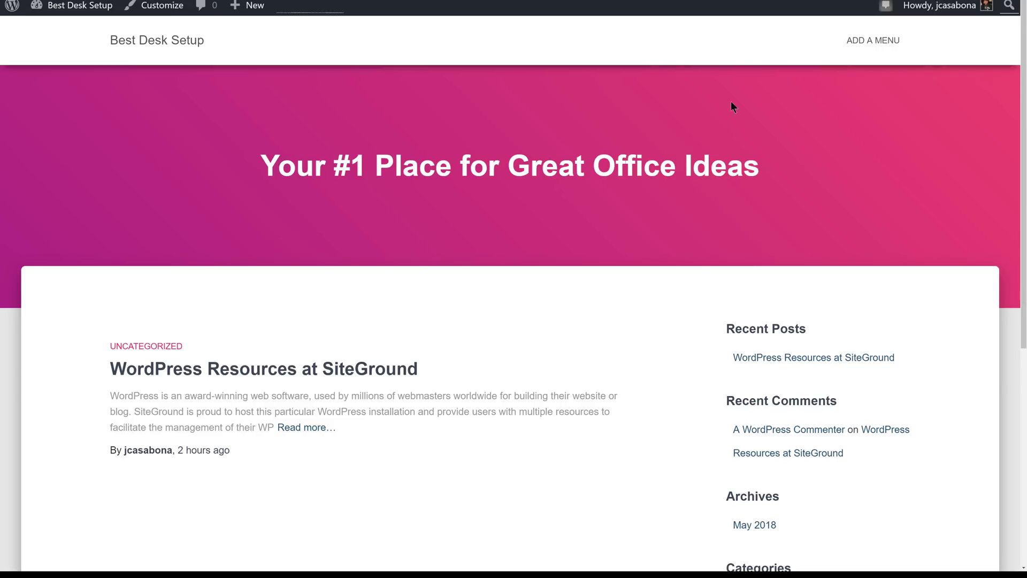
mouse_move(619, 74)
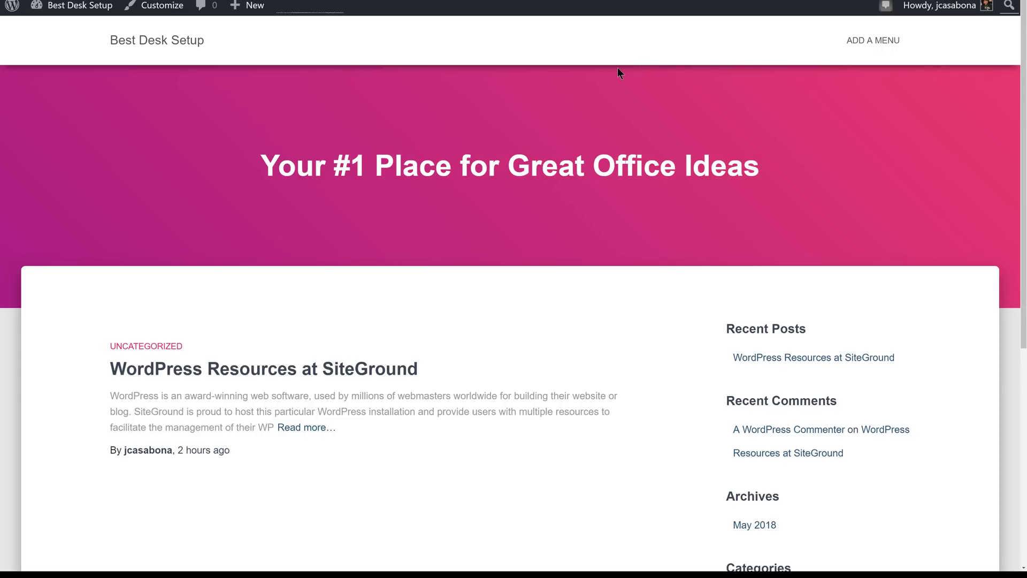